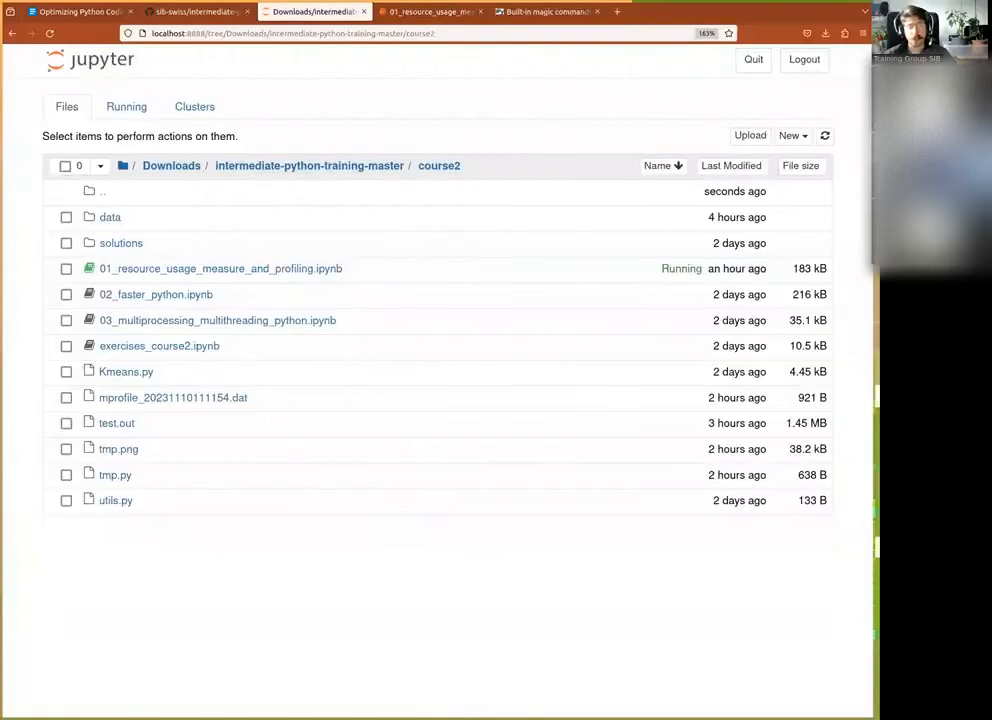
{"action": "mouse_move", "coordinate": [752, 120]}
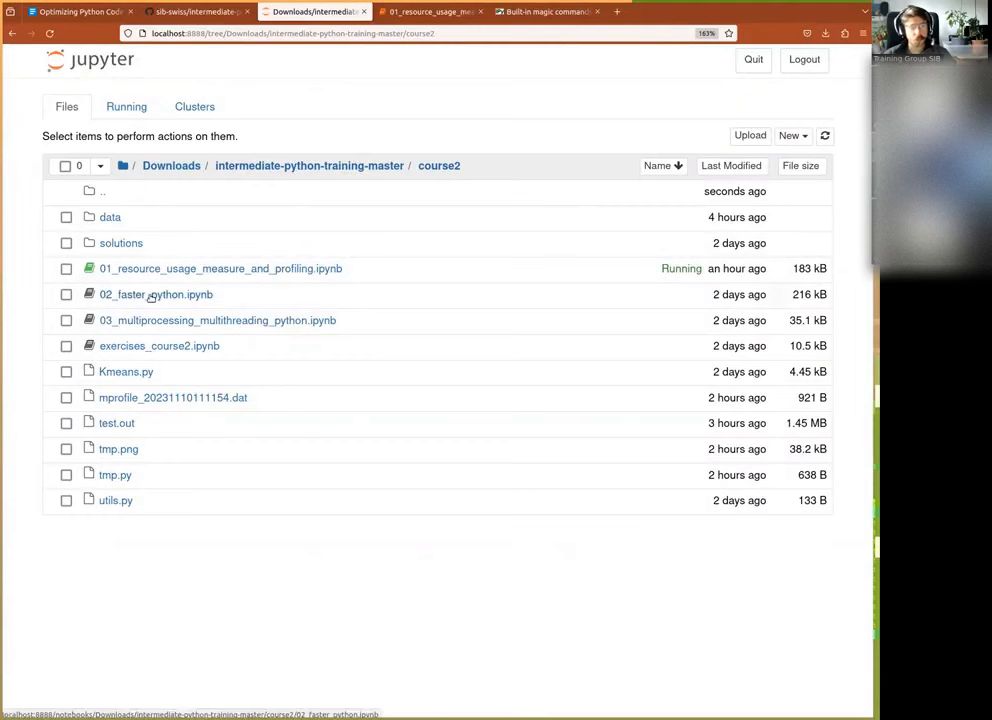
Open 02_faster_python.ipynb and read through its Introduction and module-loading cell
{"action": "left_click", "coordinate": [156, 294]}
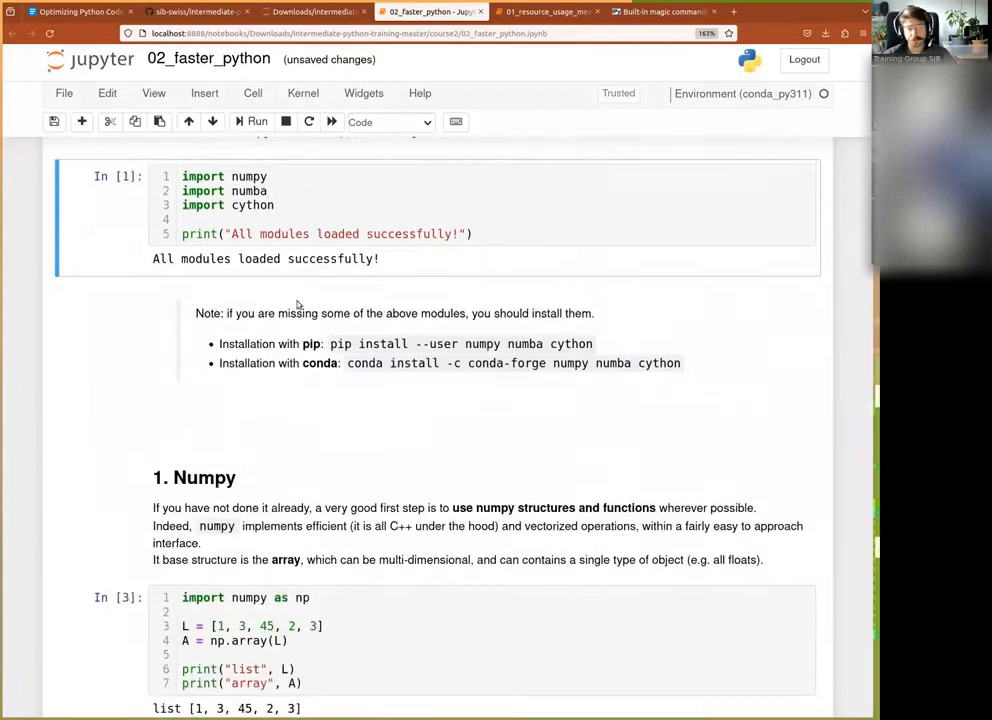
{"action": "scroll", "scroll_direction": "down", "scroll_amount": 3}
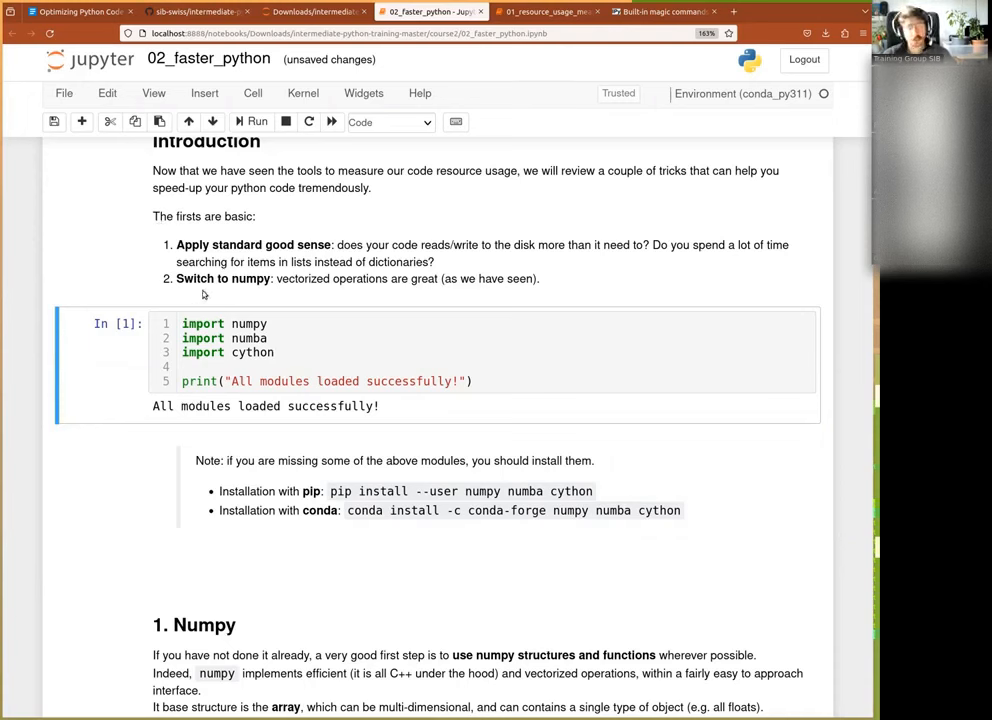
{"action": "mouse_move", "coordinate": [216, 302]}
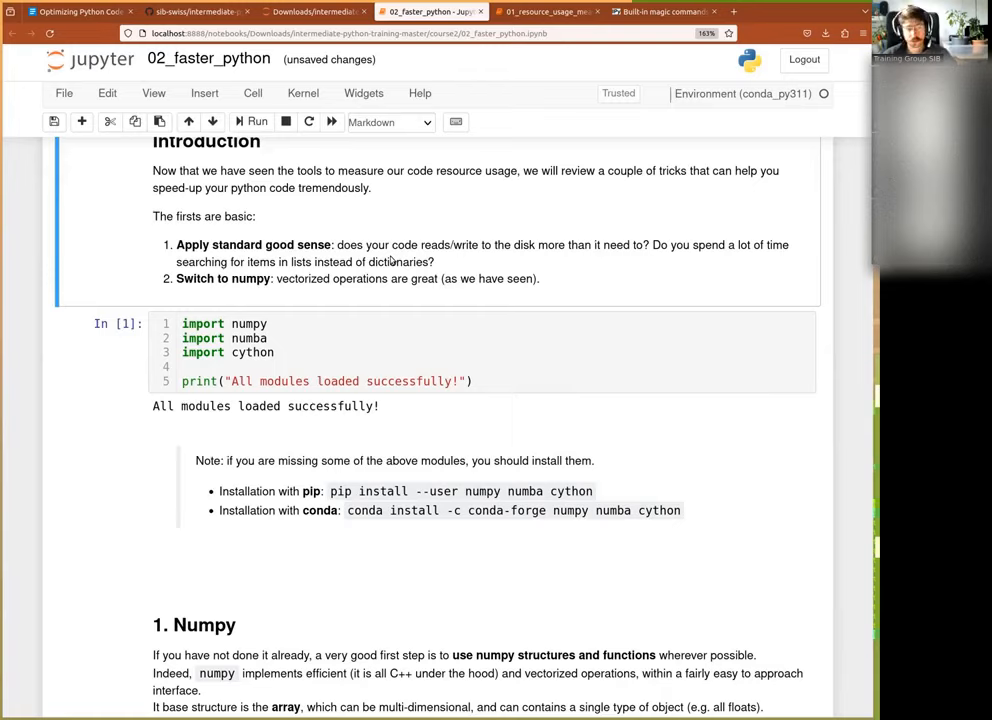
{"action": "scroll", "scroll_direction": "down", "scroll_amount": 3}
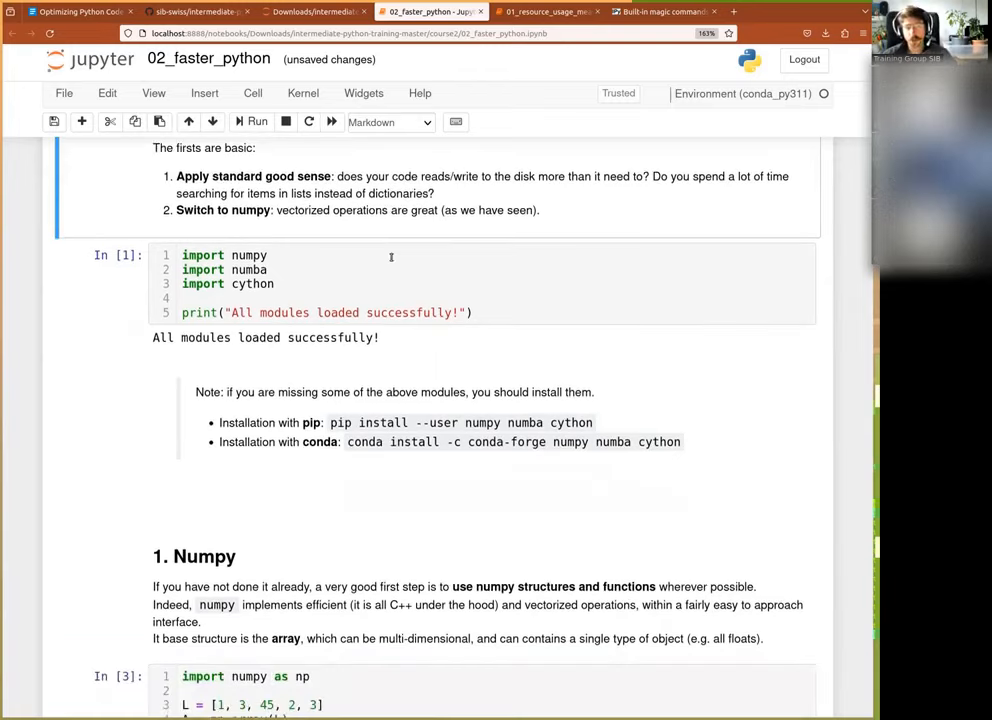
Scroll to the Numpy section showing list-to-array conversion and the 5x5 zeros array
{"action": "scroll", "scroll_direction": "down", "scroll_amount": 3}
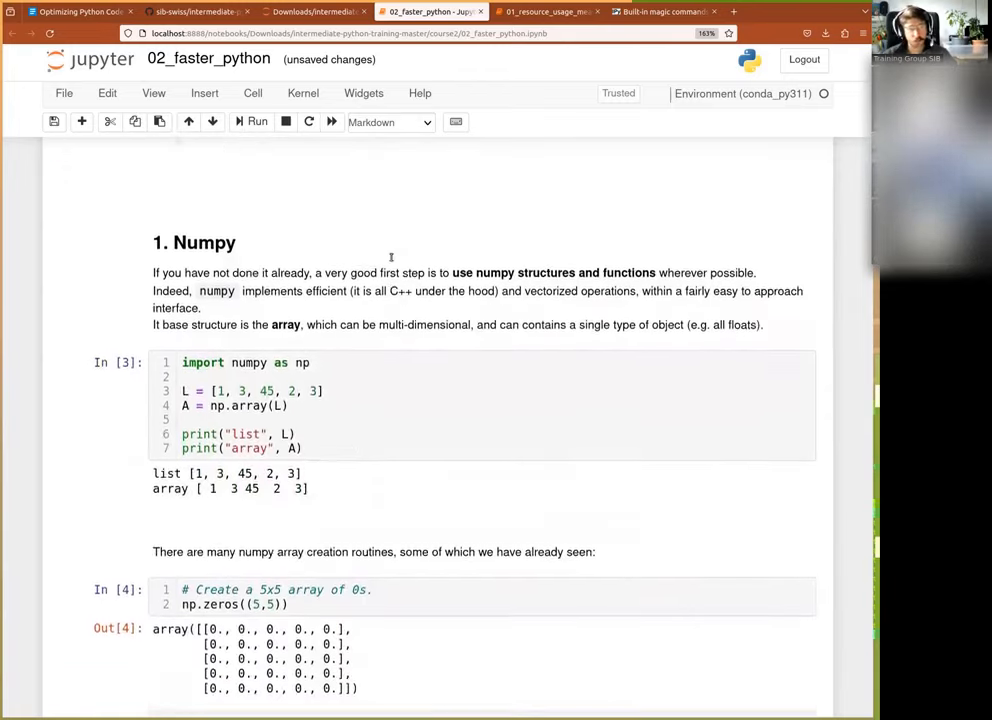
{"action": "scroll", "scroll_direction": "down", "scroll_amount": 3}
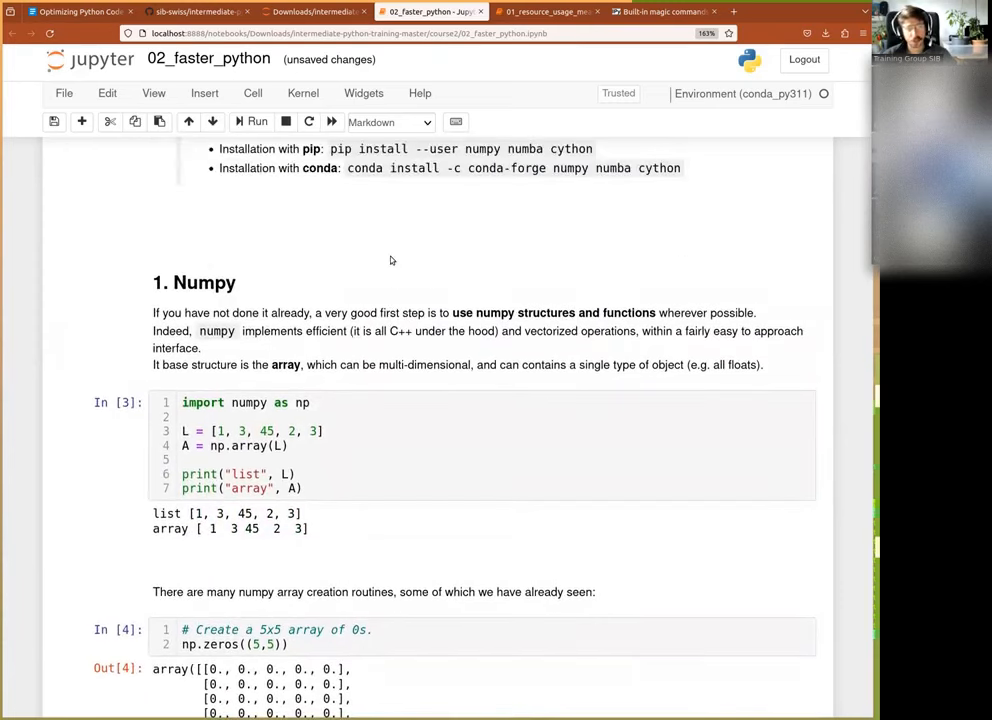
{"action": "scroll", "scroll_direction": "down", "scroll_amount": 3}
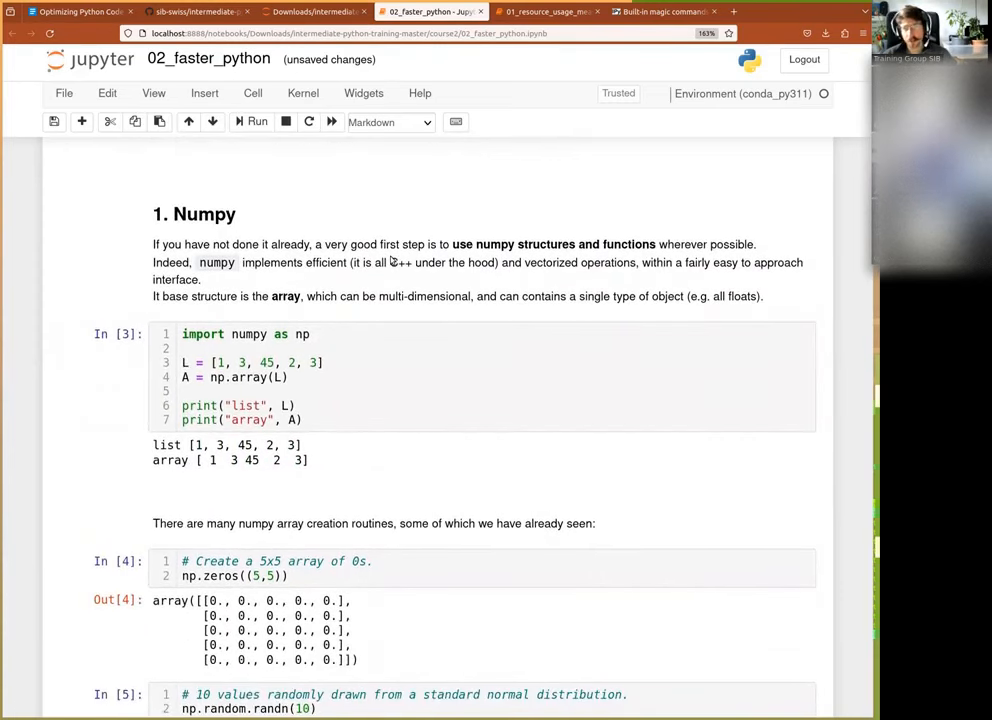
{"action": "mouse_move", "coordinate": [404, 280]}
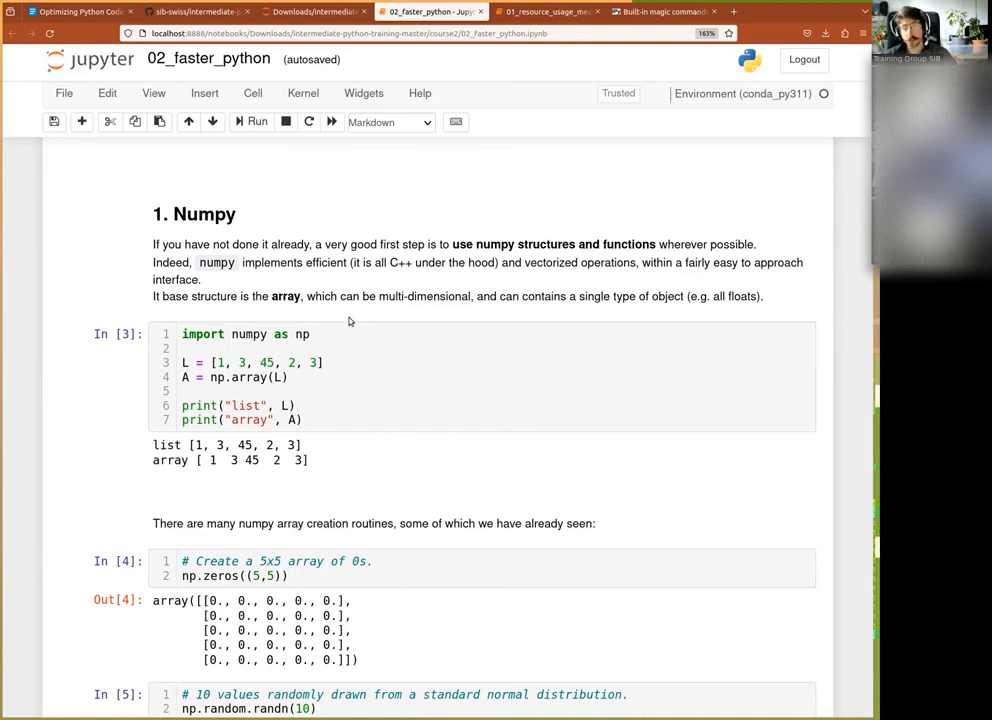
{"action": "mouse_move", "coordinate": [284, 348]}
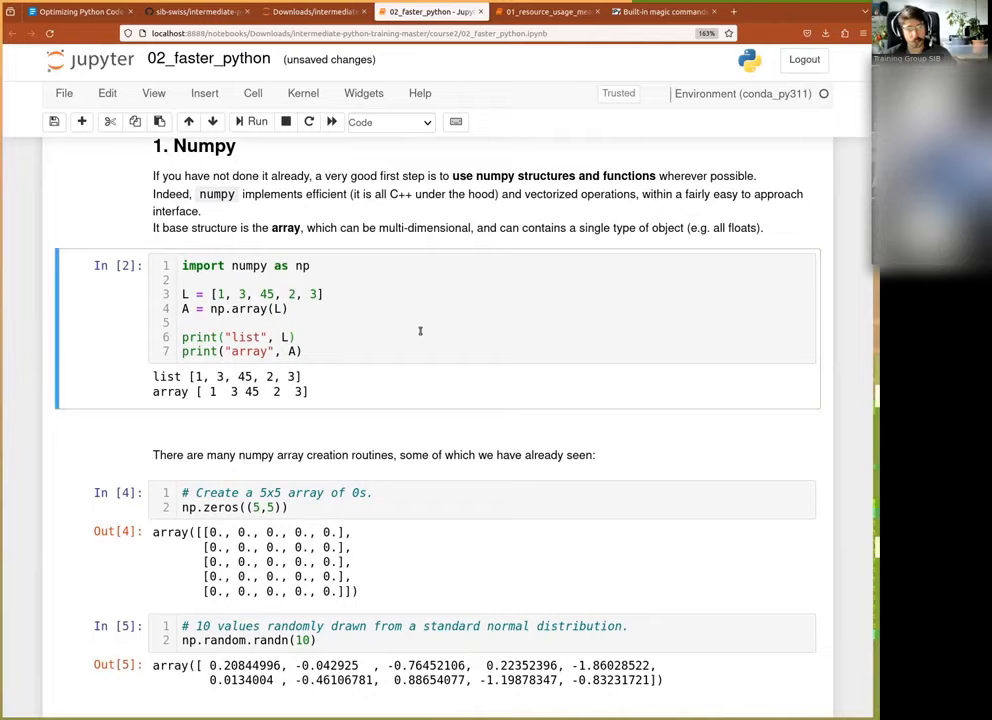
Work through the numpy cells from np.zeros to the randint array-addition example
{"action": "scroll", "scroll_direction": "down", "scroll_amount": 3}
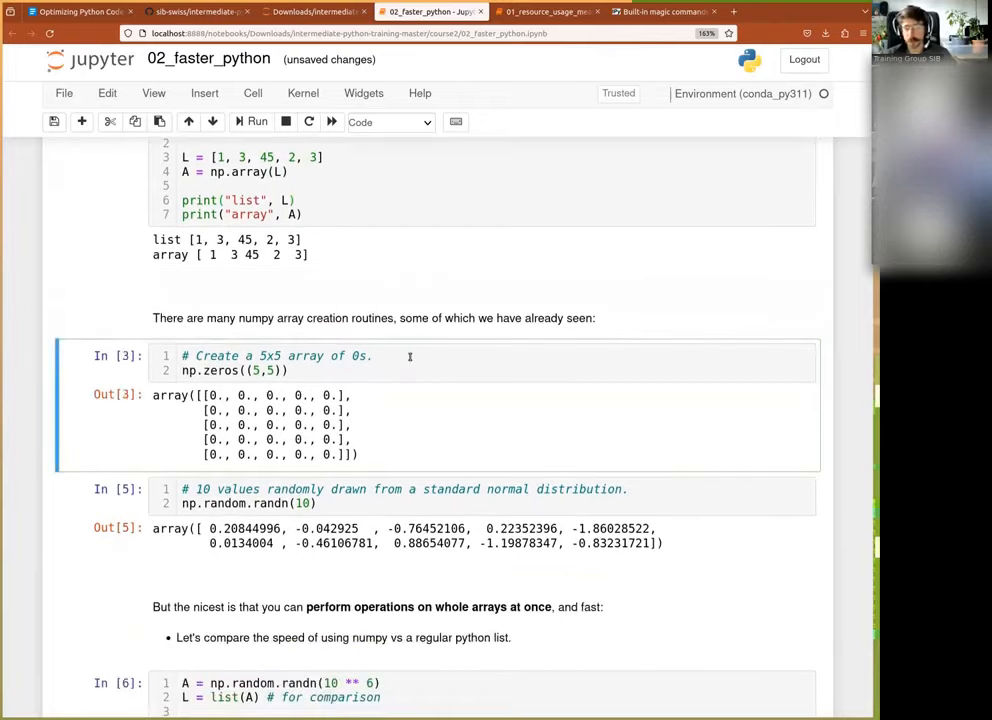
{"action": "scroll", "scroll_direction": "down", "scroll_amount": 3}
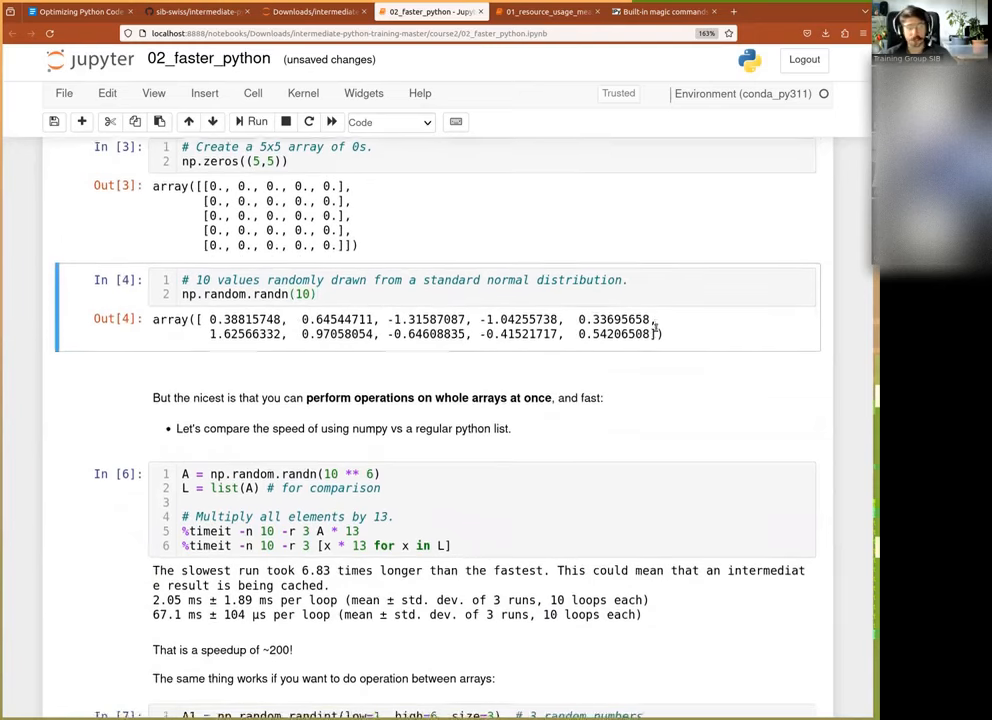
{"action": "scroll", "scroll_direction": "down", "scroll_amount": 3}
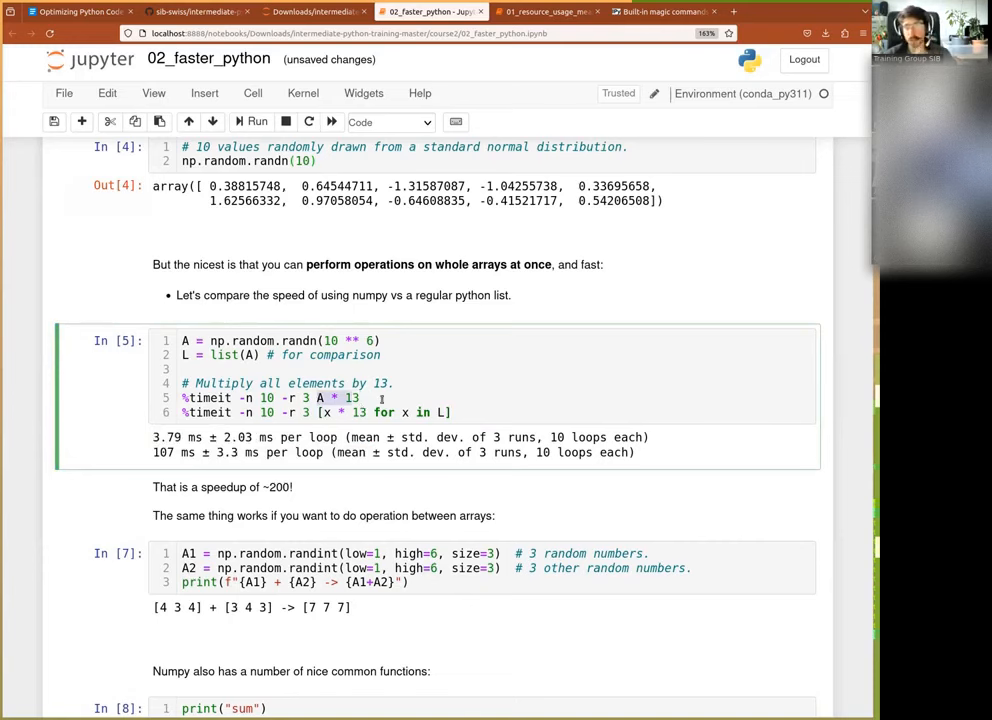
{"action": "scroll", "scroll_direction": "down", "scroll_amount": 3}
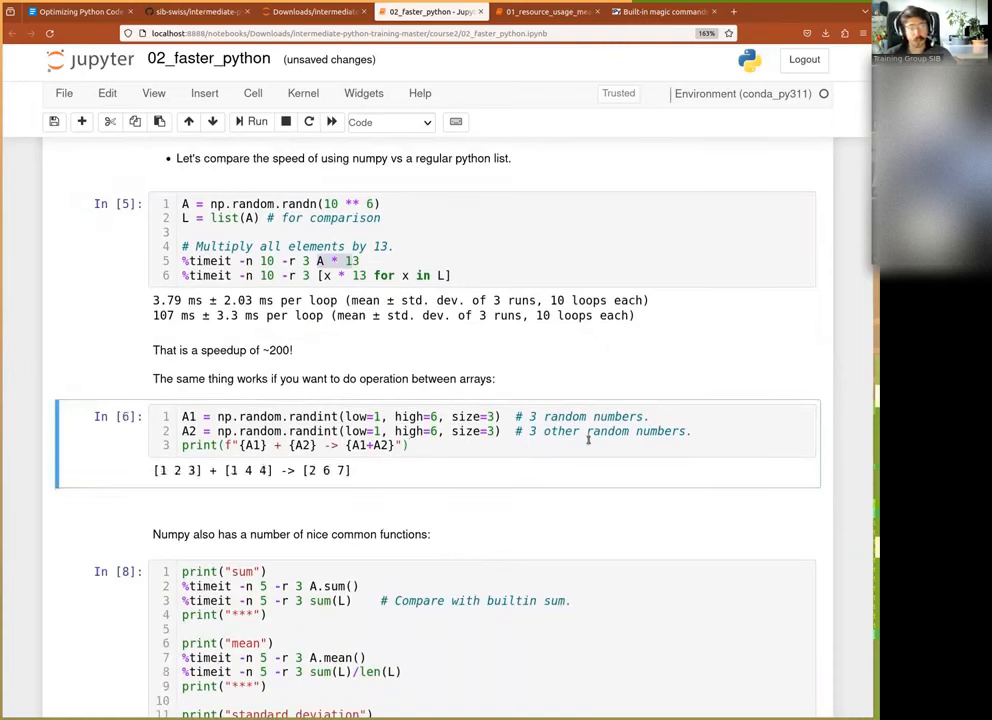
{"action": "scroll", "scroll_direction": "down", "scroll_amount": 3}
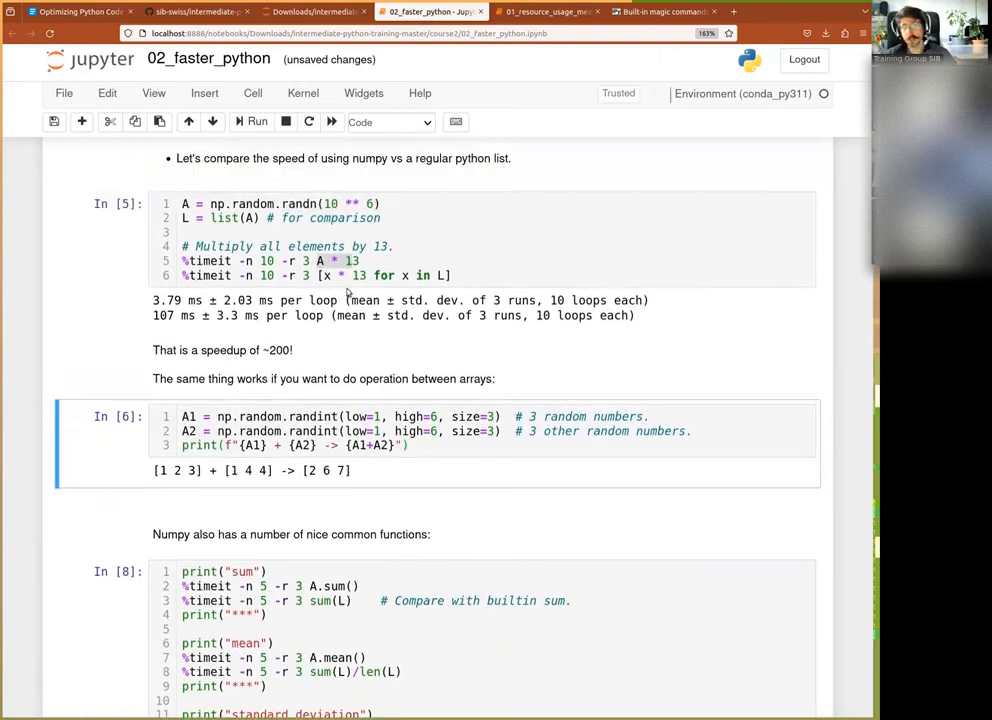
{"action": "mouse_move", "coordinate": [316, 332]}
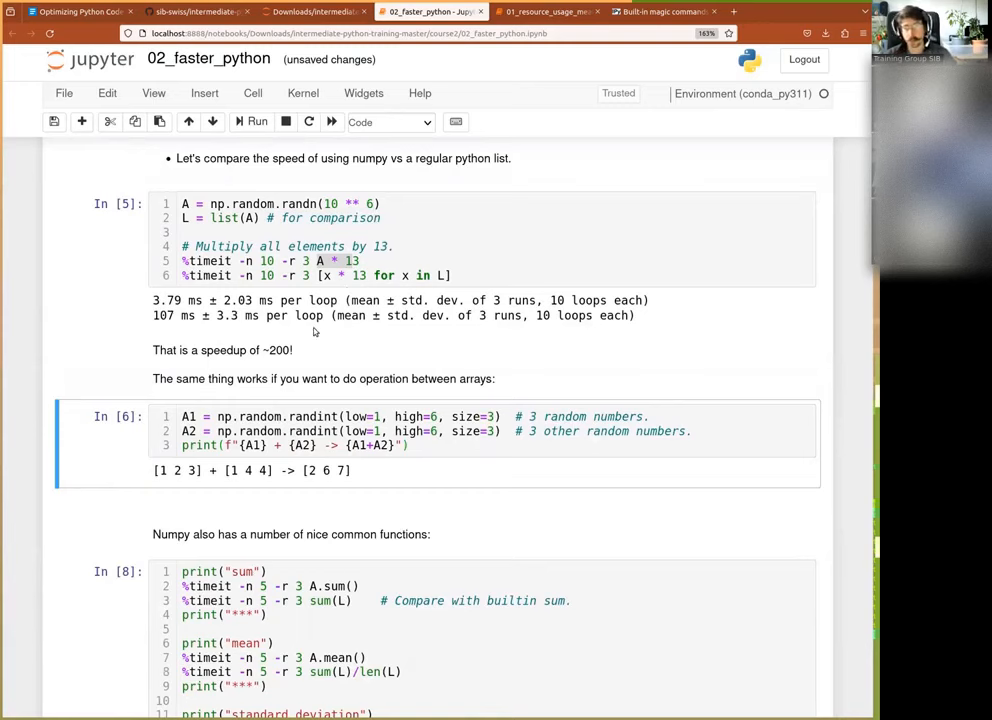
{"action": "scroll", "scroll_direction": "down", "scroll_amount": 3}
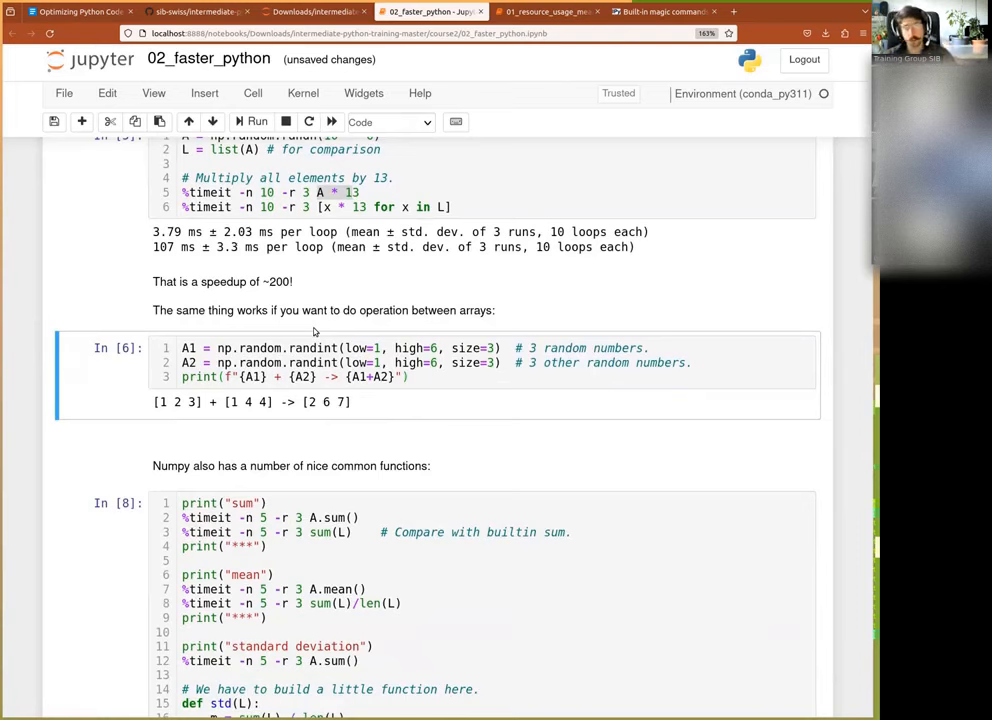
Review the numpy-versus-builtin timings for sum, mean, standard deviation and sorting
{"action": "scroll", "scroll_direction": "down", "scroll_amount": 3}
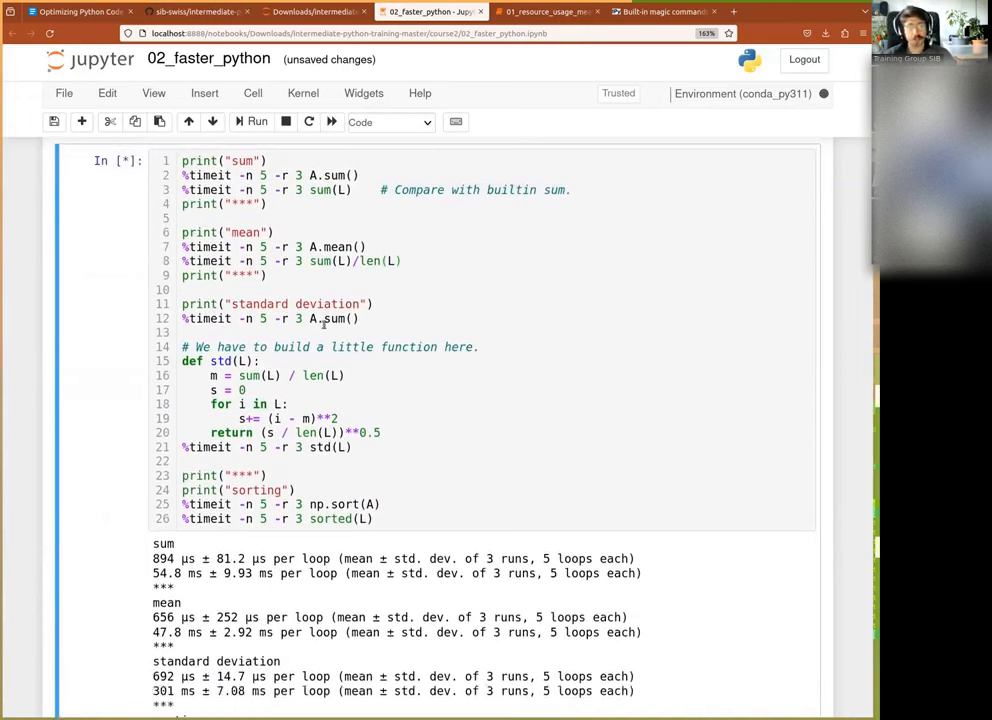
{"action": "scroll", "scroll_direction": "down", "scroll_amount": 3}
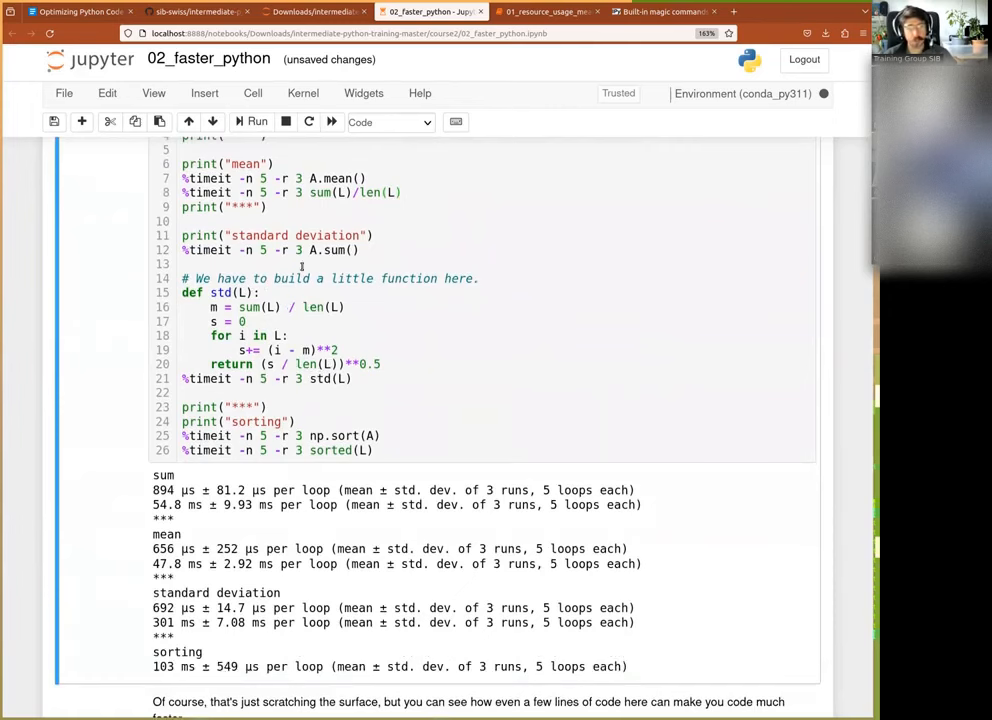
{"action": "scroll", "scroll_direction": "down", "scroll_amount": 3}
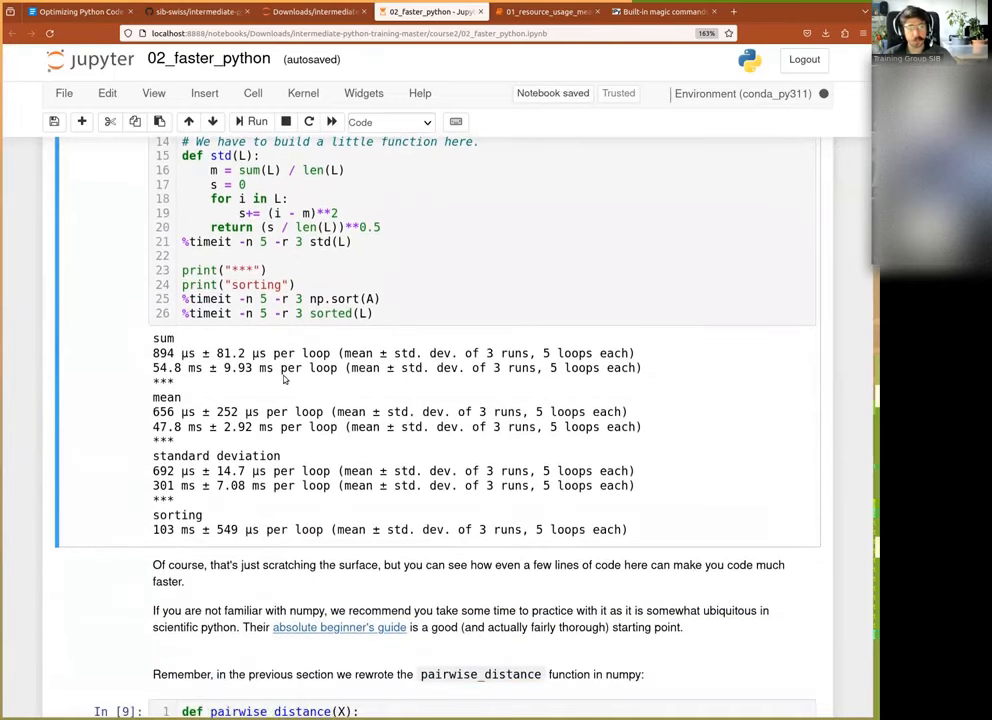
{"action": "scroll", "scroll_direction": "down", "scroll_amount": 3}
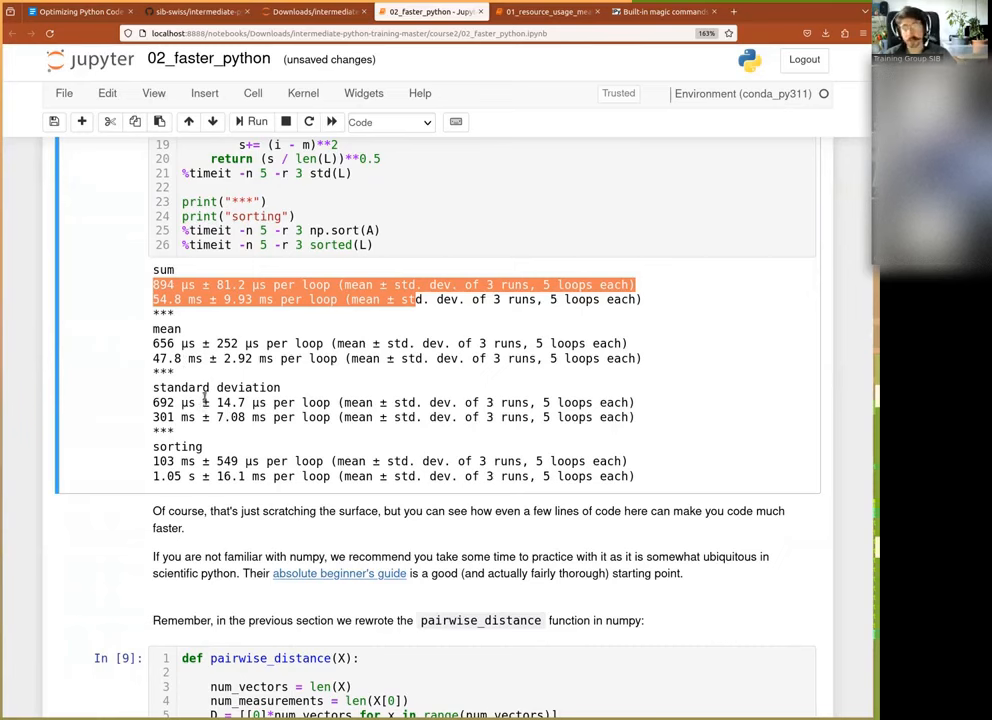
{"action": "scroll", "scroll_direction": "down", "scroll_amount": 3}
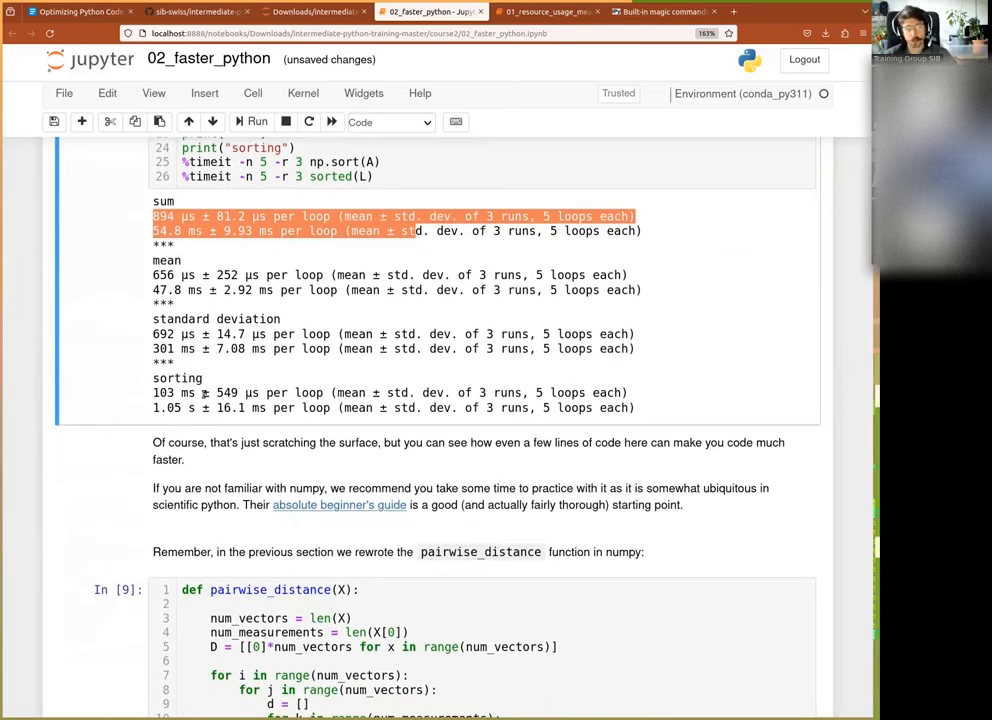
{"action": "scroll", "scroll_direction": "down", "scroll_amount": 3}
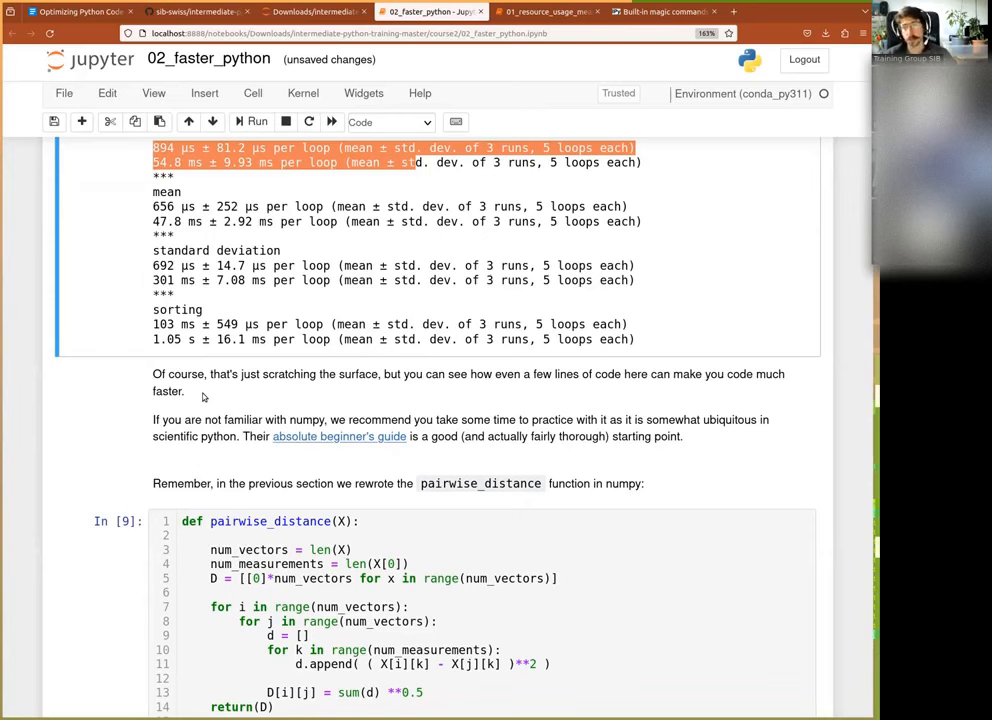
{"action": "scroll", "scroll_direction": "down", "scroll_amount": 3}
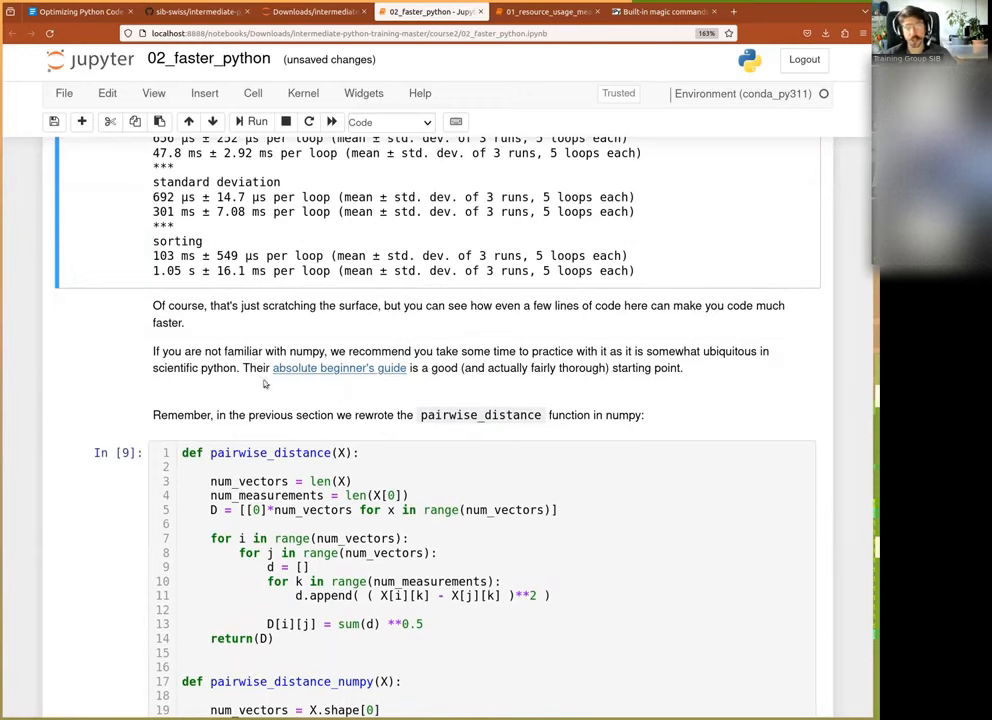
{"action": "scroll", "scroll_direction": "down", "scroll_amount": 3}
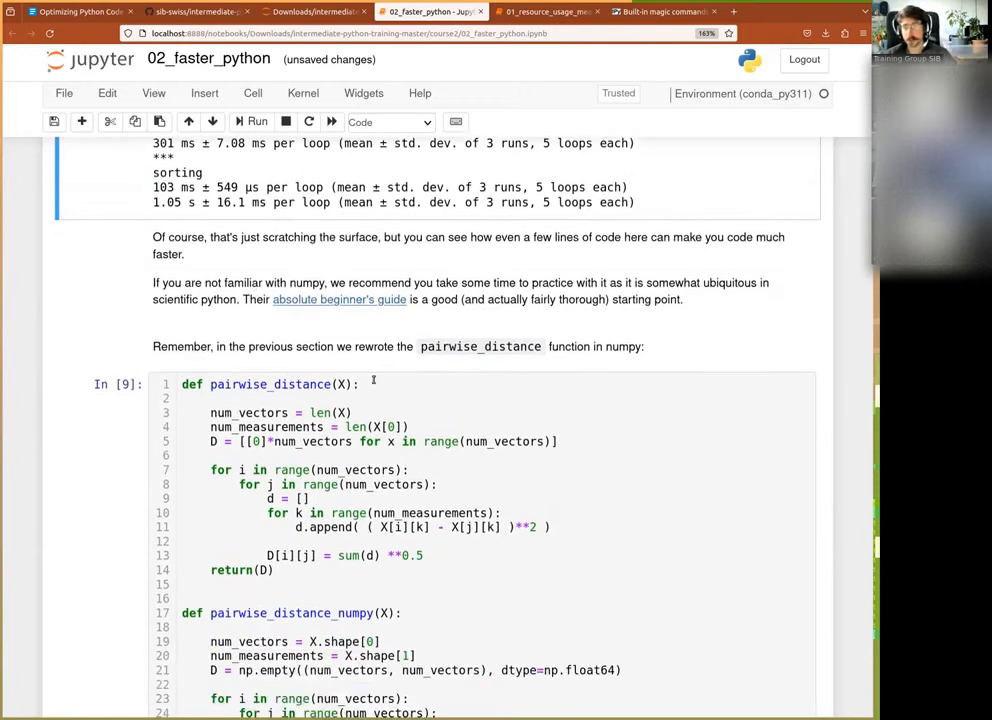
{"action": "scroll", "scroll_direction": "down", "scroll_amount": 3}
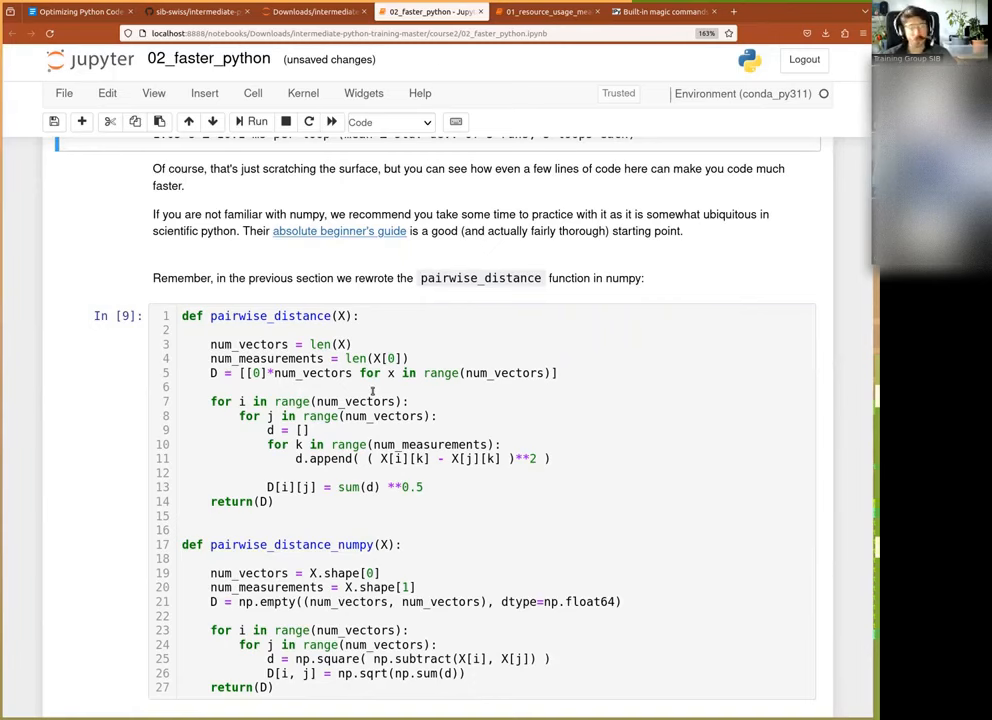
{"action": "scroll", "scroll_direction": "down", "scroll_amount": 3}
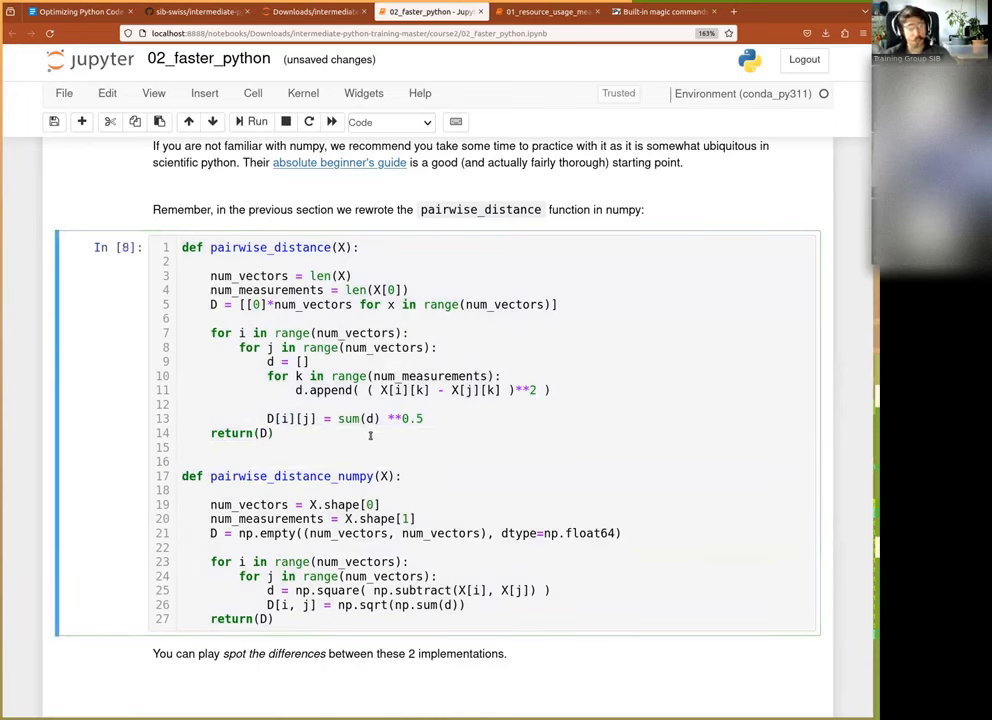
{"action": "scroll", "scroll_direction": "down", "scroll_amount": 3}
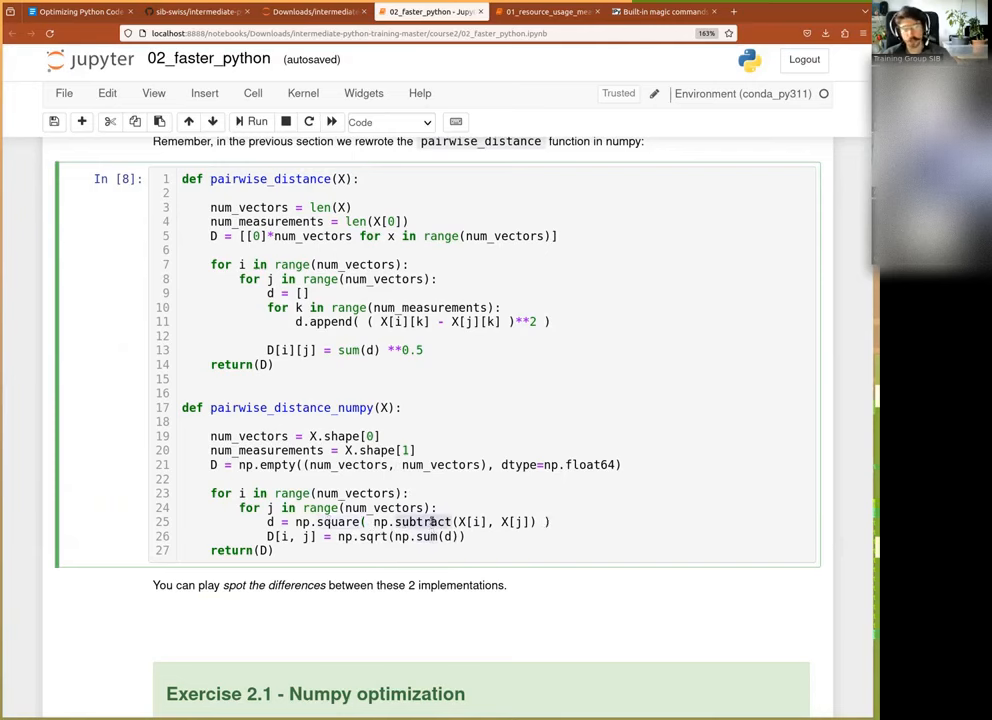
{"action": "scroll", "scroll_direction": "down", "scroll_amount": 3}
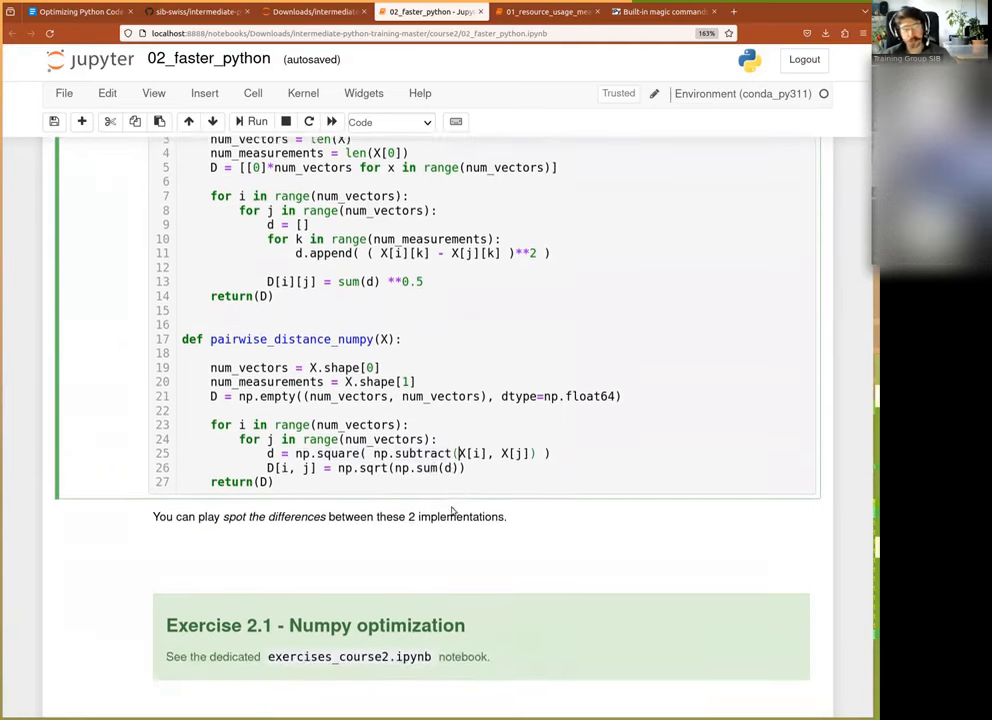
{"action": "scroll", "scroll_direction": "down", "scroll_amount": 3}
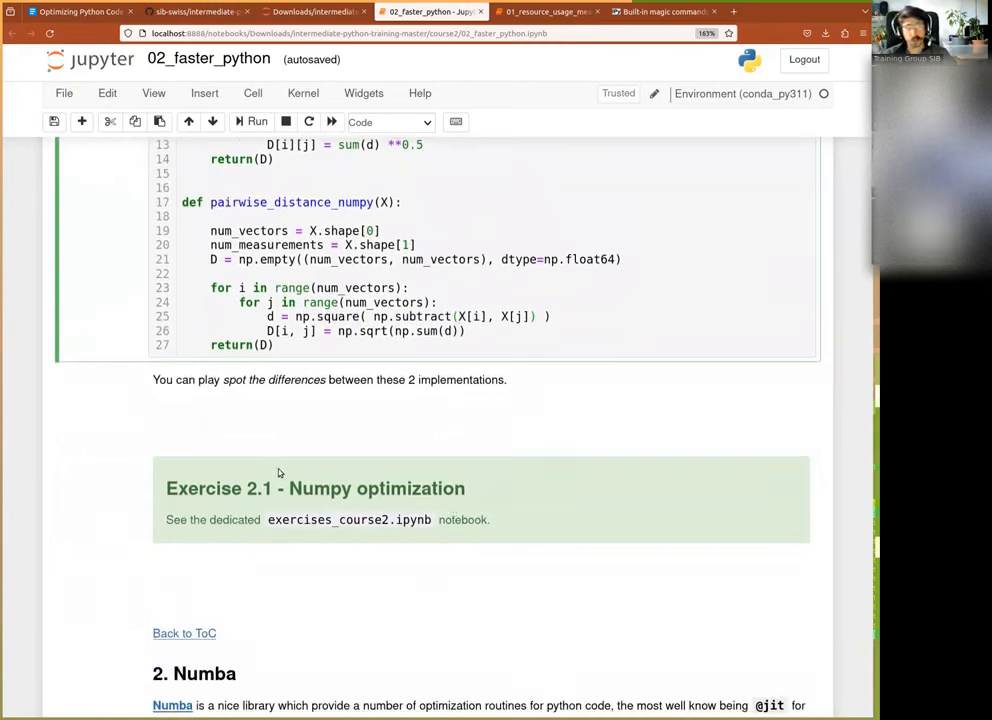
{"action": "mouse_move", "coordinate": [424, 360]}
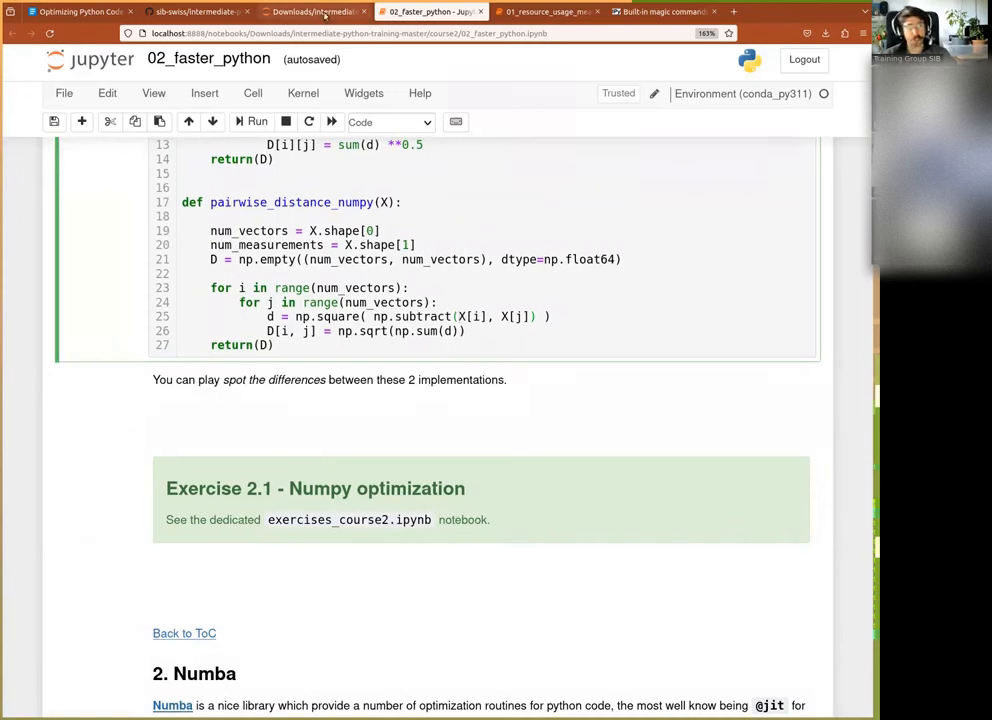
{"action": "mouse_move", "coordinate": [316, 12]}
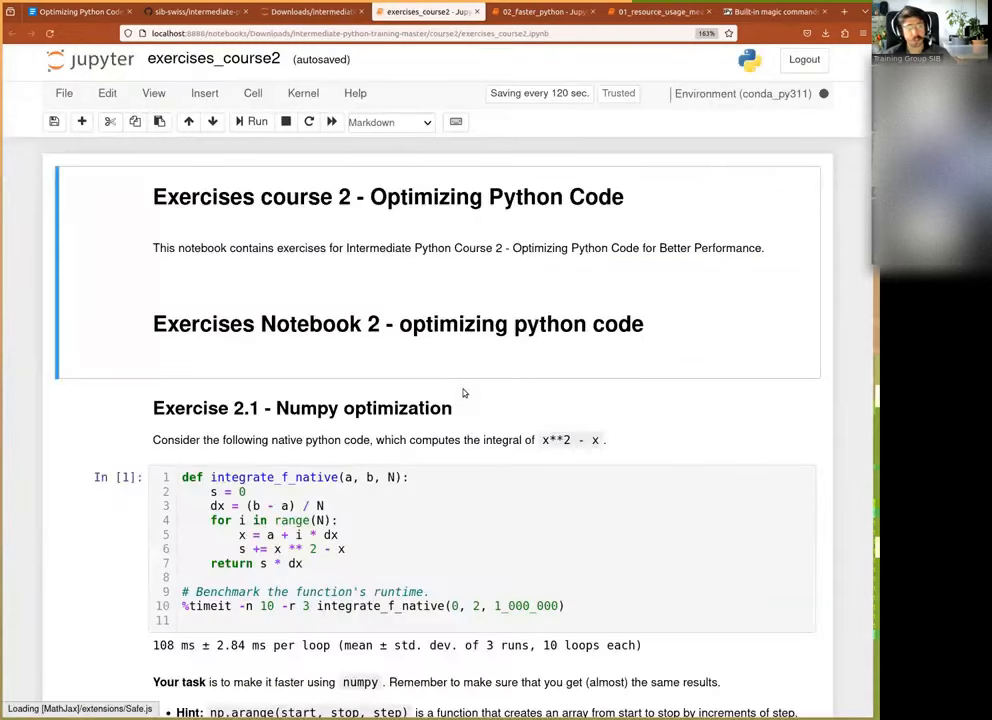
Reach Exercise 2.1's integrate_f_native timing and begin editing the empty answer cell below
{"action": "scroll", "scroll_direction": "down", "scroll_amount": 3}
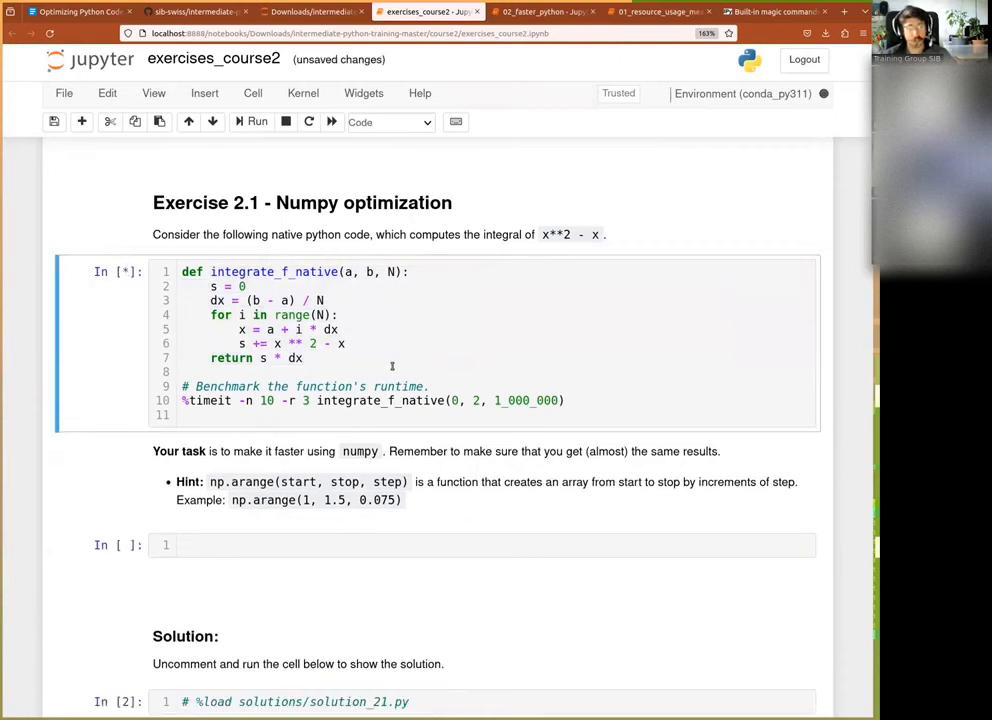
{"action": "scroll", "scroll_direction": "down", "scroll_amount": 3}
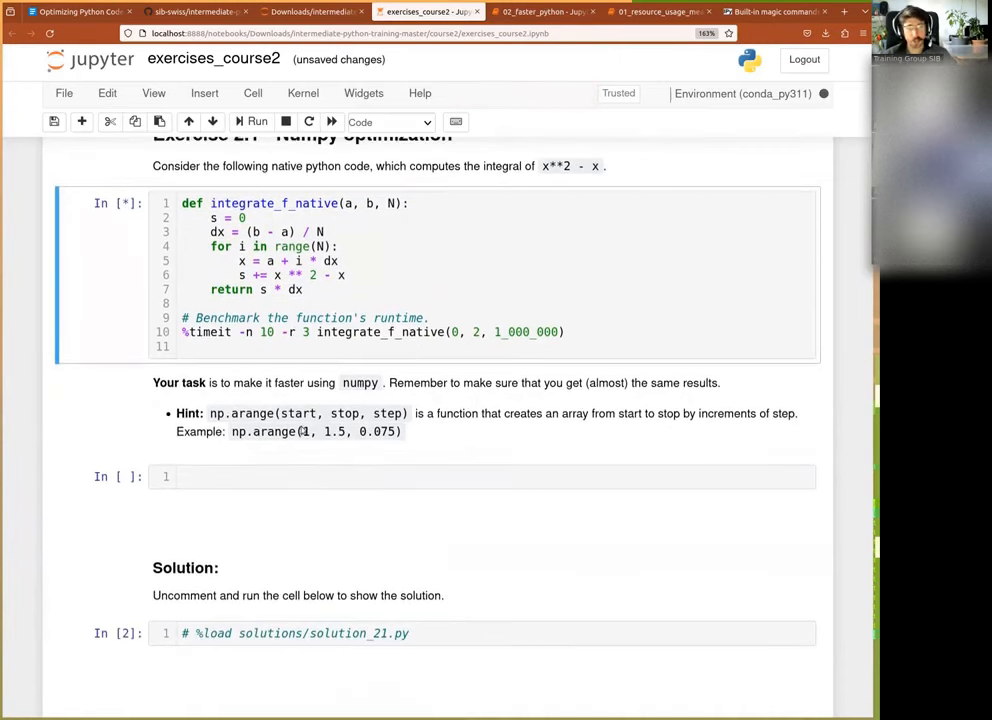
{"action": "mouse_move", "coordinate": [308, 452]}
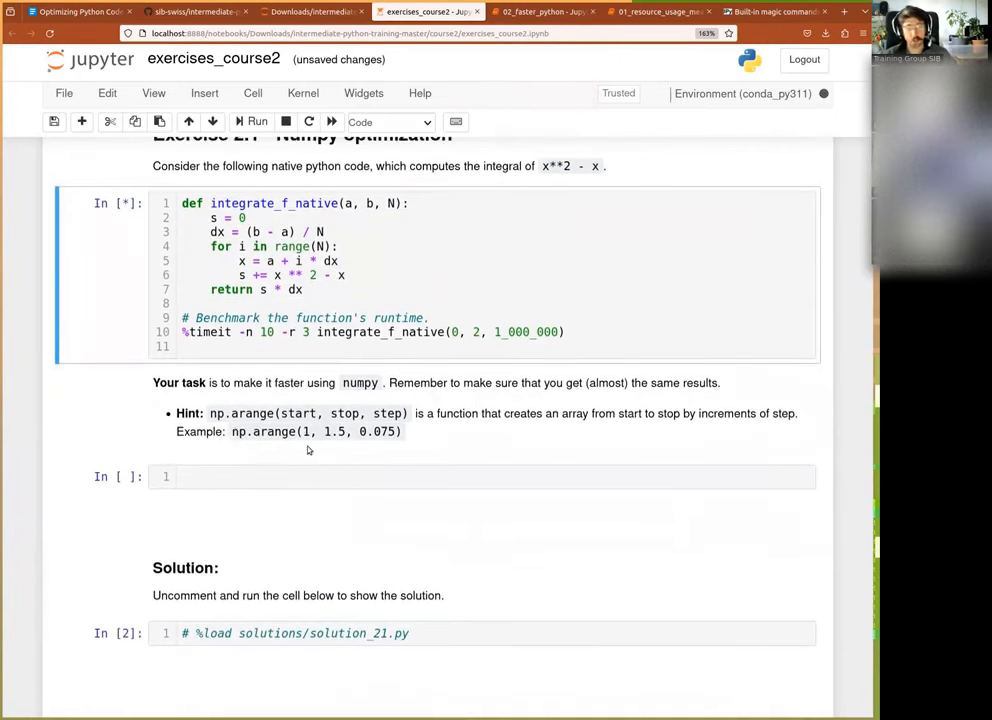
{"action": "left_click", "coordinate": [252, 122]}
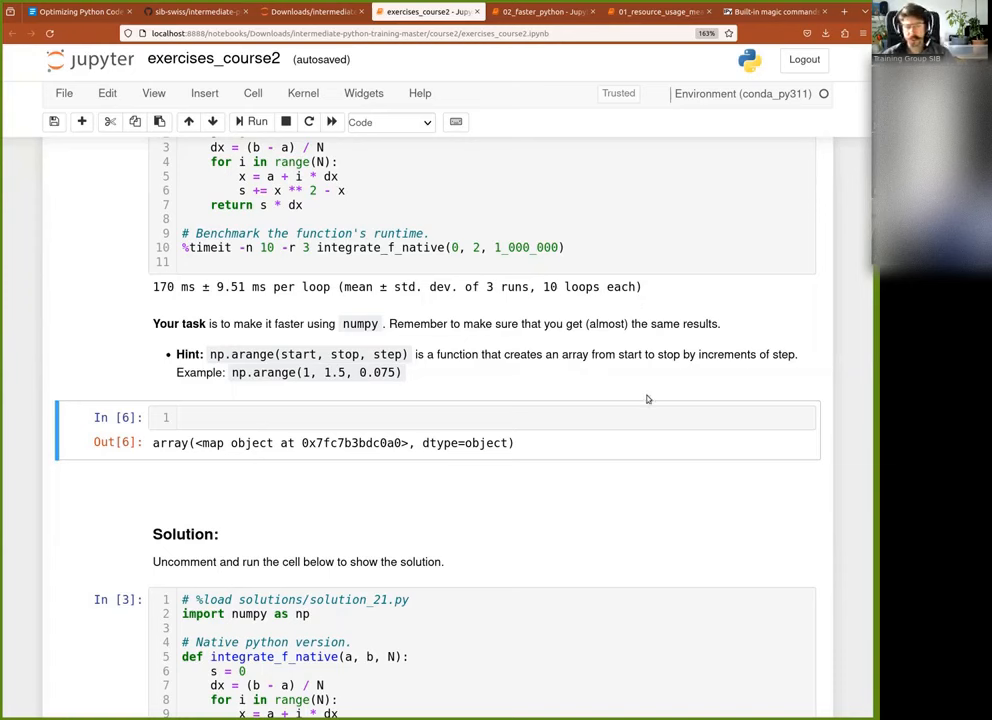
{"action": "left_click", "coordinate": [400, 418]}
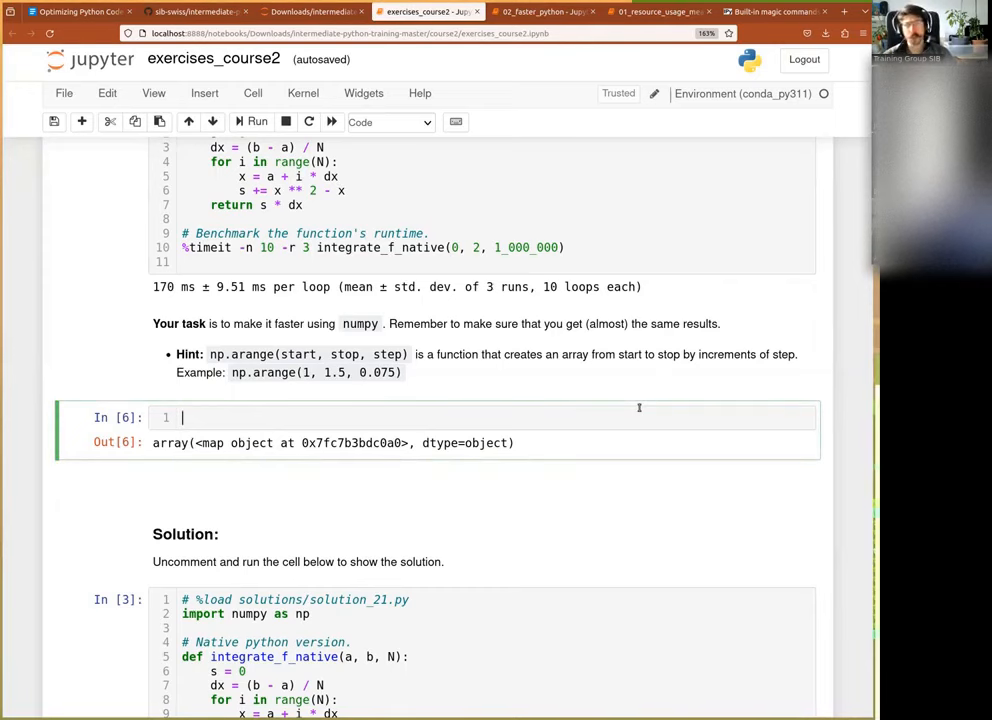
{"action": "scroll", "scroll_direction": "down", "scroll_amount": 3}
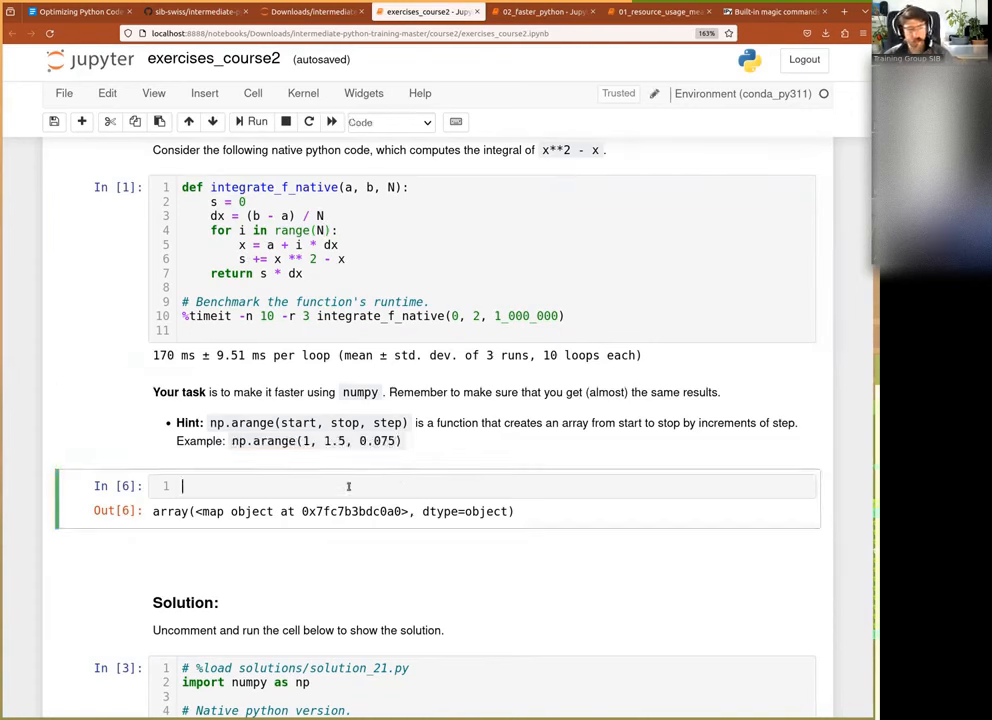
Write integrate_f_numpy1 looping over np.arange(a,b,dx) with a %timeit line and run it
{"action": "type", "text": "np.arange(1, 1.5, 0.075)"}
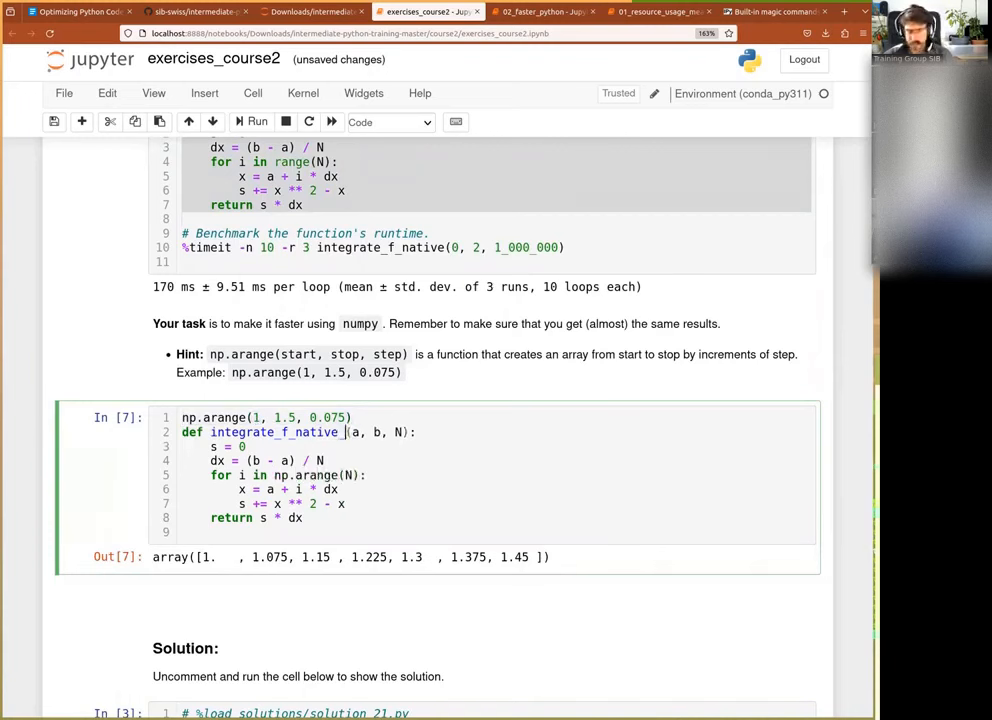
{"action": "type", "text": "2"}
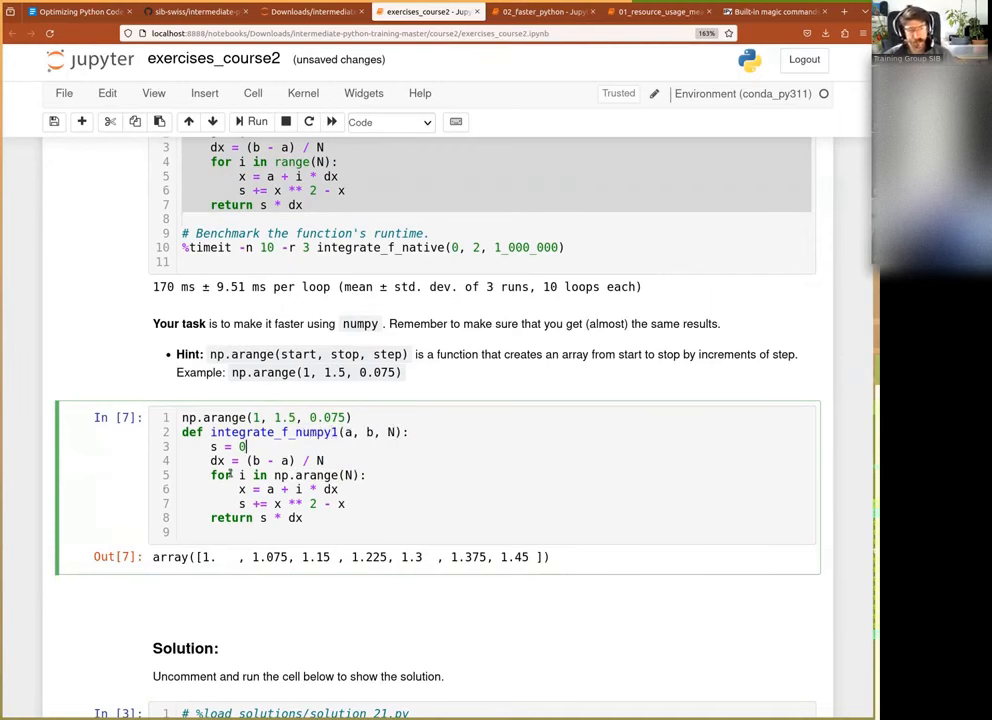
{"action": "scroll", "scroll_direction": "down", "scroll_amount": 3}
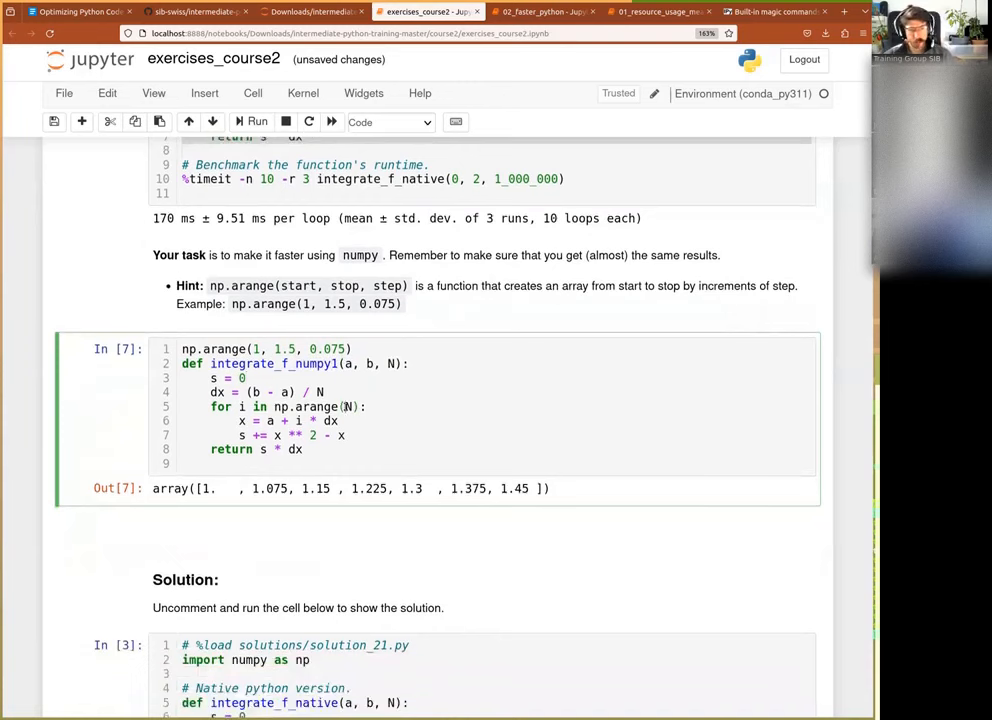
{"action": "type", "text": ",b"}
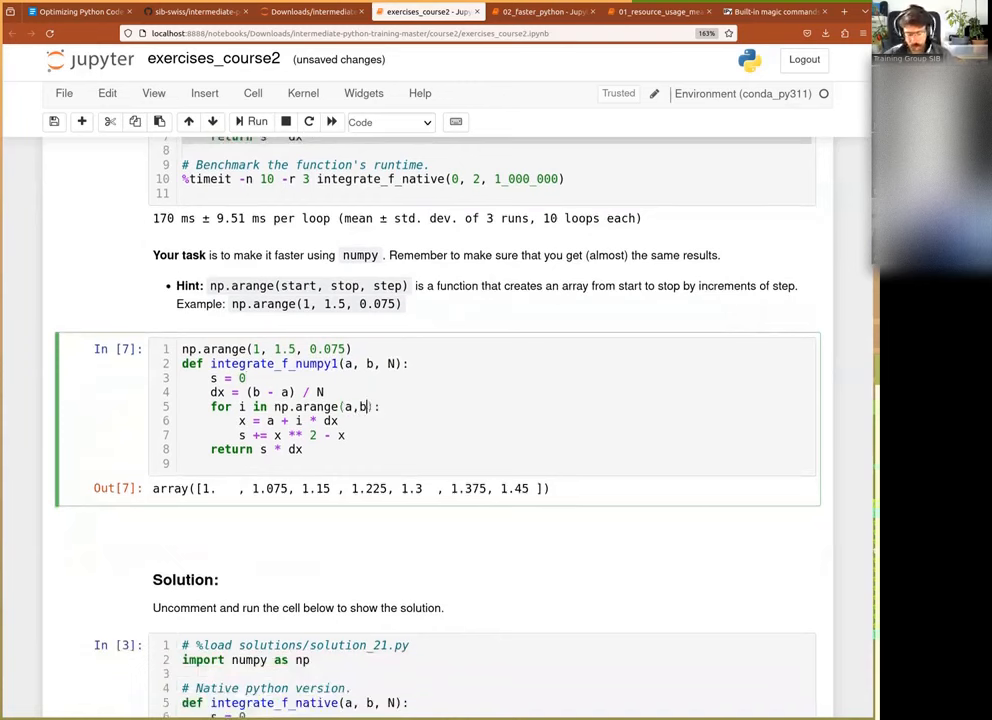
{"action": "type", "text": ",dx"}
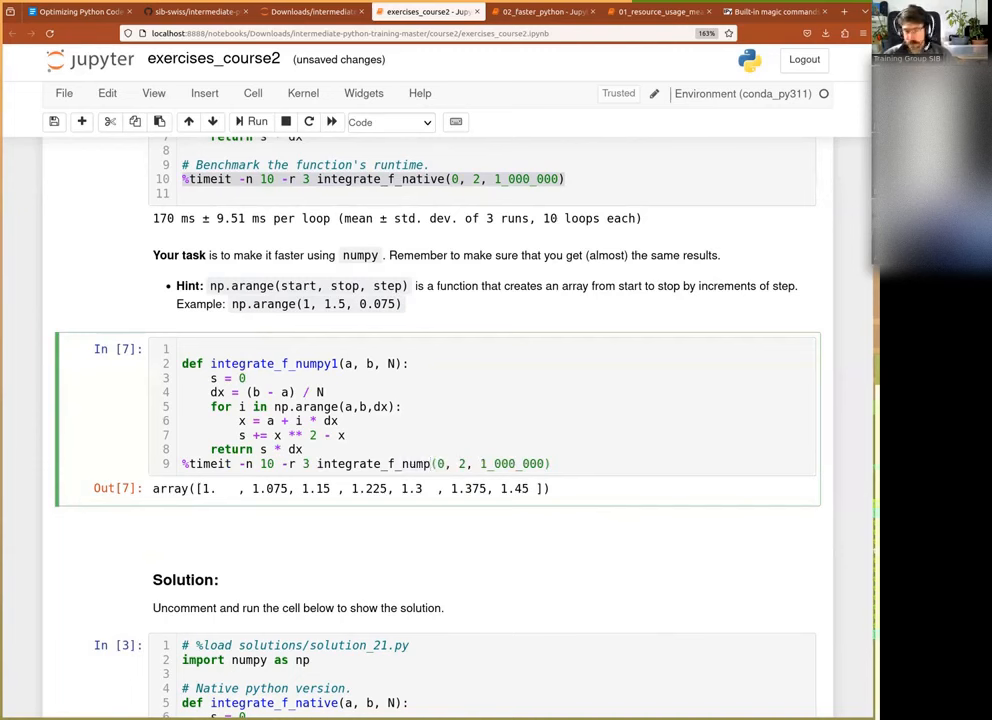
{"action": "type", "text": "1"}
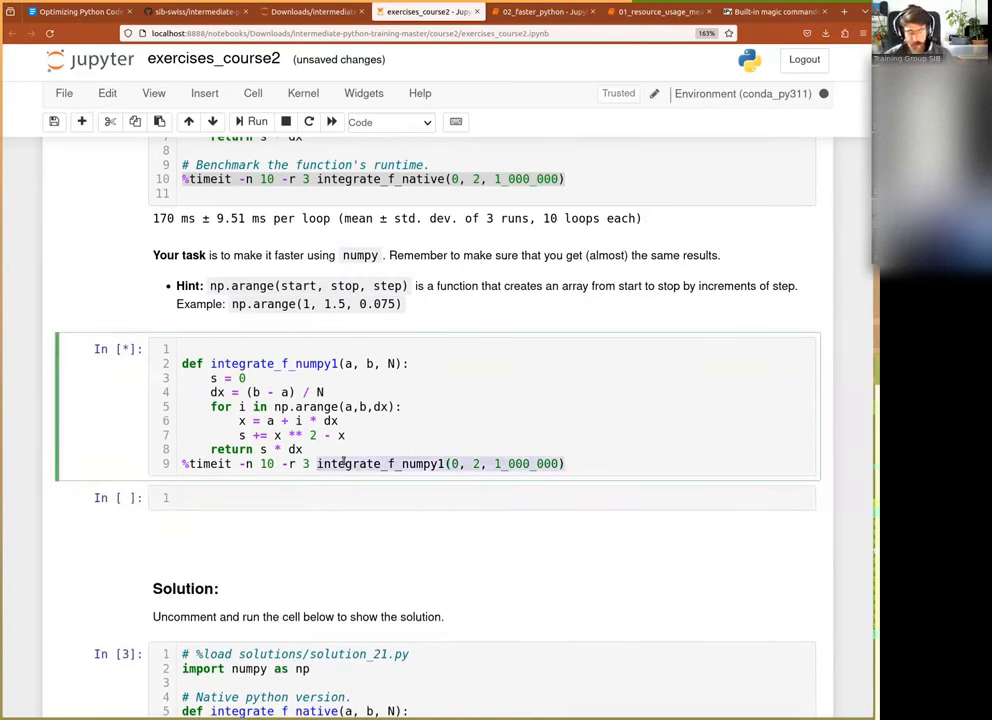
Add a cell calling integrate_f_numpy1(0, 2, 1_000_000) alongside integrate_f_native for comparison
{"action": "type", "text": "integrate_f_numpy1(0, 2, 1_000_000)"}
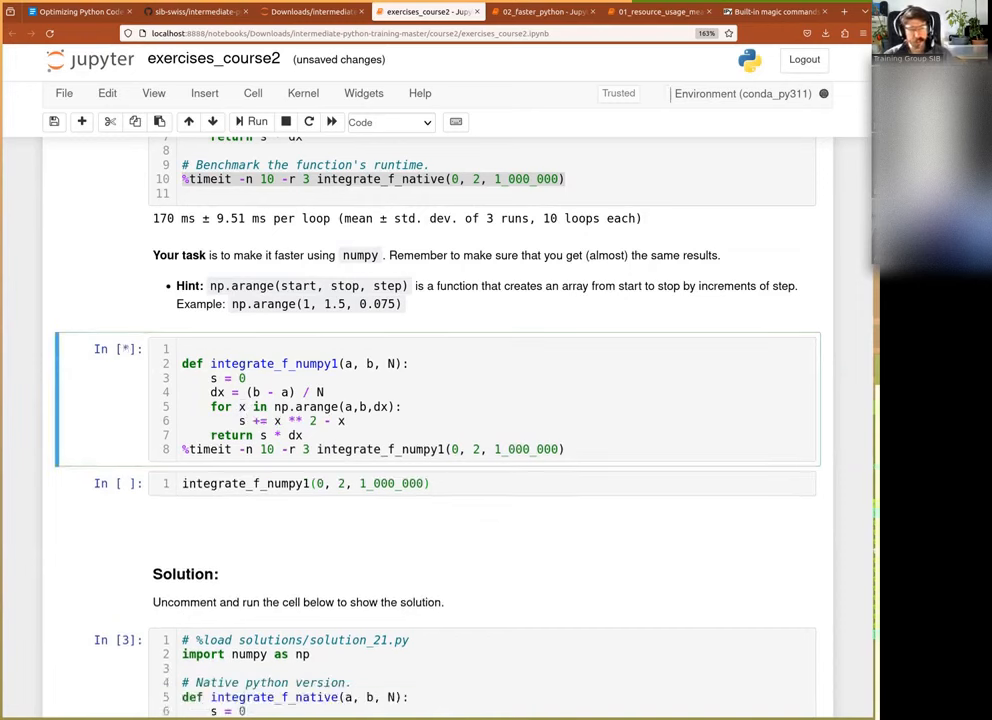
{"action": "left_click", "coordinate": [310, 482]}
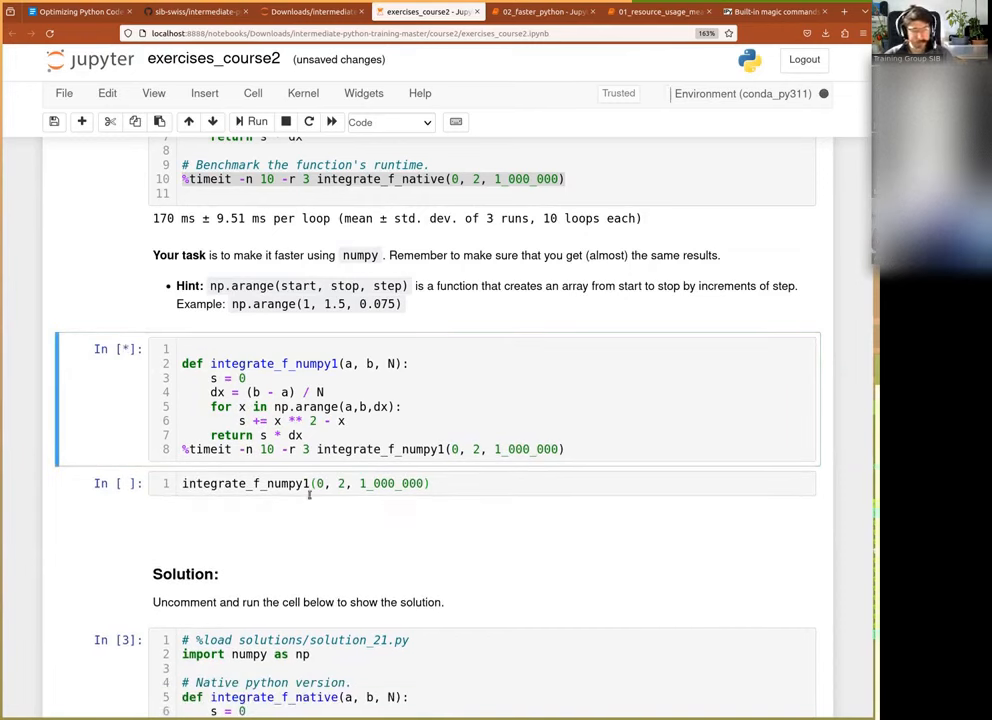
{"action": "left_click", "coordinate": [300, 482]}
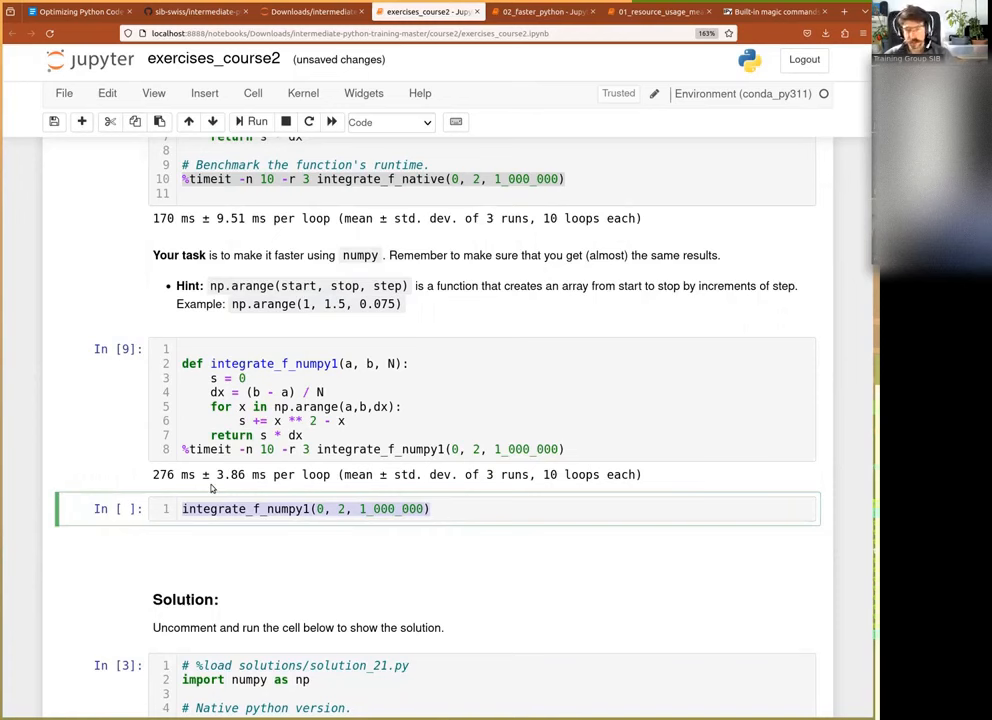
{"action": "left_click", "coordinate": [436, 510]}
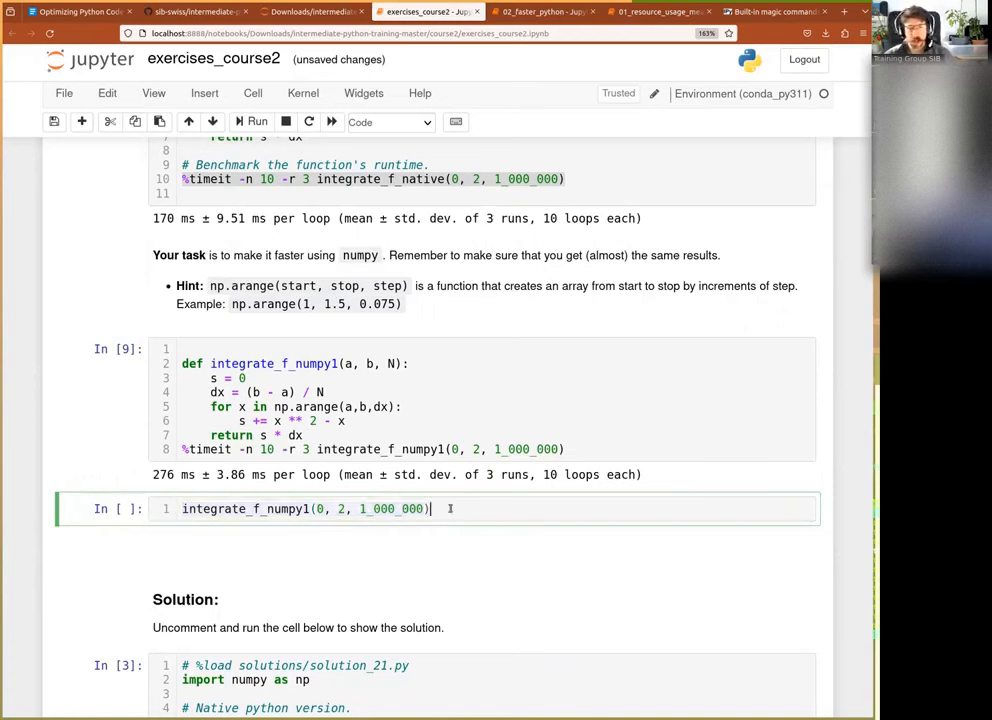
{"action": "type", "text": ", integrate_f_numpy1(0, 2, 1_000_000)"}
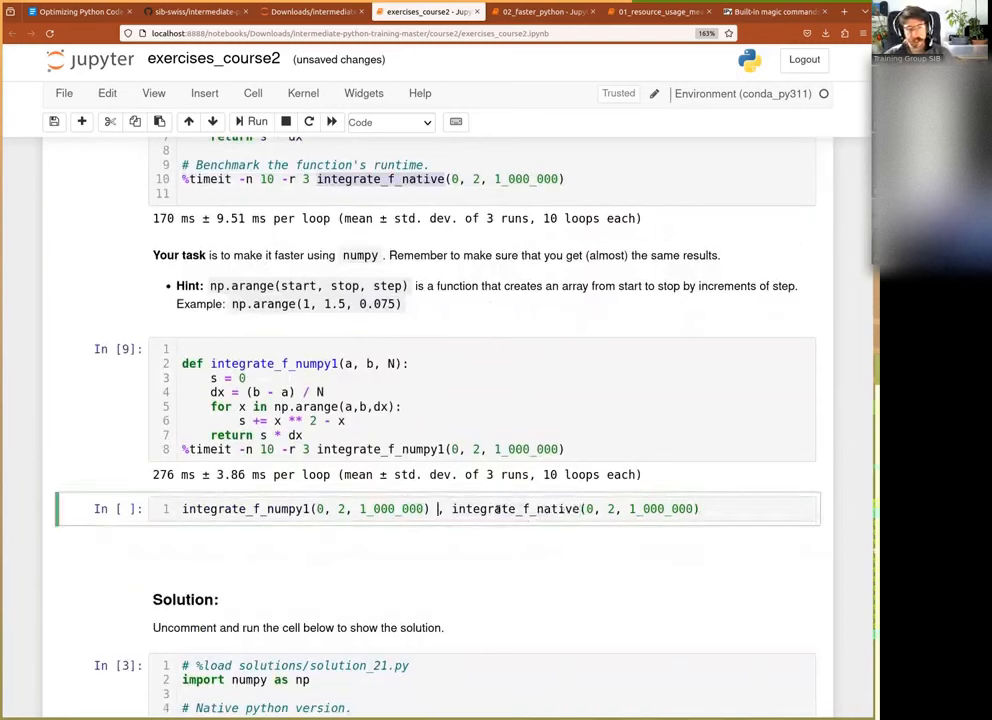
{"action": "type", "text": ",,"}
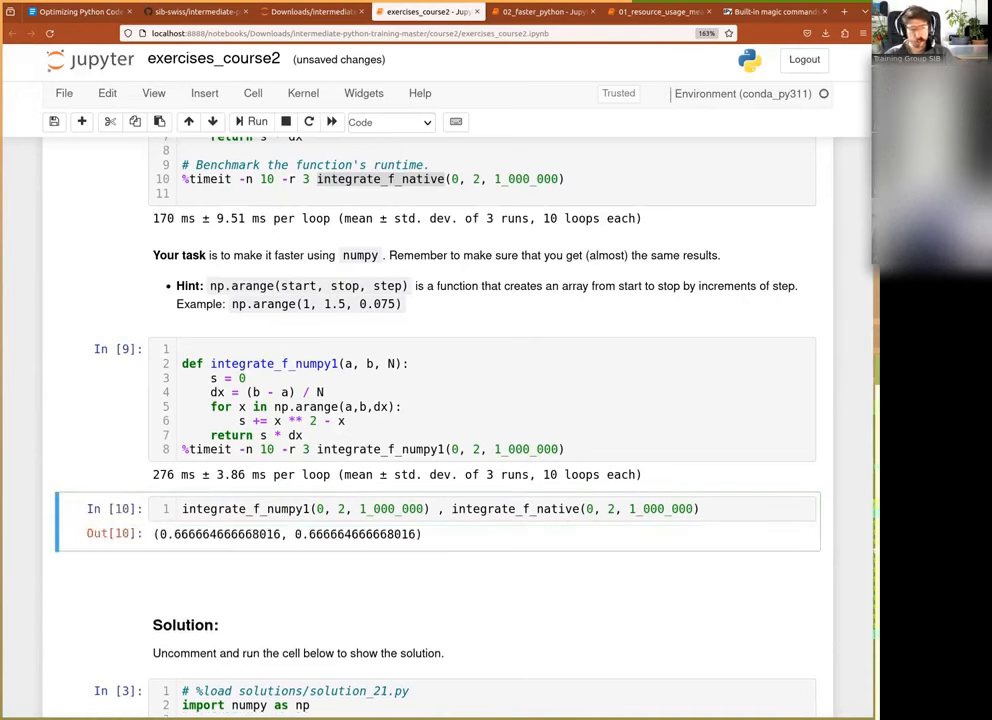
{"action": "left_click_drag", "start_coordinate": [178, 532], "coordinate": [358, 532]}
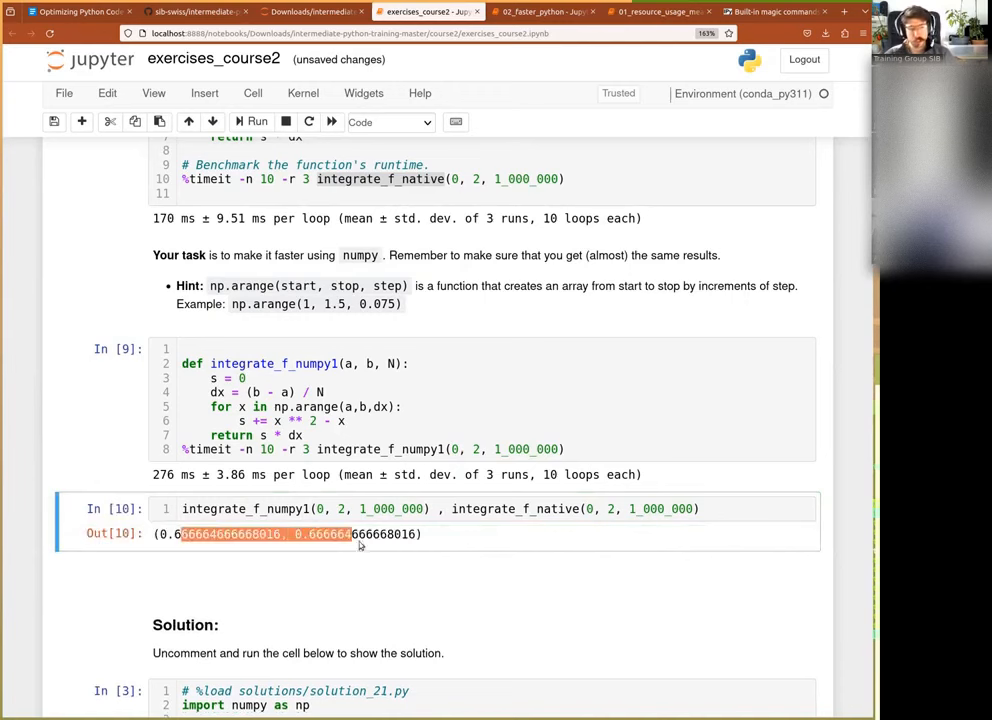
{"action": "left_click", "coordinate": [360, 532]}
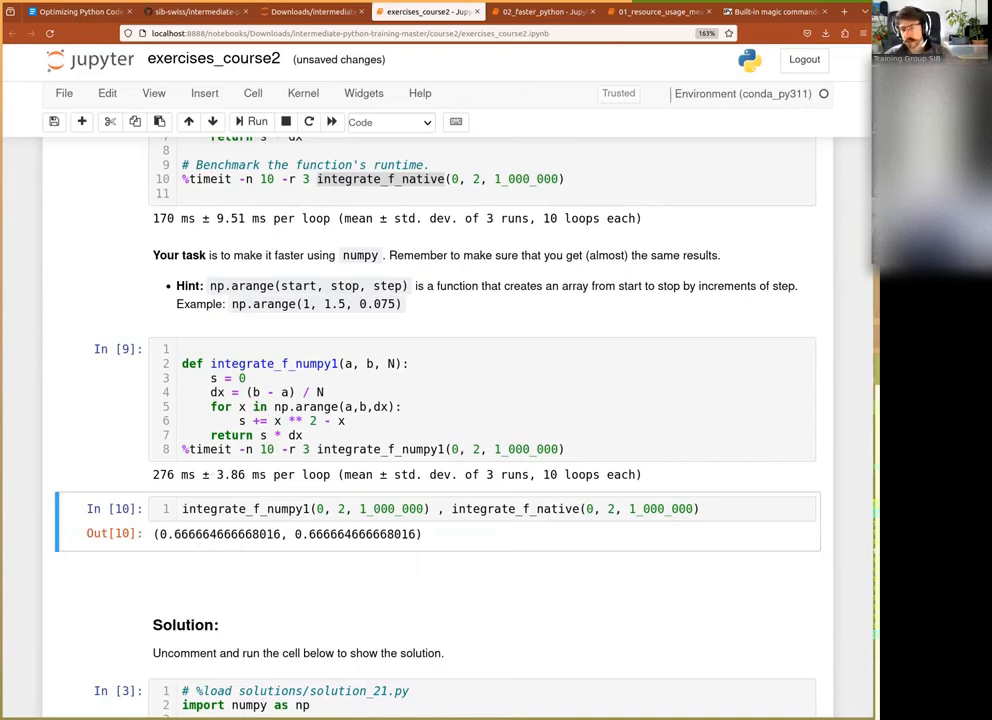
{"action": "mouse_move", "coordinate": [92, 132]}
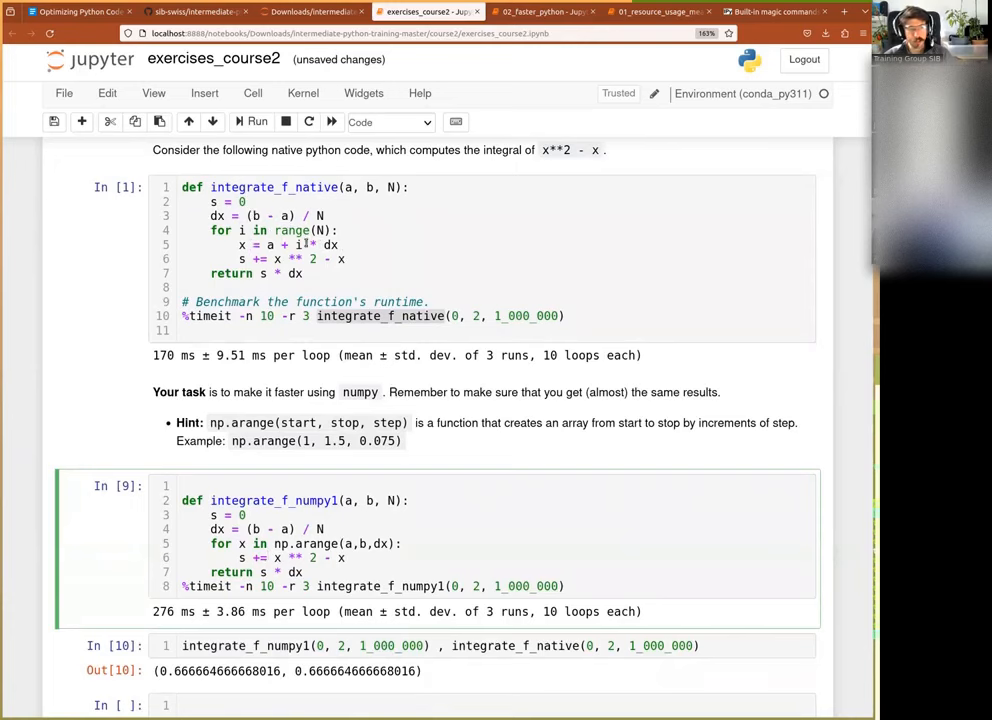
Evaluate np.arange(0,2,0.01) in a new cell, displaying steps from 0 to 1.99
{"action": "scroll", "scroll_direction": "down", "scroll_amount": 3}
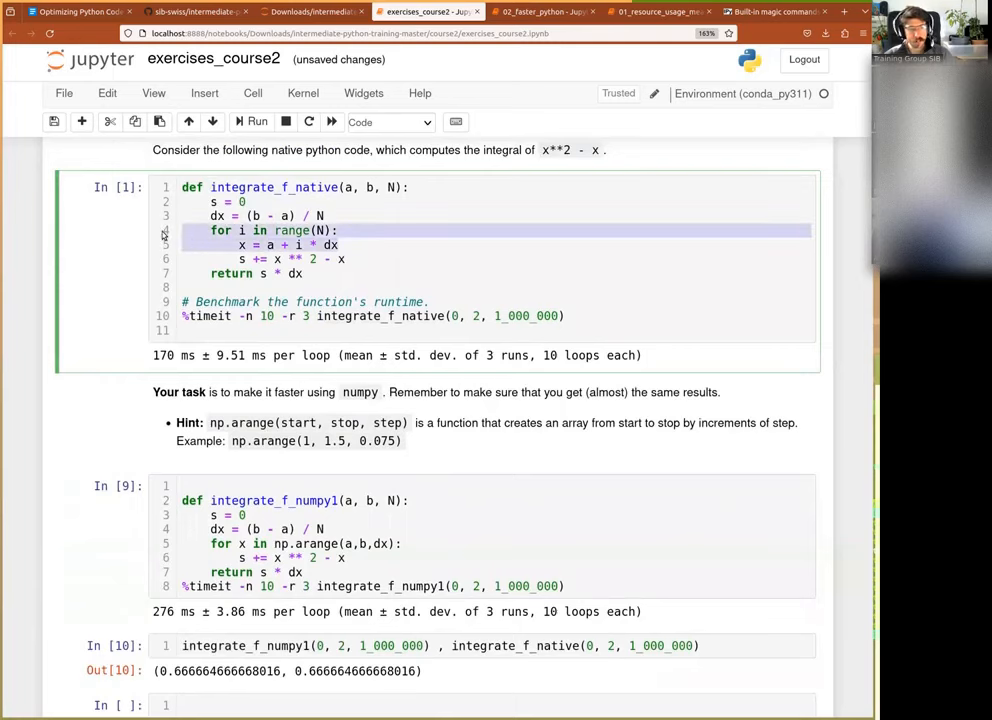
{"action": "scroll", "scroll_direction": "down", "scroll_amount": 3}
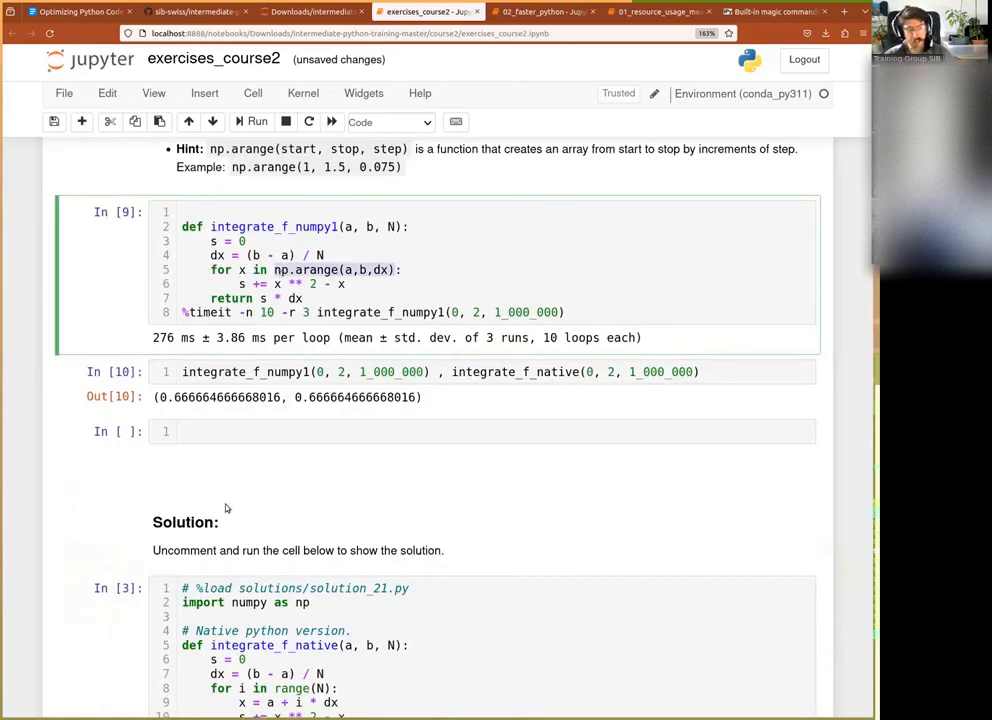
{"action": "type", "text": "np.arange(a,b,dx)"}
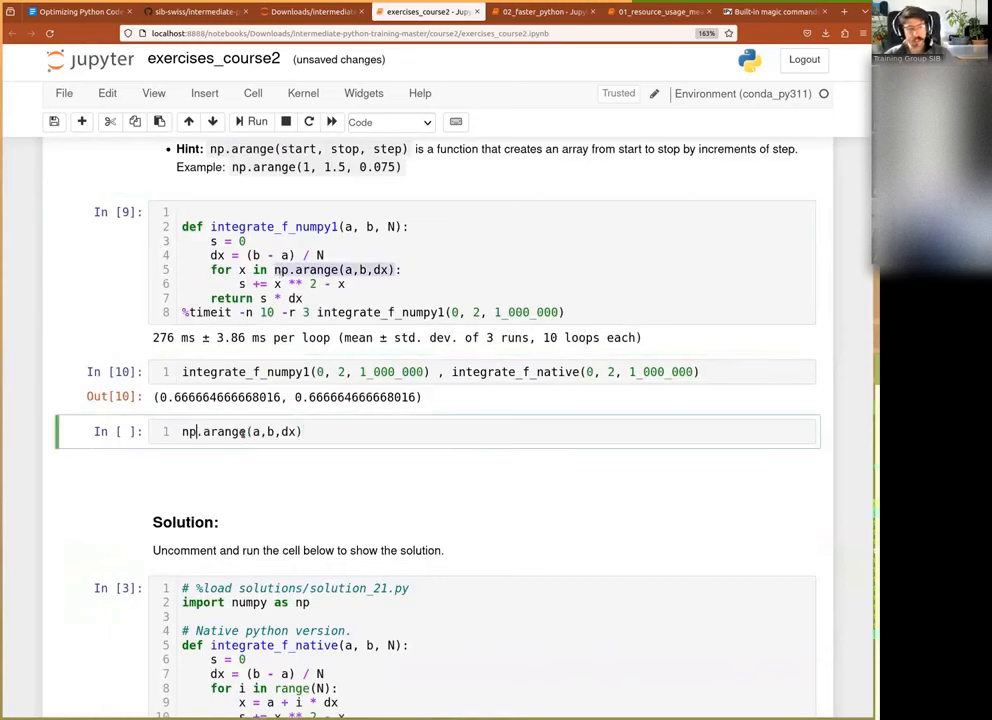
{"action": "type", "text": "0"}
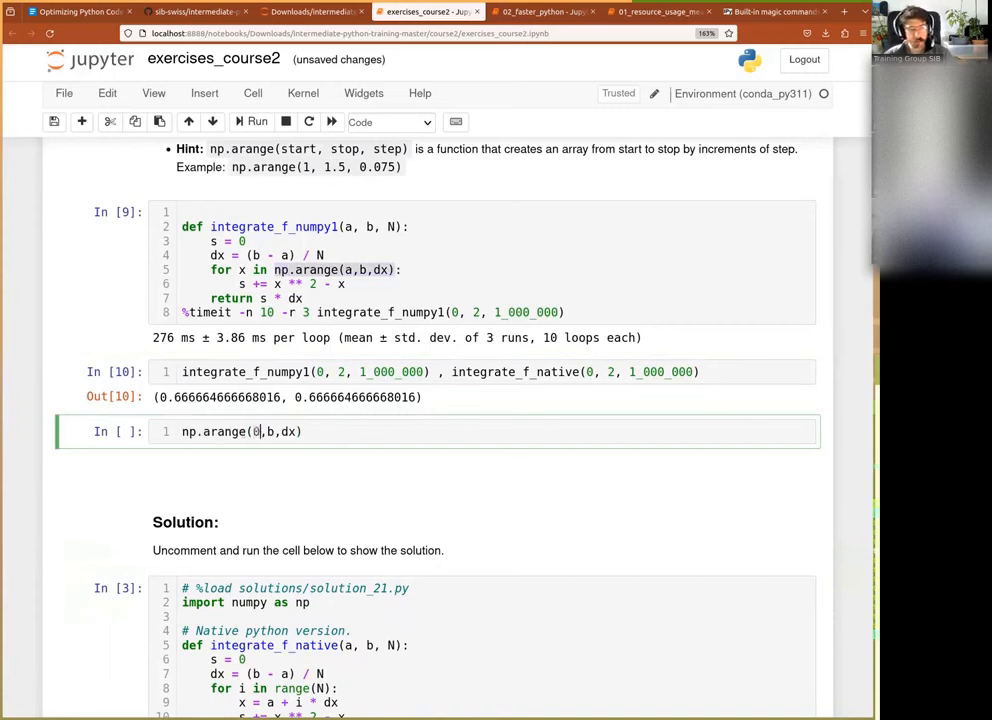
{"action": "type", "text": "2,"}
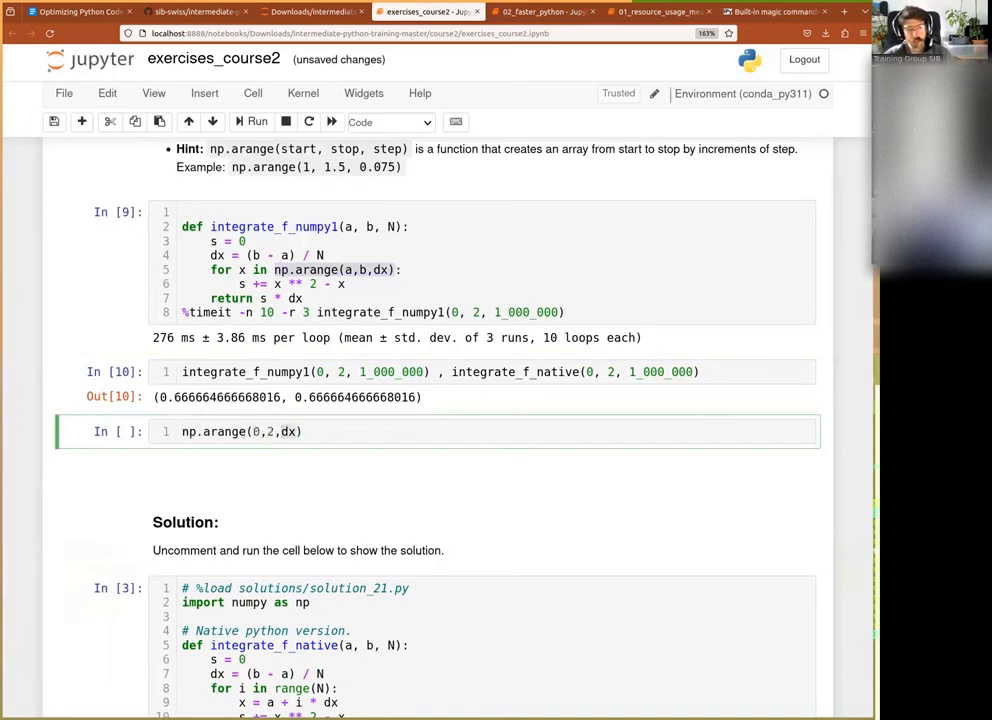
{"action": "type", "text": ".01"}
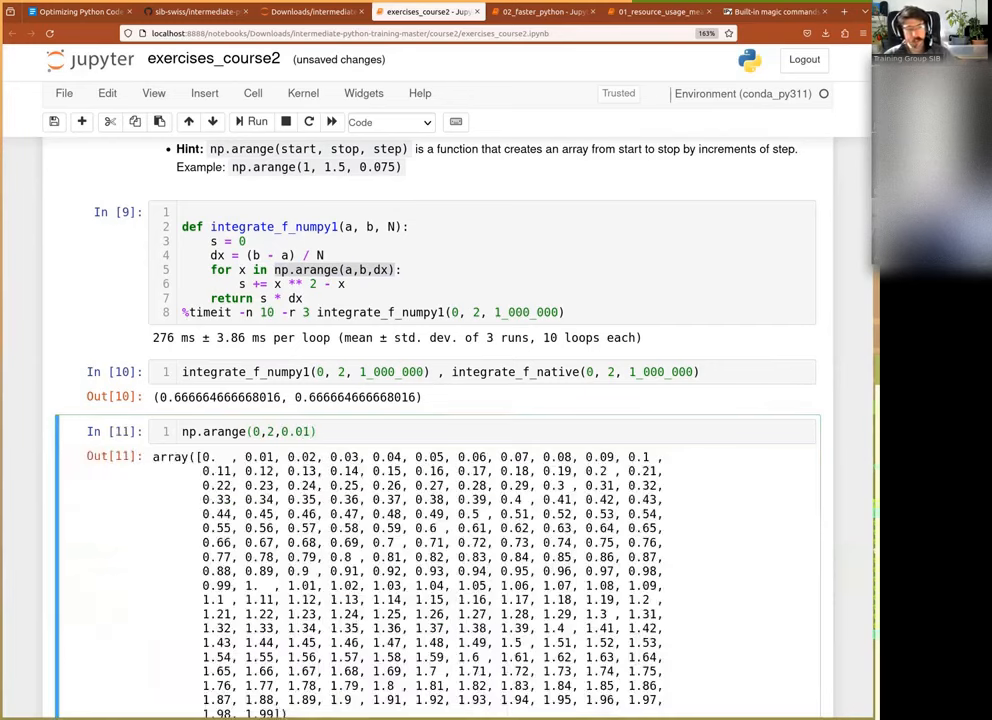
{"action": "scroll", "scroll_direction": "down", "scroll_amount": 3}
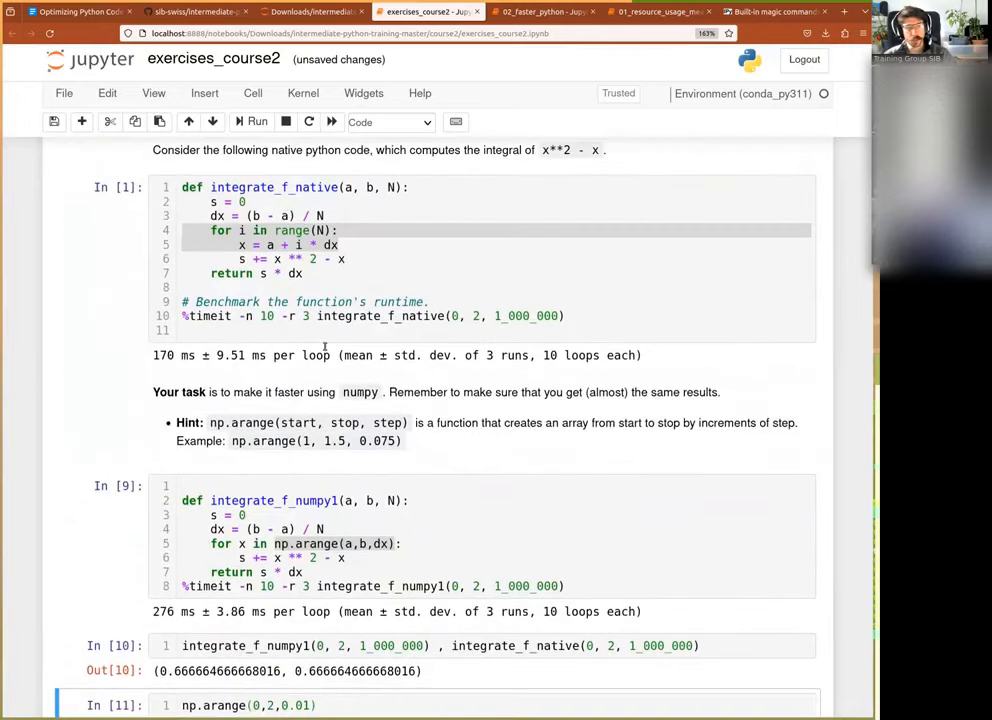
{"action": "left_click", "coordinate": [356, 244]}
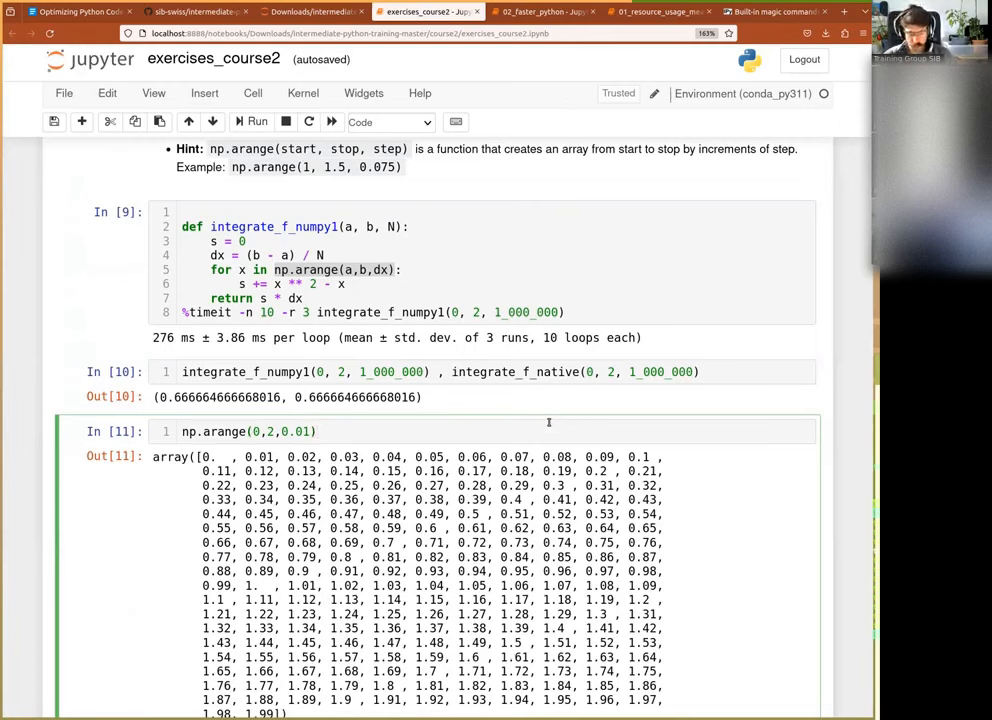
Store np.arange(0,2,0.1) as X, display it, then evaluate X ** 2 - X elementwise
{"action": "type", "text": "X ="}
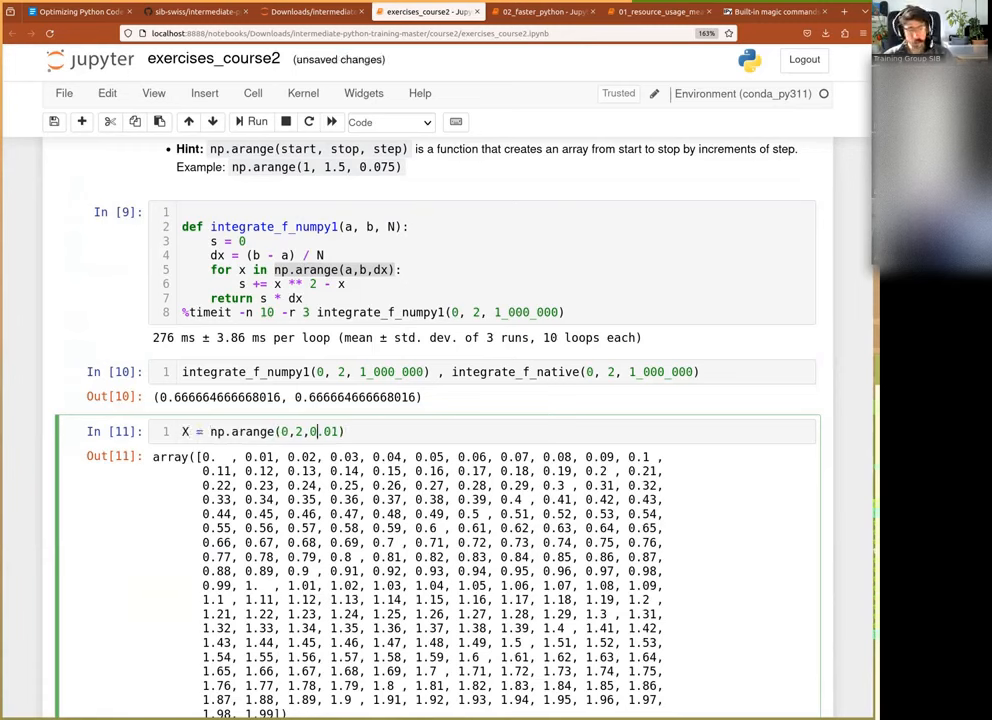
{"action": "key", "text": "BackSpace"}
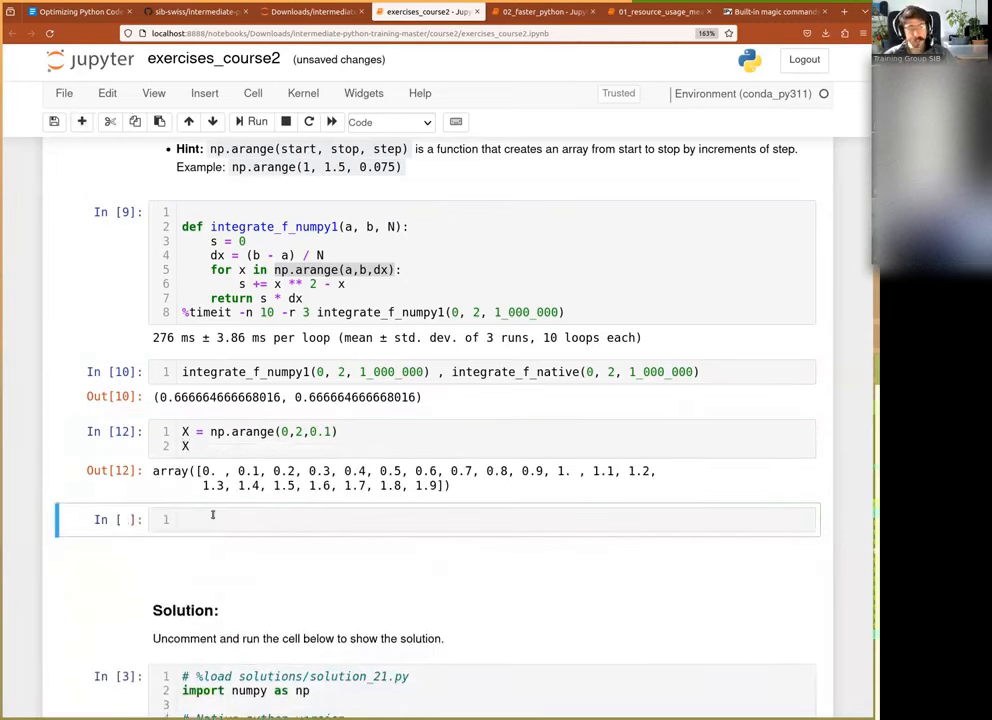
{"action": "type", "text": "X ** 2"}
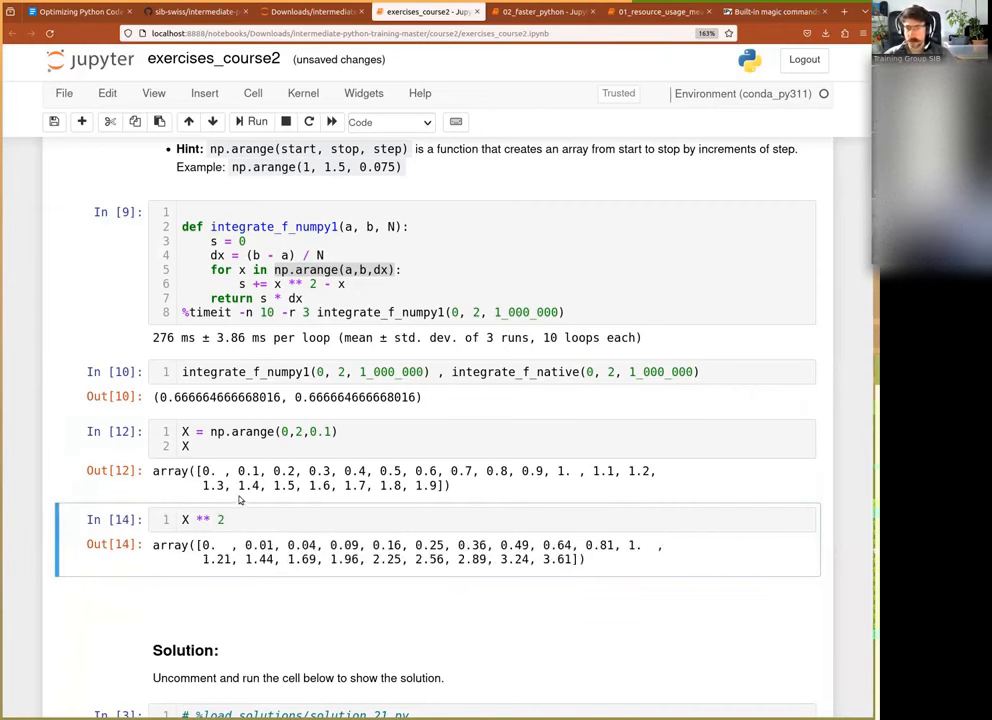
{"action": "left_click", "coordinate": [228, 520]}
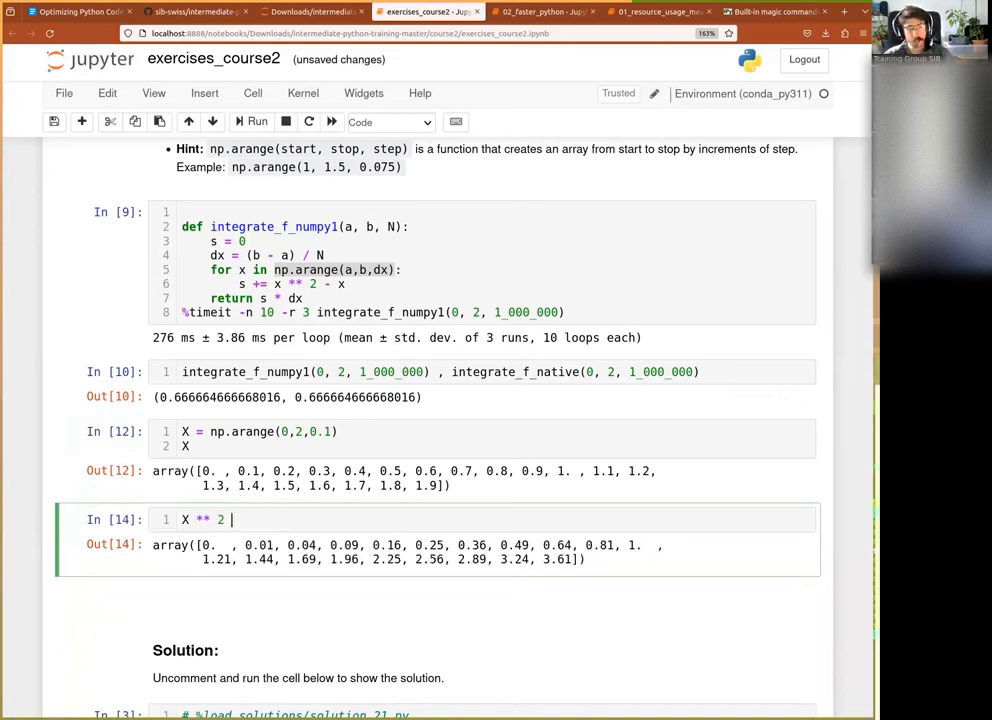
{"action": "type", "text": "-"}
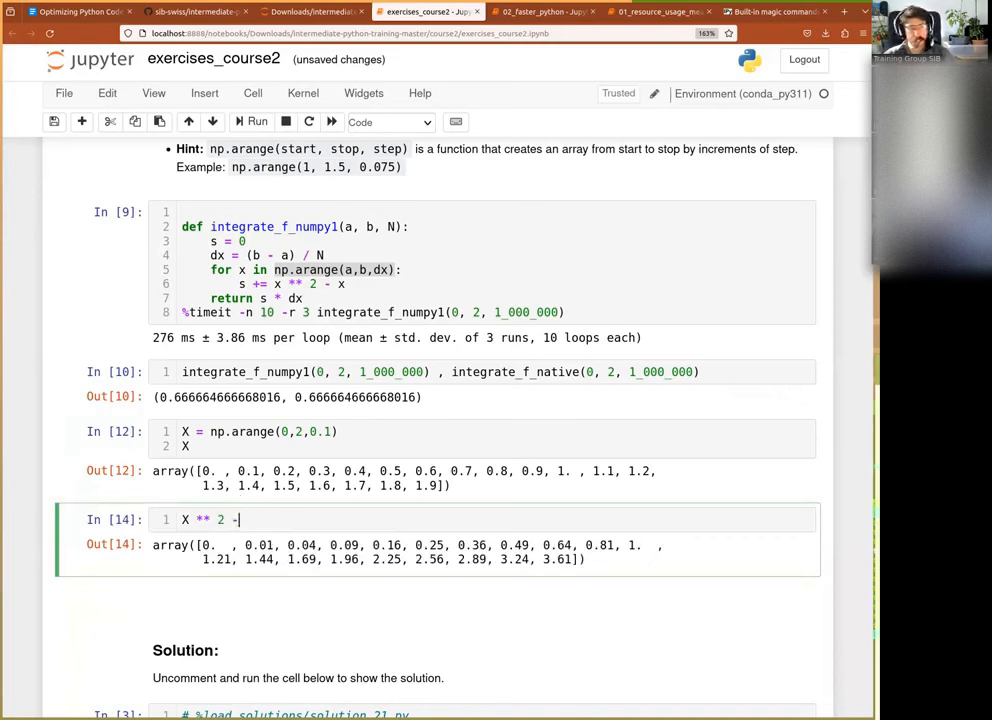
{"action": "type", "text": "X"}
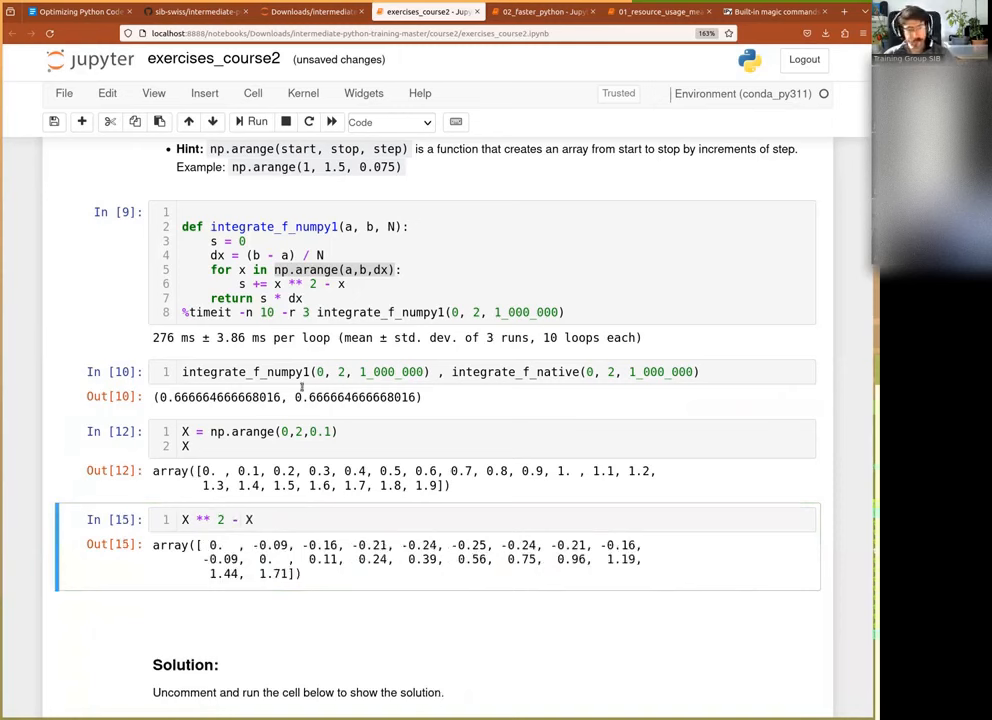
{"action": "left_click", "coordinate": [280, 284]}
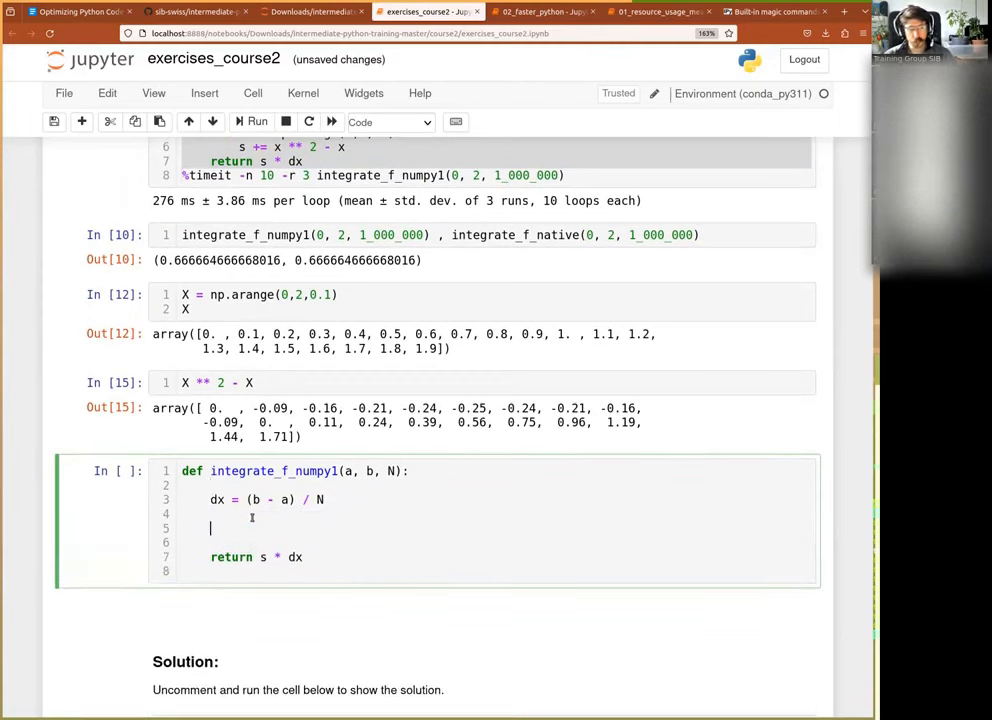
Draft the function body with X = np.arange(a,b,dx) and F = X**2 - X
{"action": "type", "text": "X ="}
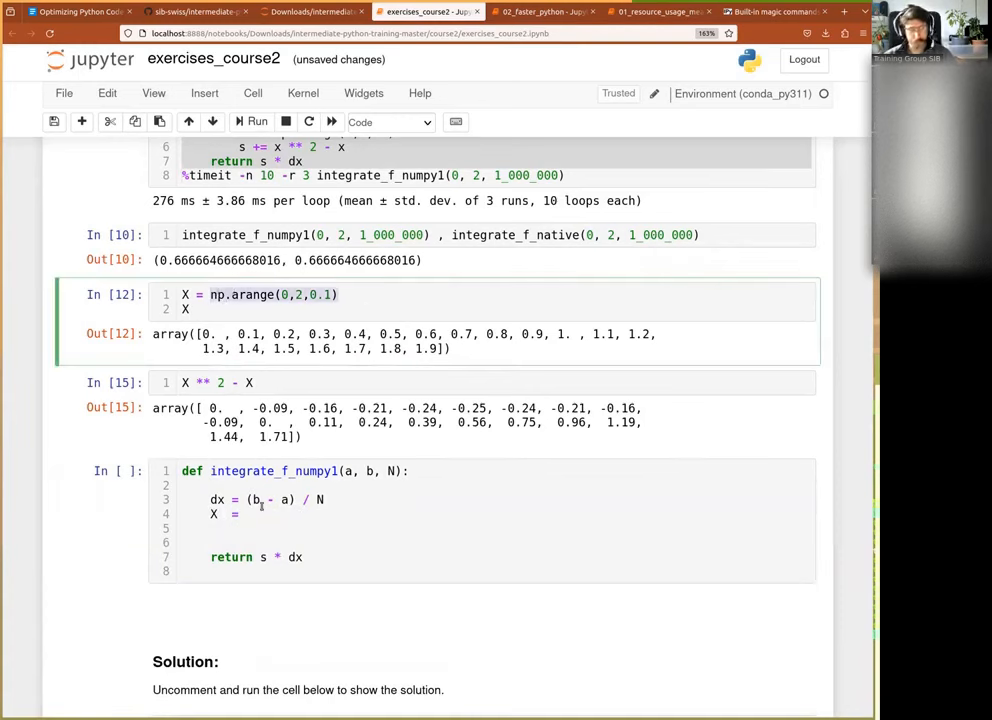
{"action": "type", "text": "np.arange(0,2,0.1)"}
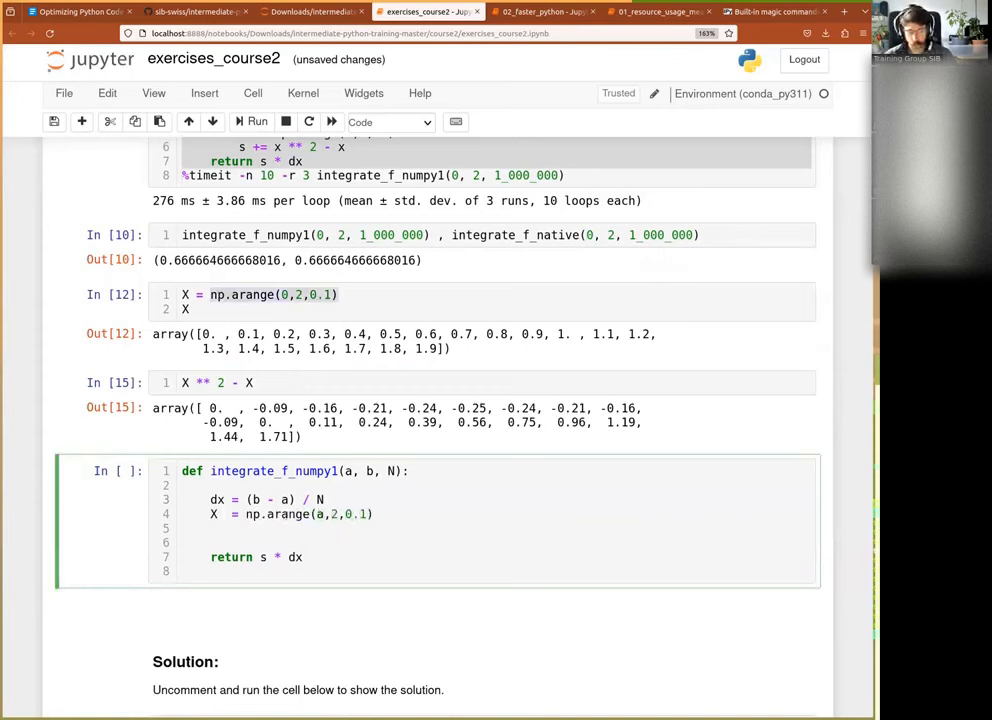
{"action": "type", "text": "b"}
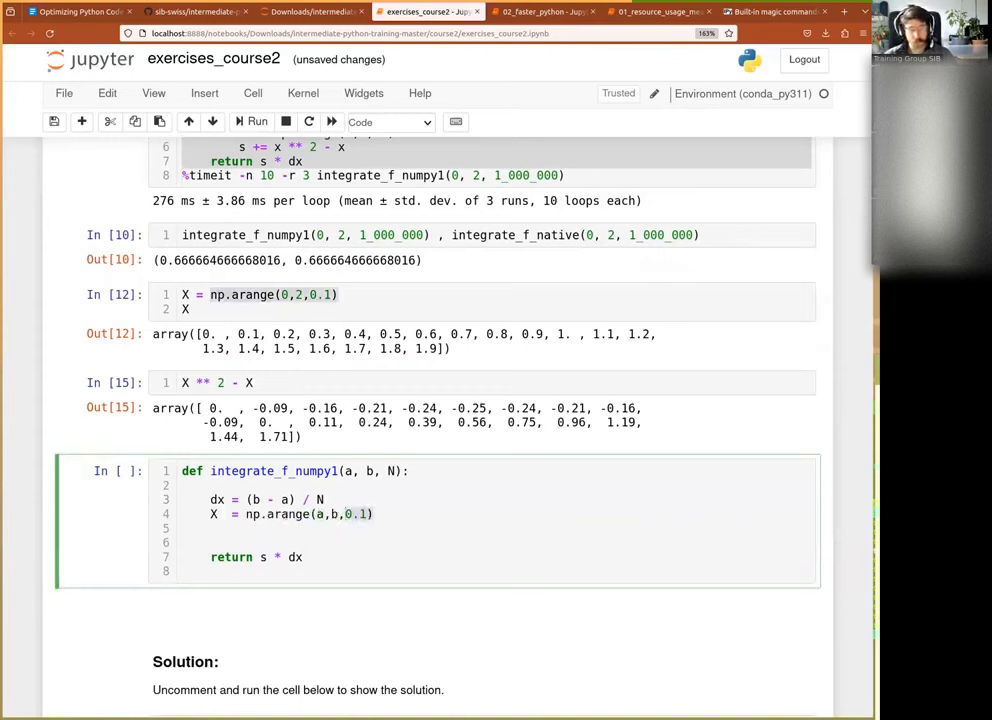
{"action": "type", "text": "dx"}
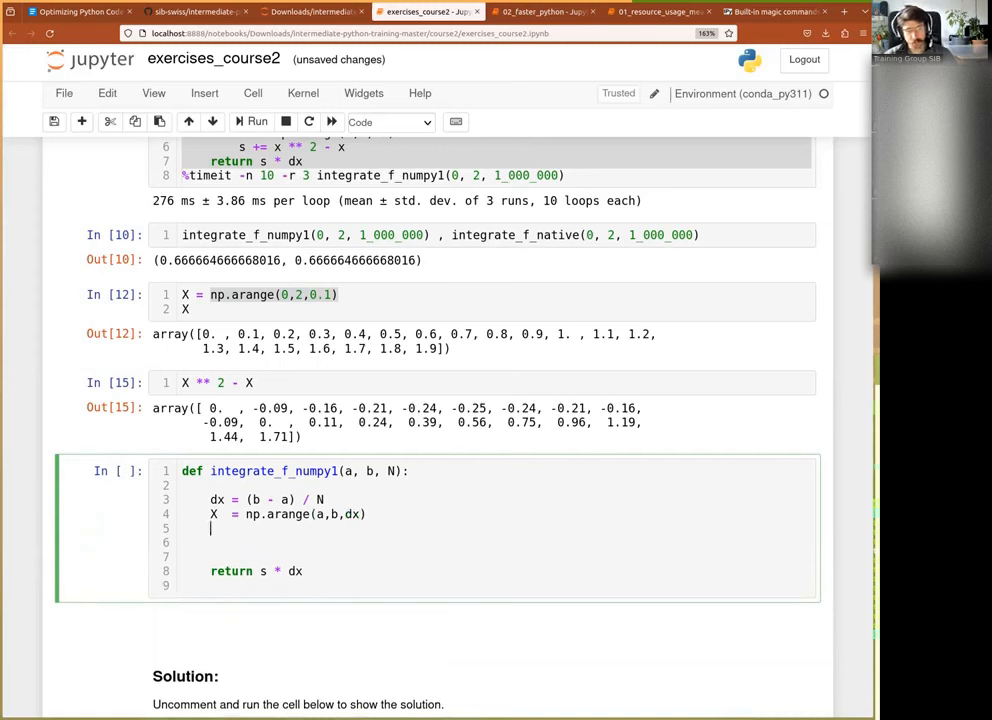
{"action": "type", "text": "X**2"}
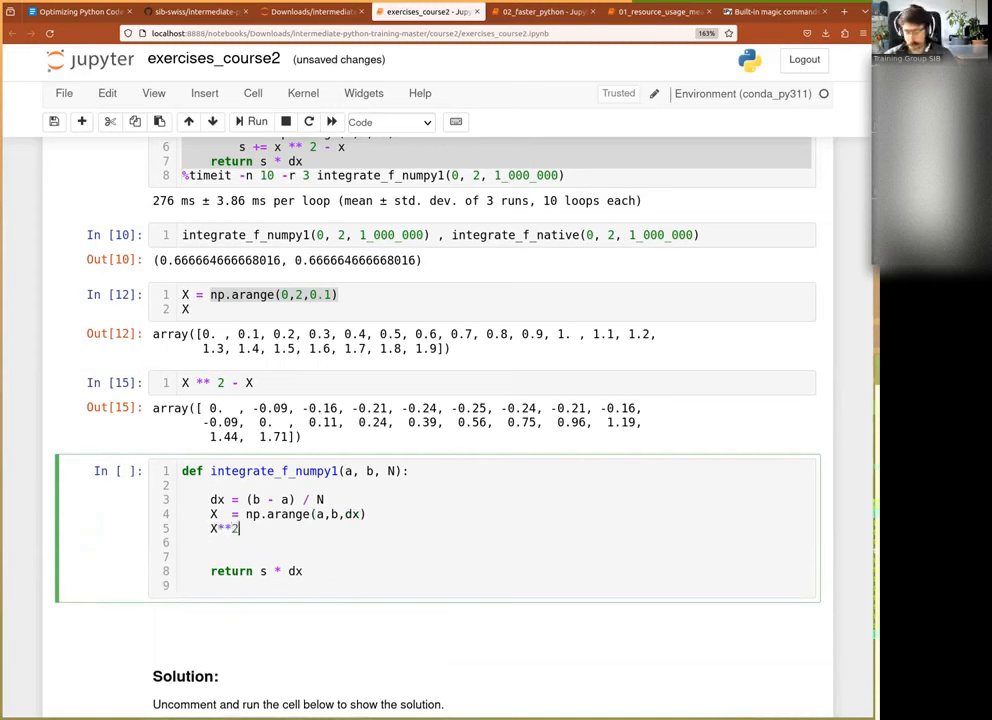
{"action": "type", "text": "-X"}
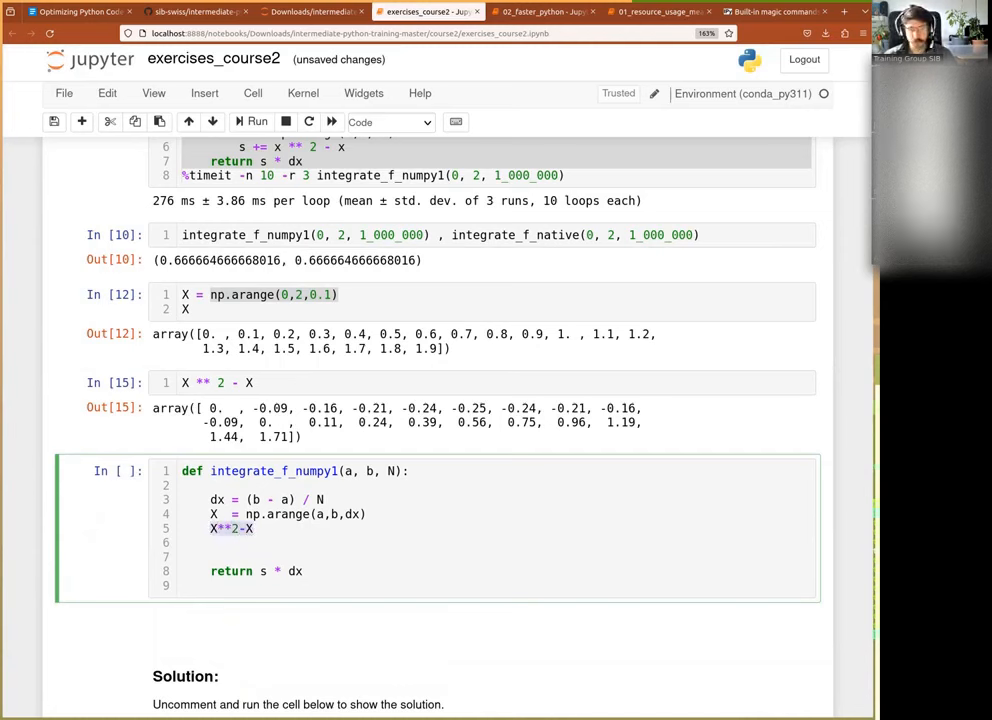
Return F.sum(), rename to integrate_f_numpy2, and add the call integrate_f_numpy2(0, 2, 1_000_000)
{"action": "left_click", "coordinate": [212, 528]}
{"action": "type", "text": "F = "}
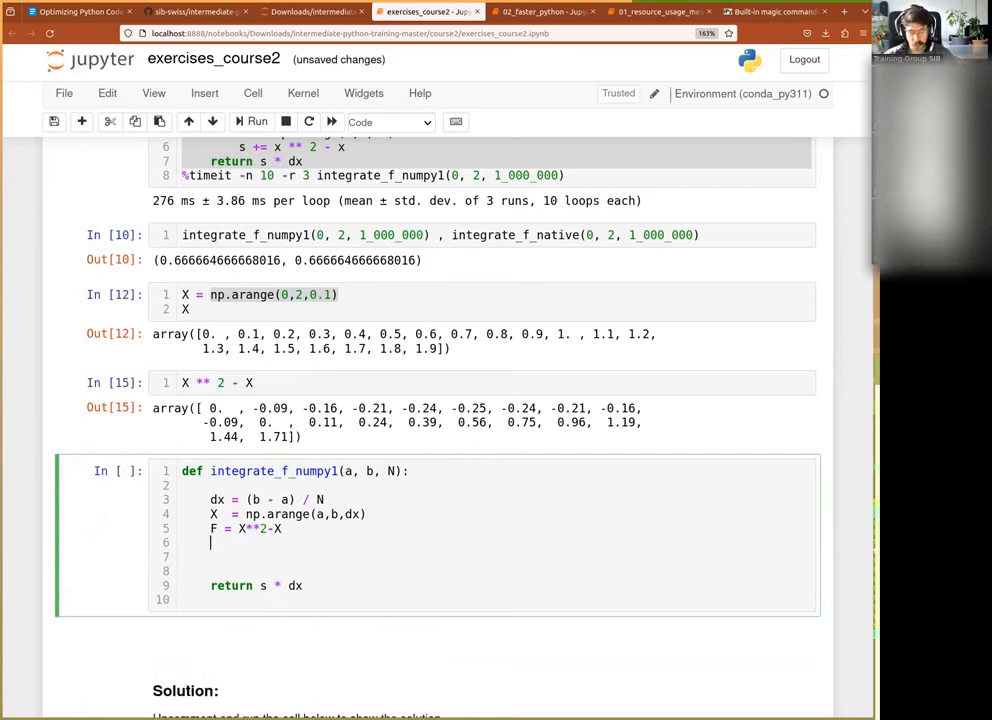
{"action": "type", "text": "F."}
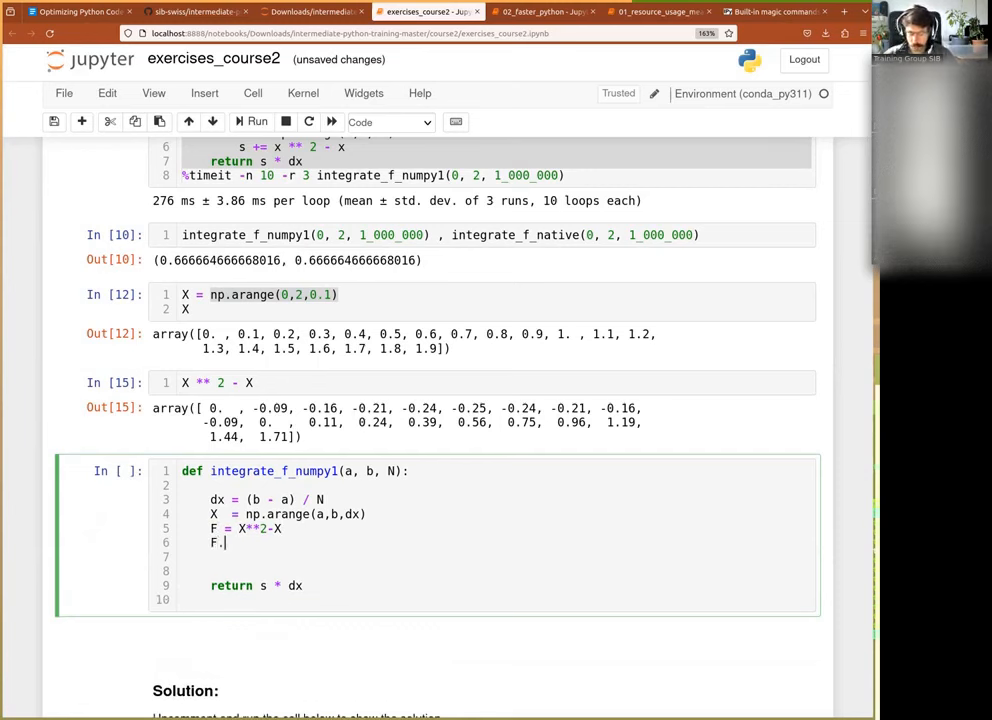
{"action": "type", "text": "sum()"}
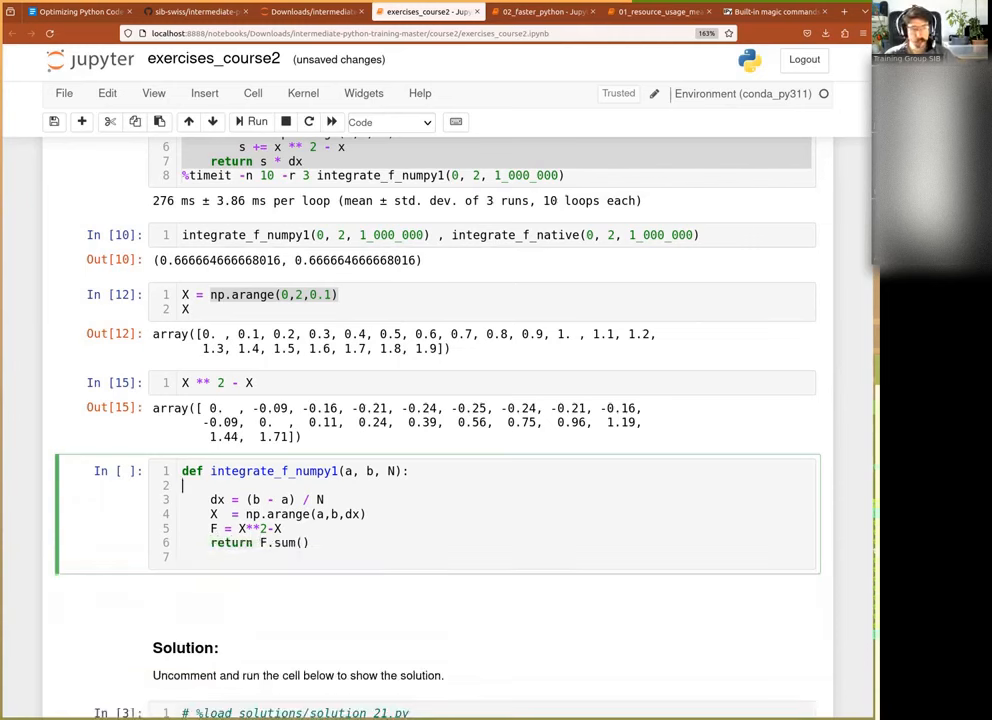
{"action": "type", "text": "2"}
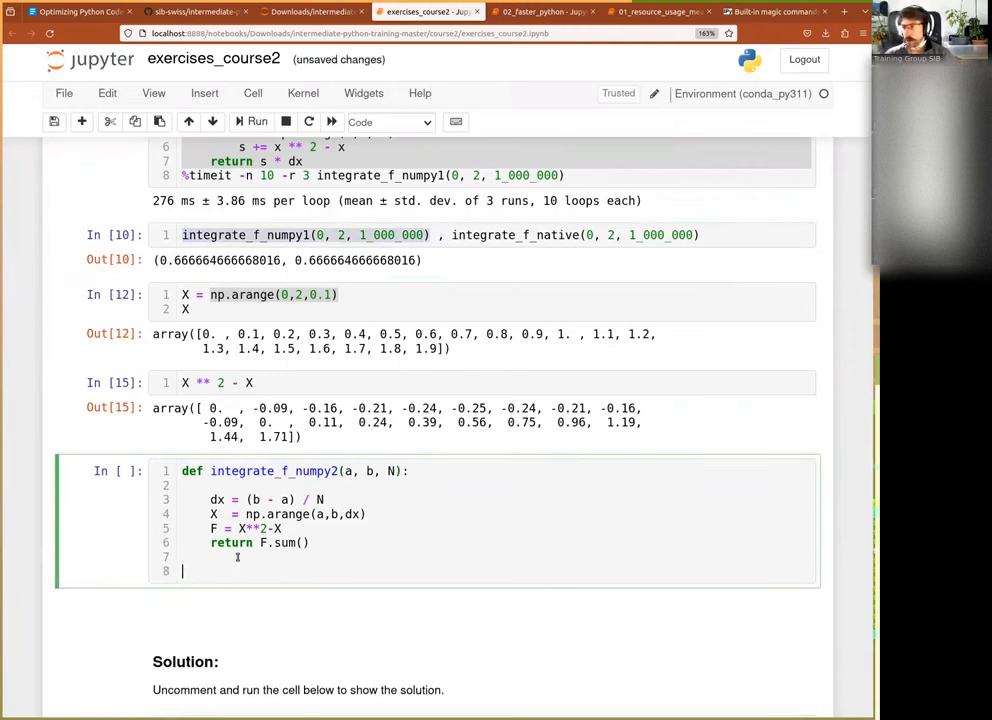
{"action": "type", "text": "integrate_f_numpy1(0, 2, 1_000_000)"}
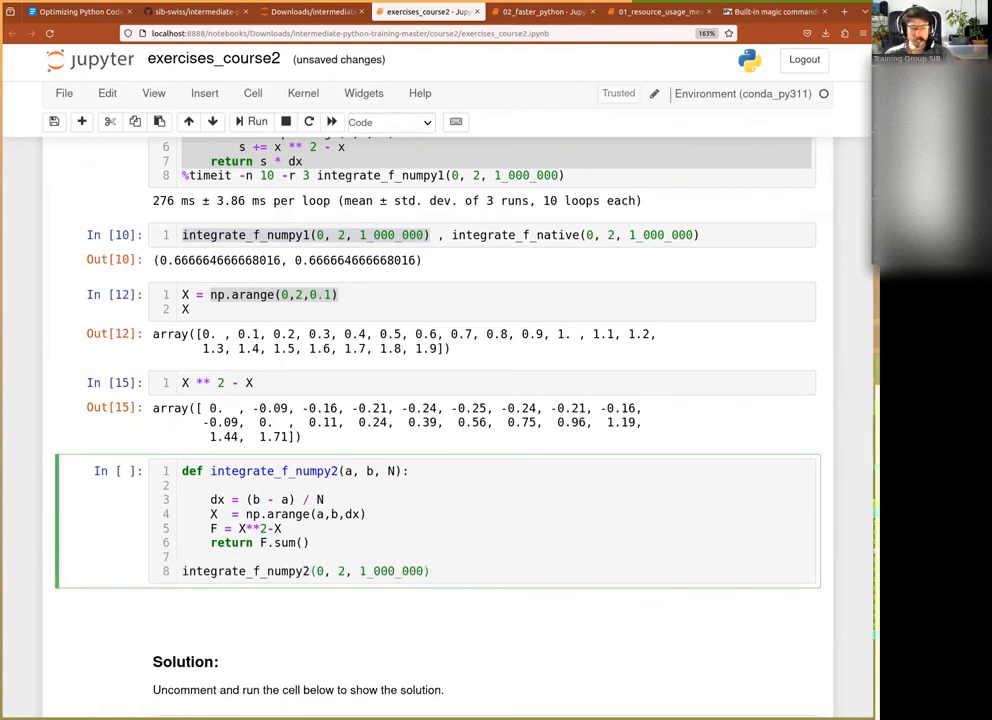
Run the cell, see the oversized 333332.33 result, then return F.sum() * dx to get about 0.6667
{"action": "left_click", "coordinate": [256, 122]}
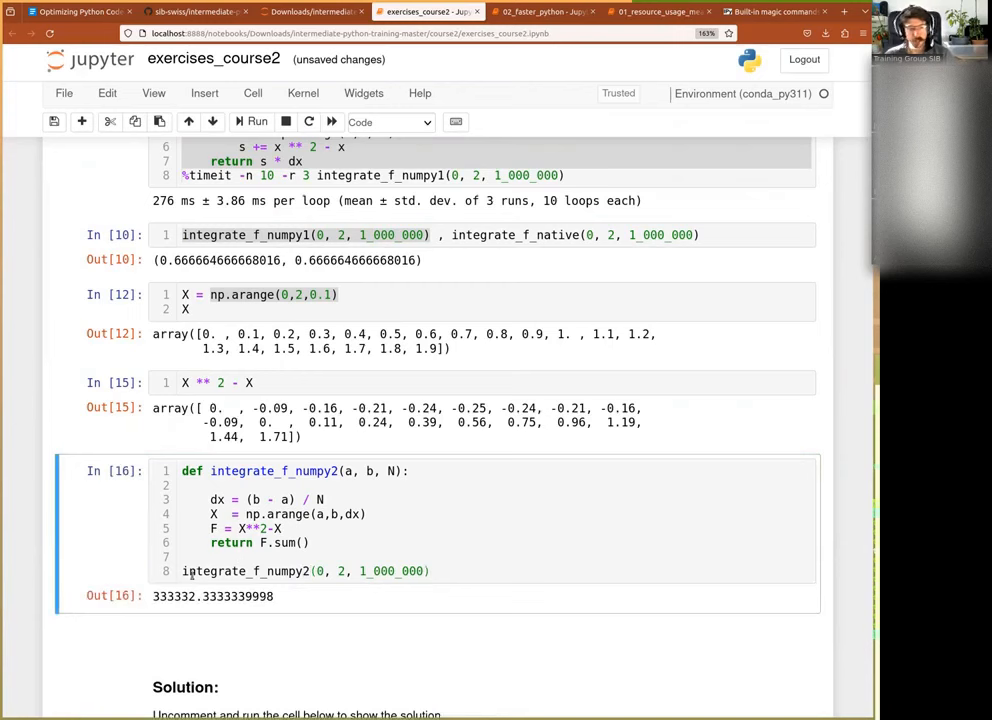
{"action": "double_click", "coordinate": [172, 596]}
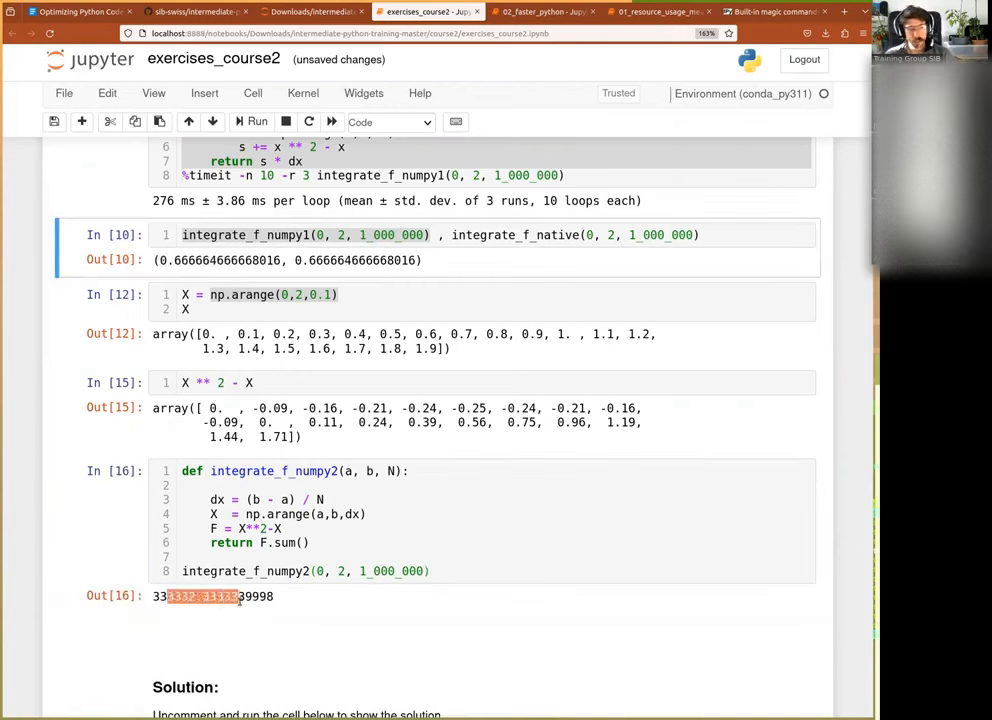
{"action": "left_click", "coordinate": [250, 512]}
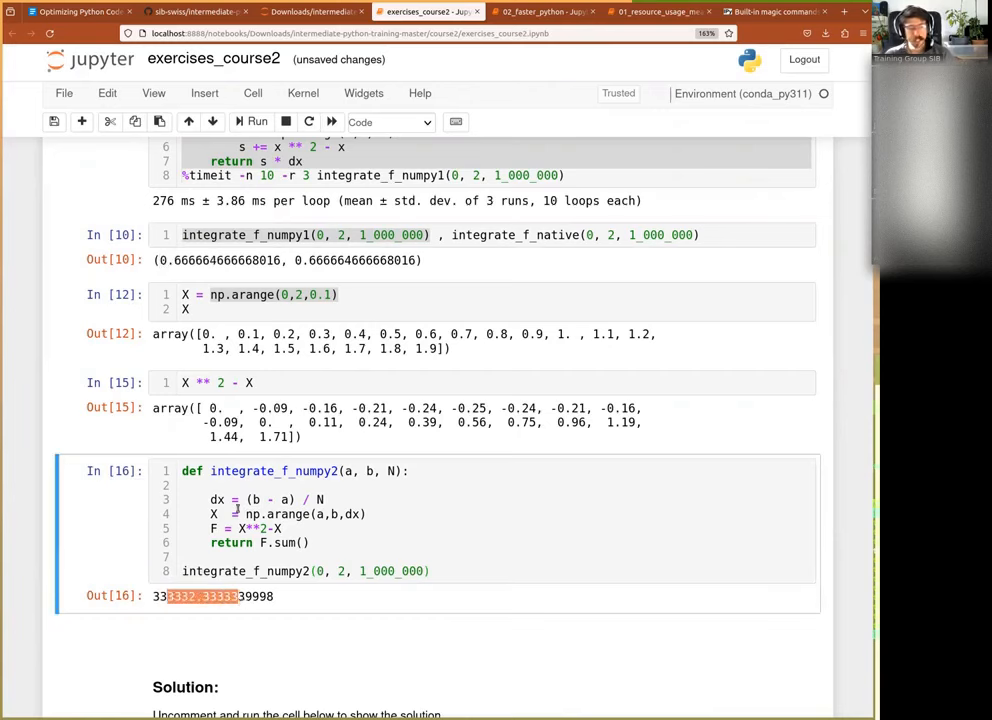
{"action": "scroll", "scroll_direction": "down", "scroll_amount": 3}
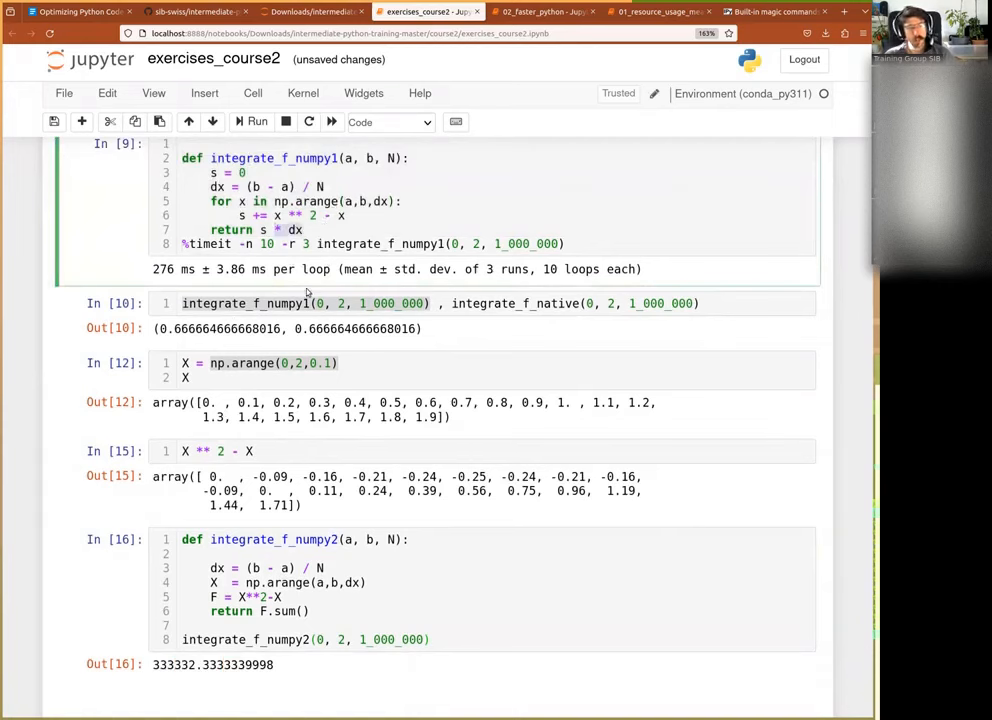
{"action": "scroll", "scroll_direction": "down", "scroll_amount": 3}
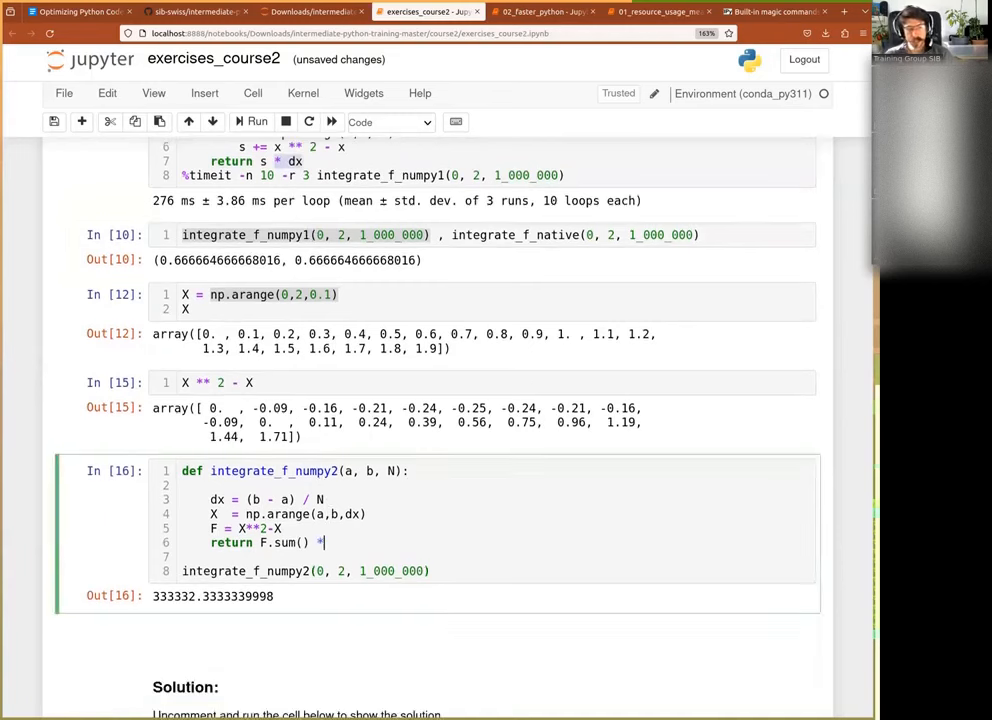
{"action": "type", "text": "dx"}
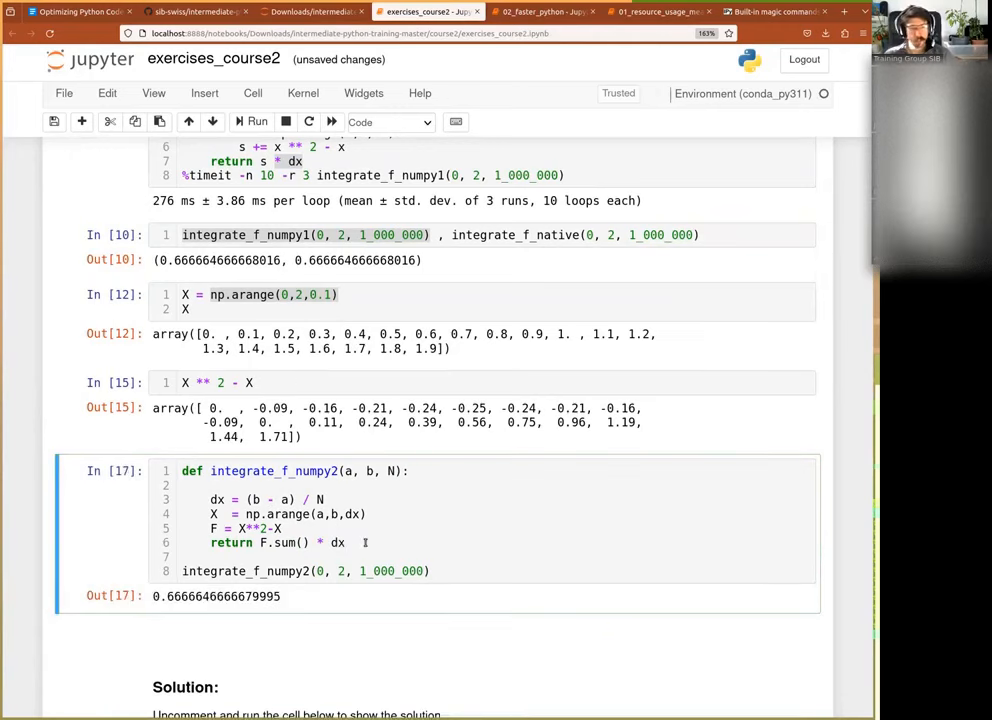
{"action": "double_click", "coordinate": [190, 260]}
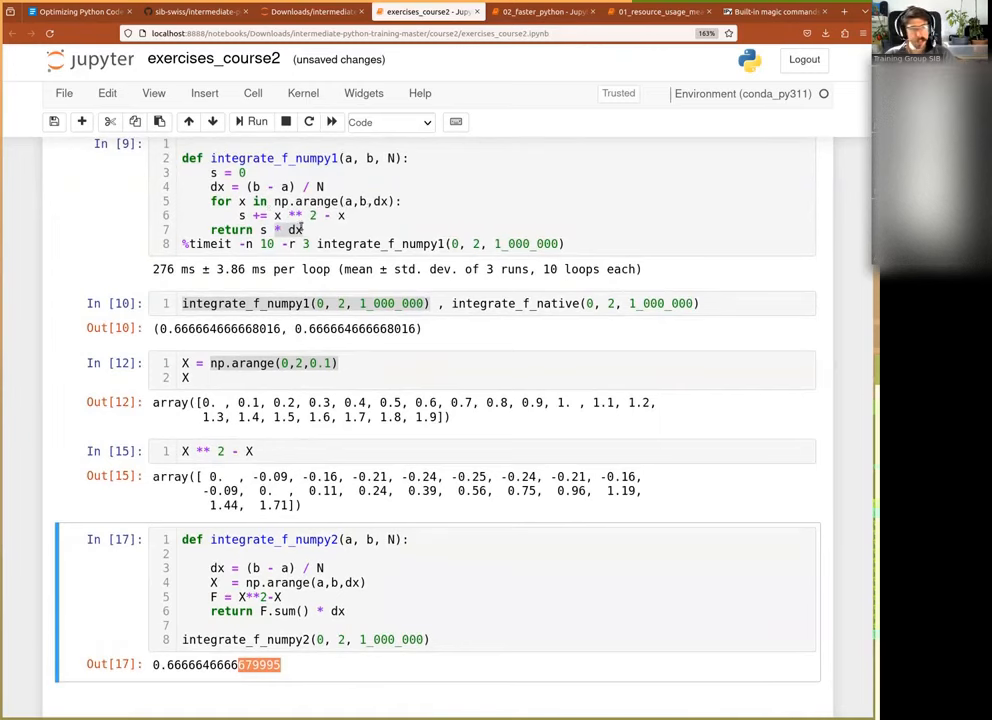
Scroll down to bring the solution cell below into view
{"action": "scroll", "scroll_direction": "down", "scroll_amount": 3}
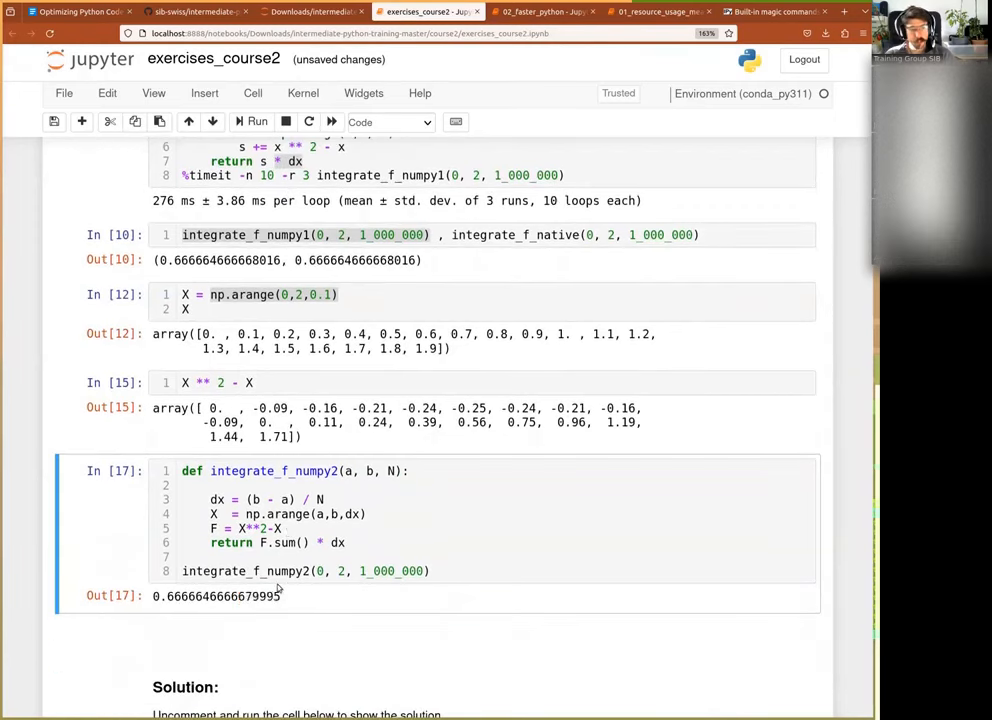
{"action": "scroll", "scroll_direction": "down", "scroll_amount": 3}
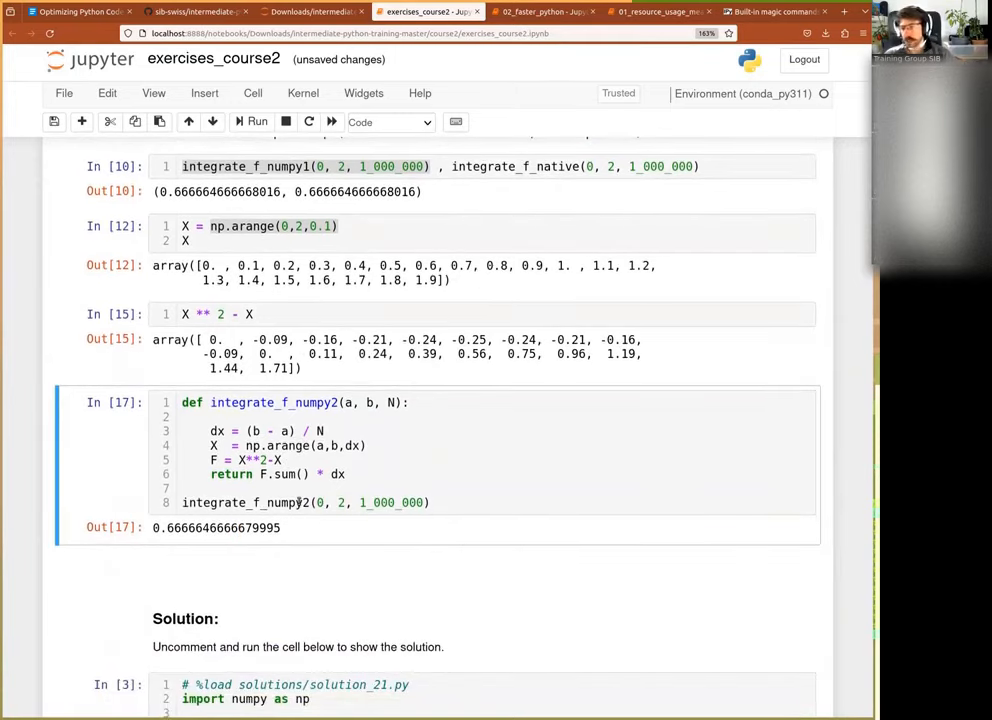
{"action": "scroll", "scroll_direction": "down", "scroll_amount": 3}
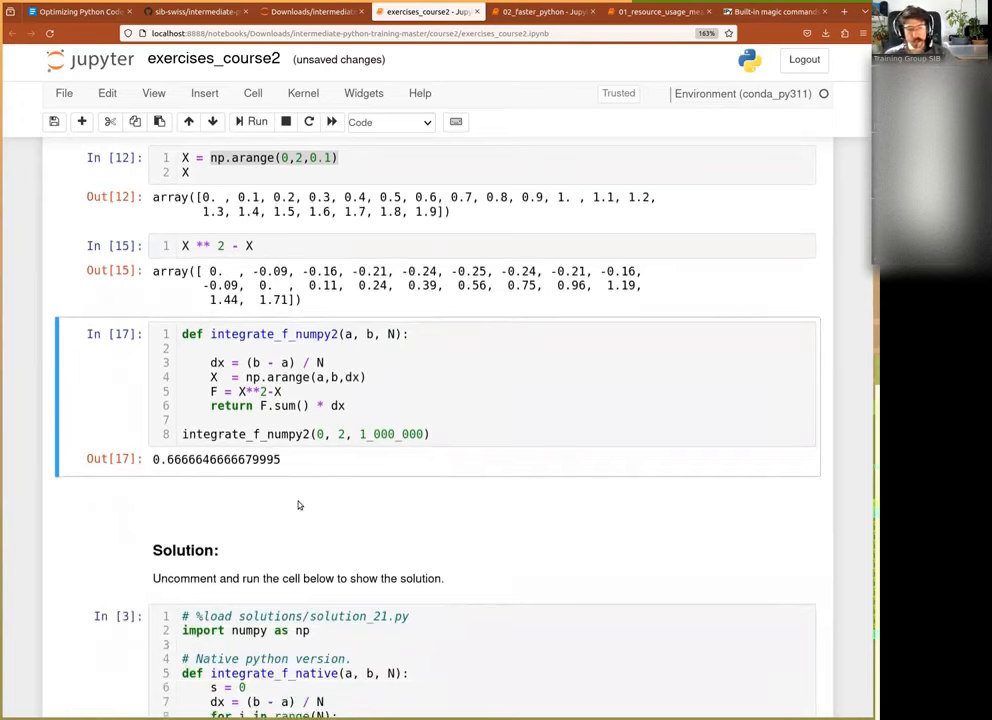
{"action": "scroll", "scroll_direction": "down", "scroll_amount": 3}
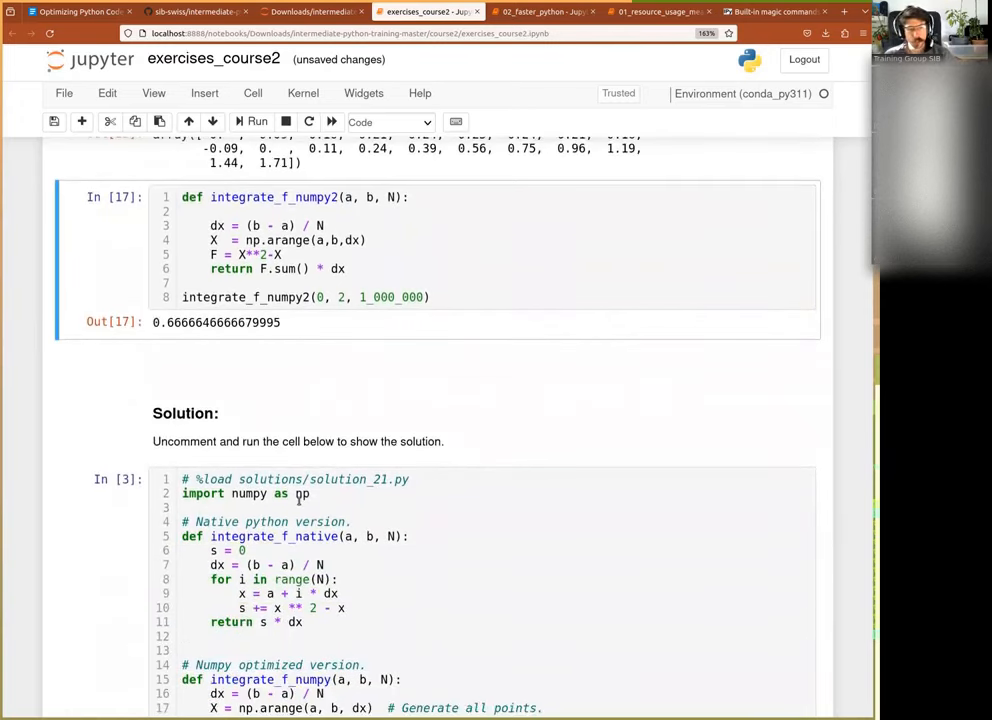
Run the Solution cell and read its timings: native 177 ms vs numpy 22.6 ms, speed-up 7.84
{"action": "scroll", "scroll_direction": "down", "scroll_amount": 3}
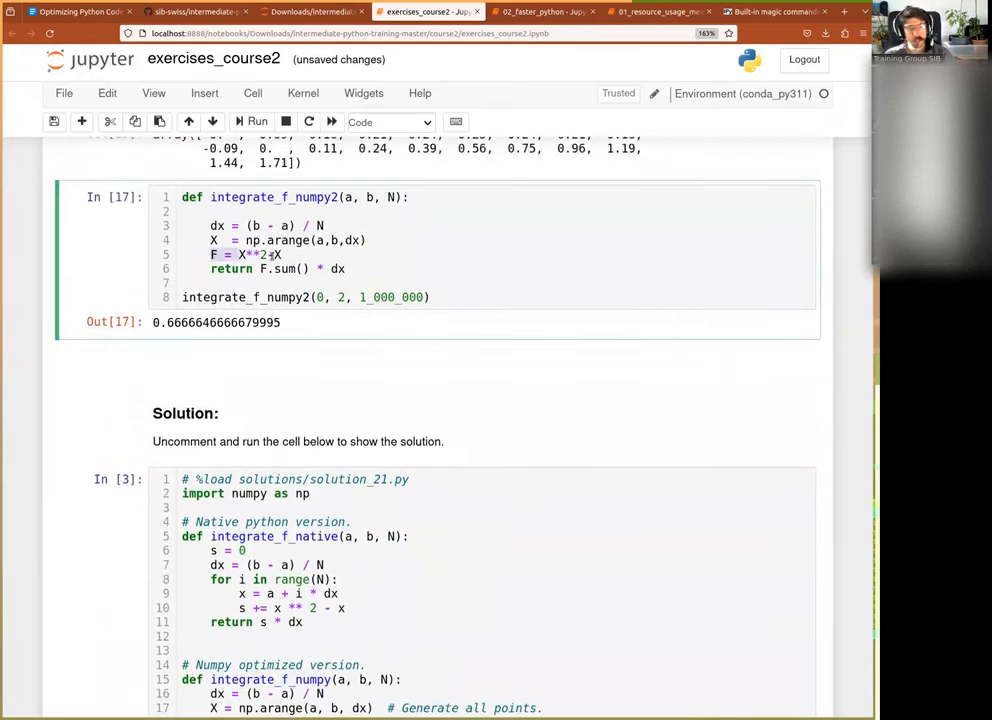
{"action": "scroll", "scroll_direction": "down", "scroll_amount": 3}
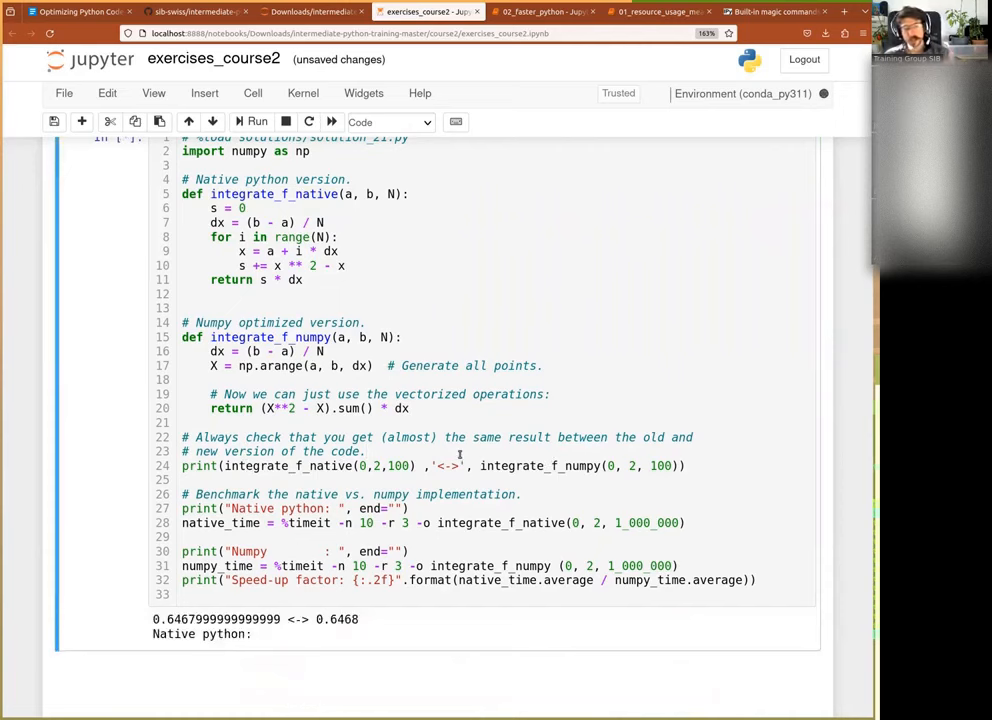
{"action": "scroll", "scroll_direction": "down", "scroll_amount": 3}
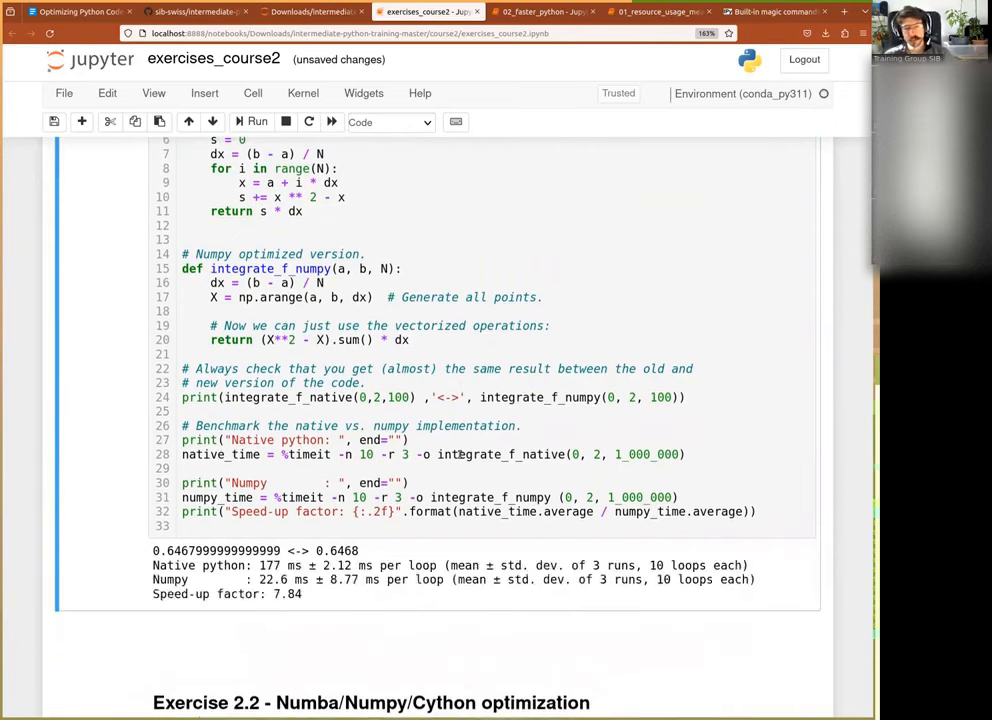
{"action": "scroll", "scroll_direction": "down", "scroll_amount": 3}
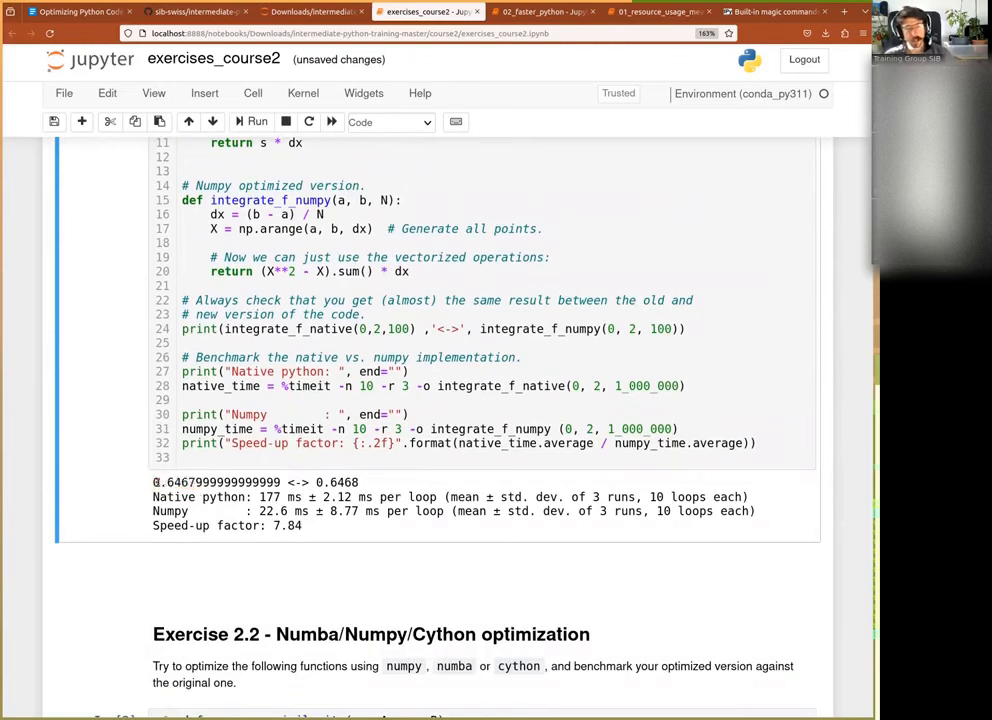
Split off the NumPy benchmark lines into their own cell and rerun them for an 11.30 speed-up
{"action": "double_click", "coordinate": [336, 482]}
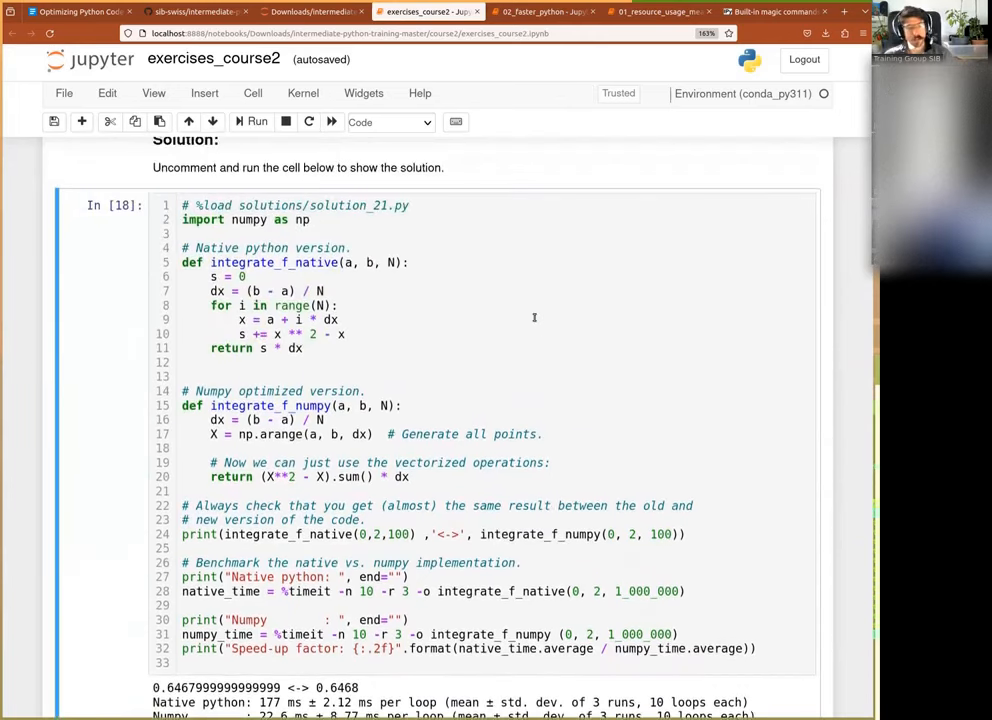
{"action": "scroll", "scroll_direction": "down", "scroll_amount": 3}
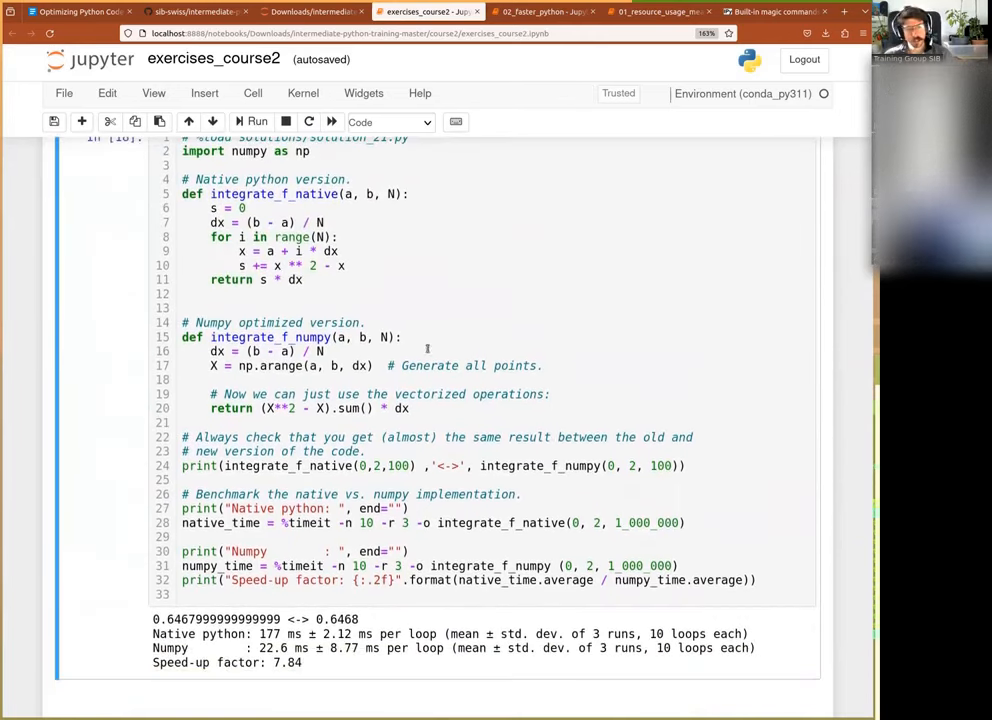
{"action": "mouse_move", "coordinate": [304, 676]}
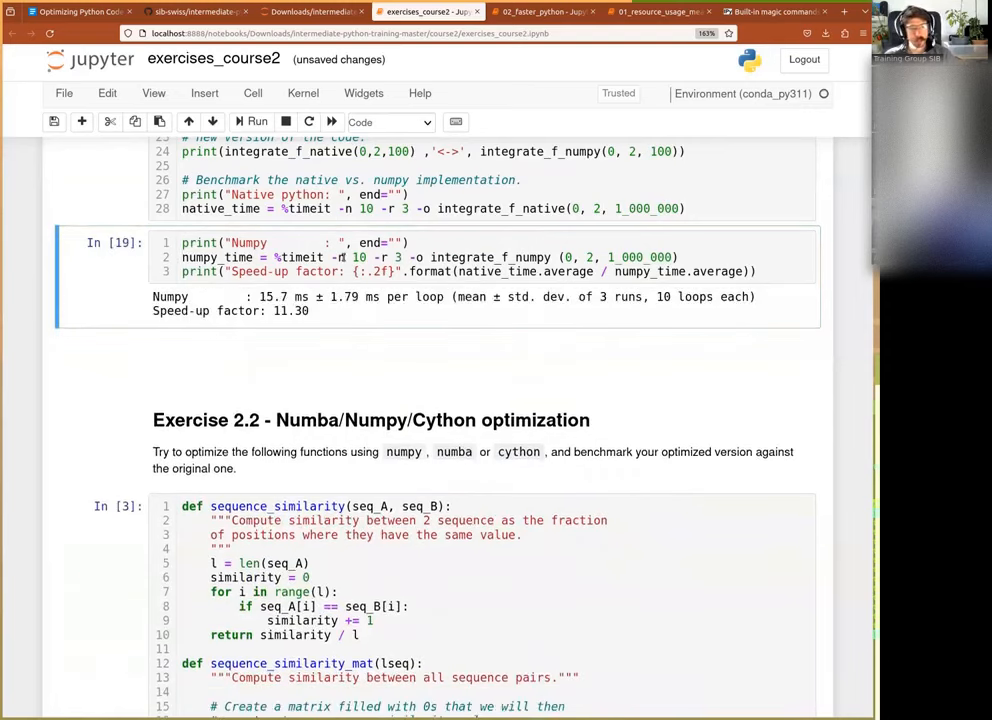
{"action": "left_click", "coordinate": [252, 122]}
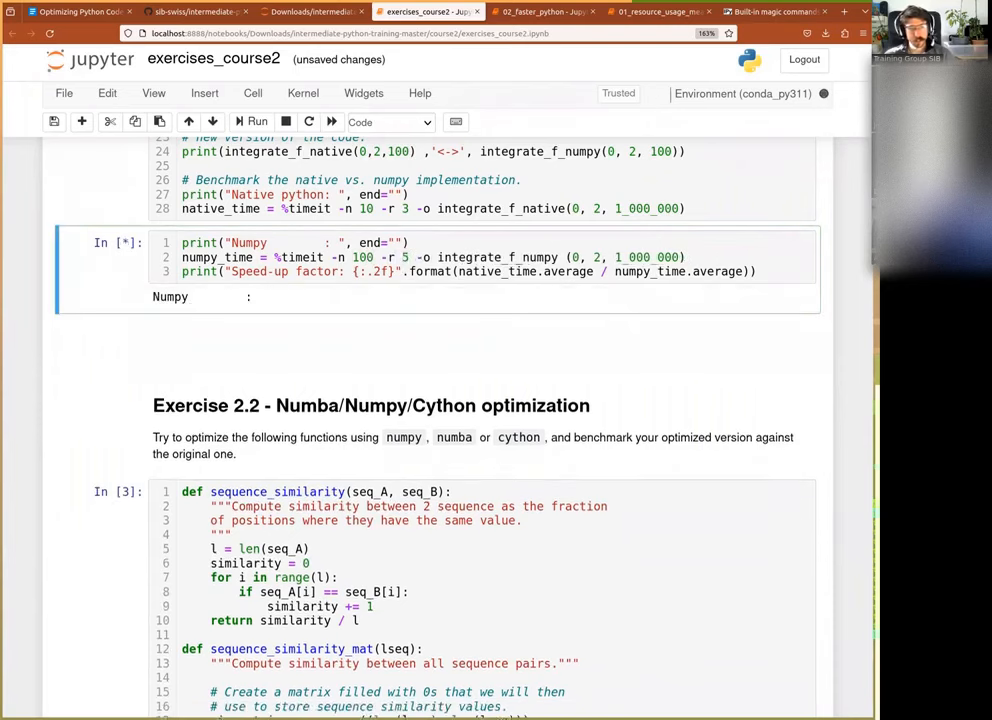
{"action": "mouse_move", "coordinate": [424, 346]}
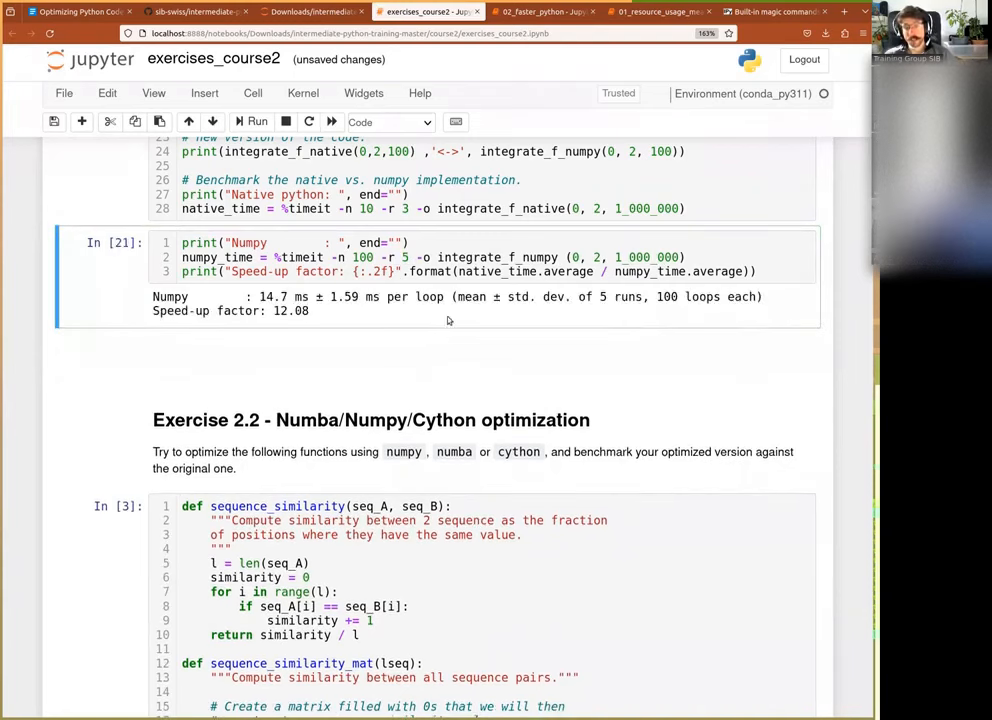
{"action": "mouse_move", "coordinate": [486, 224]}
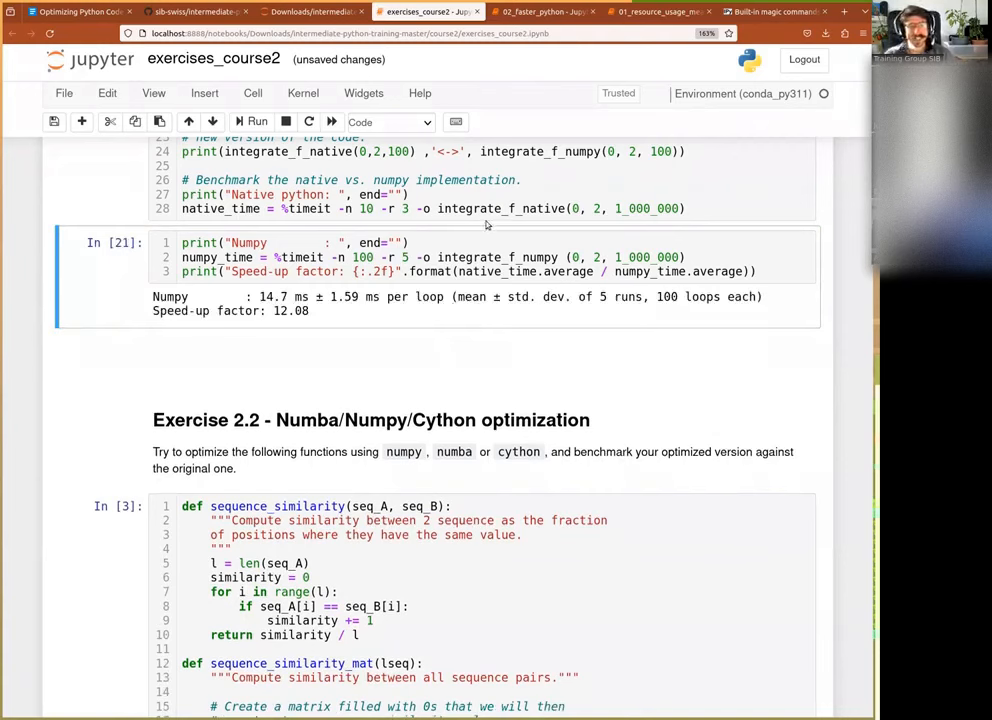
{"action": "mouse_move", "coordinate": [356, 380]}
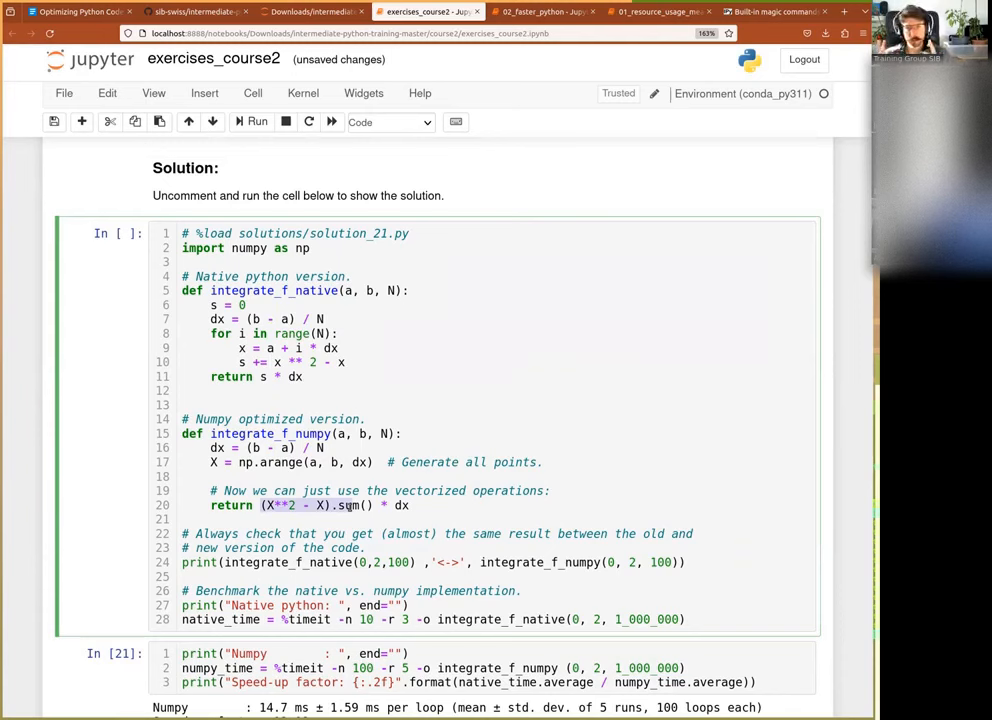
{"action": "scroll", "scroll_direction": "up", "scroll_amount": 3}
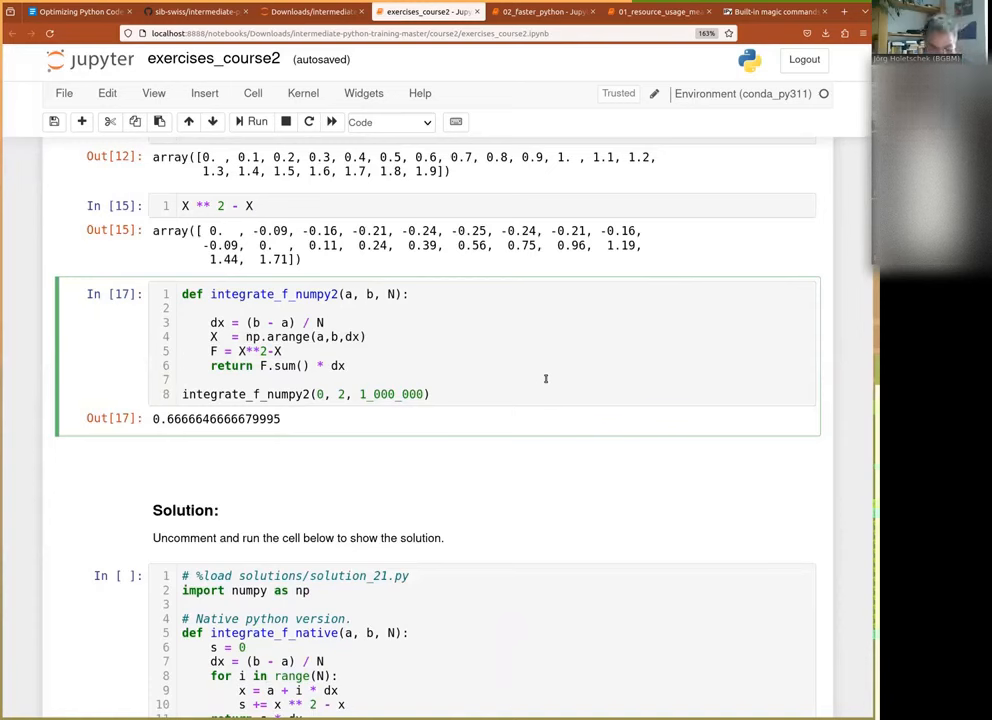
{"action": "mouse_move", "coordinate": [492, 314]}
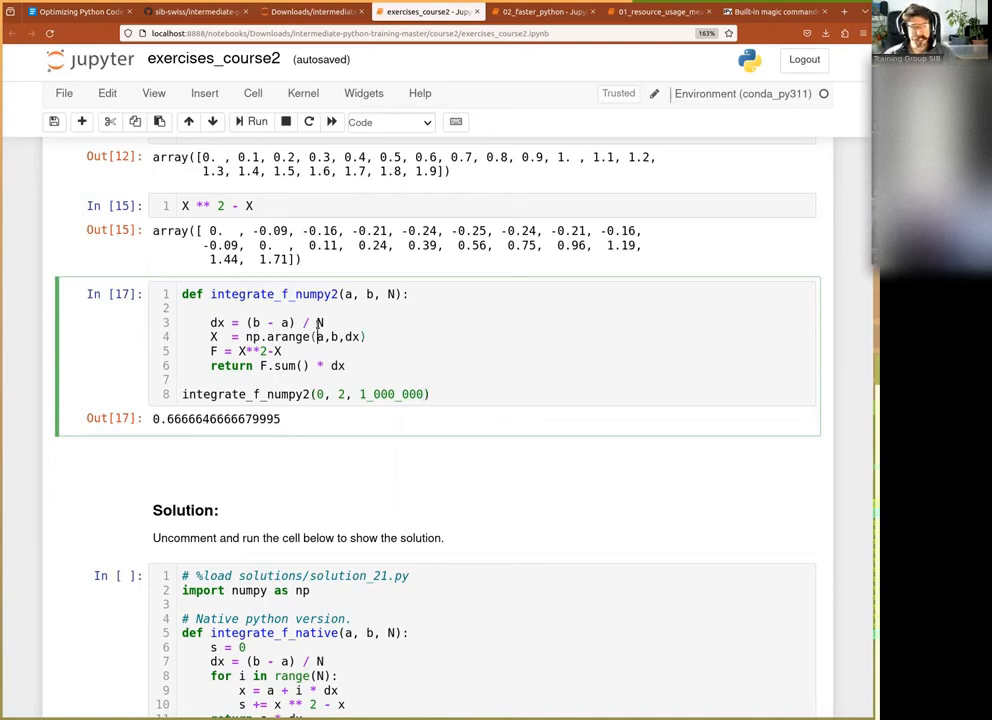
{"action": "double_click", "coordinate": [250, 336]}
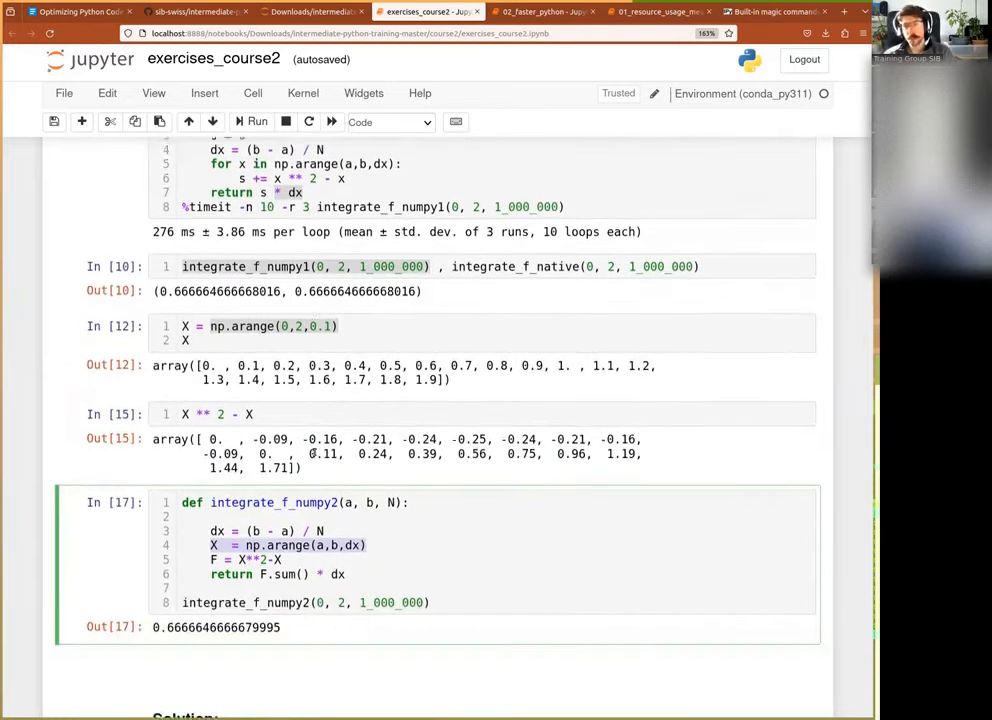
Insert a blank line before the X = np.arange line in integrate_f_numpy2, then move down to the Solution cell
{"action": "scroll", "scroll_direction": "down", "scroll_amount": 3}
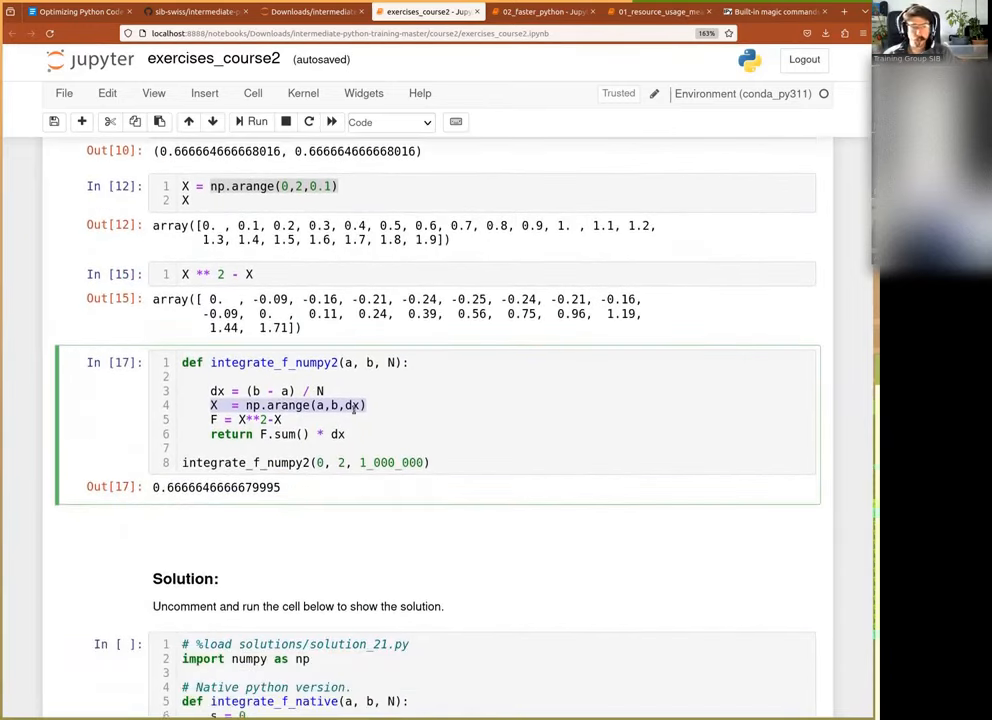
{"action": "left_click", "coordinate": [378, 404]}
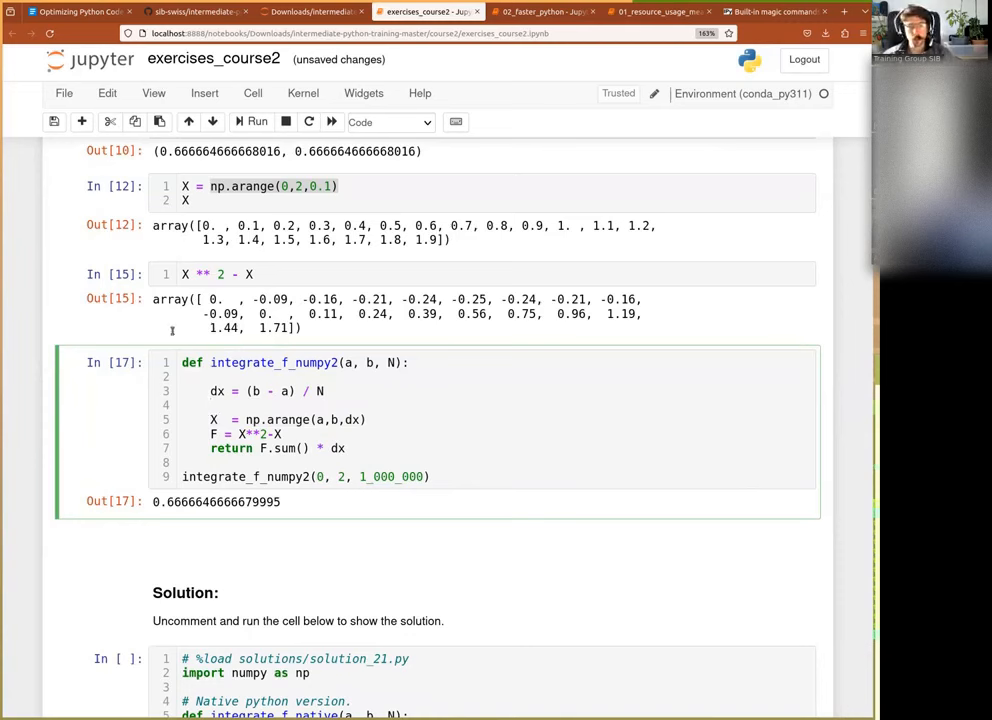
{"action": "mouse_move", "coordinate": [332, 342]}
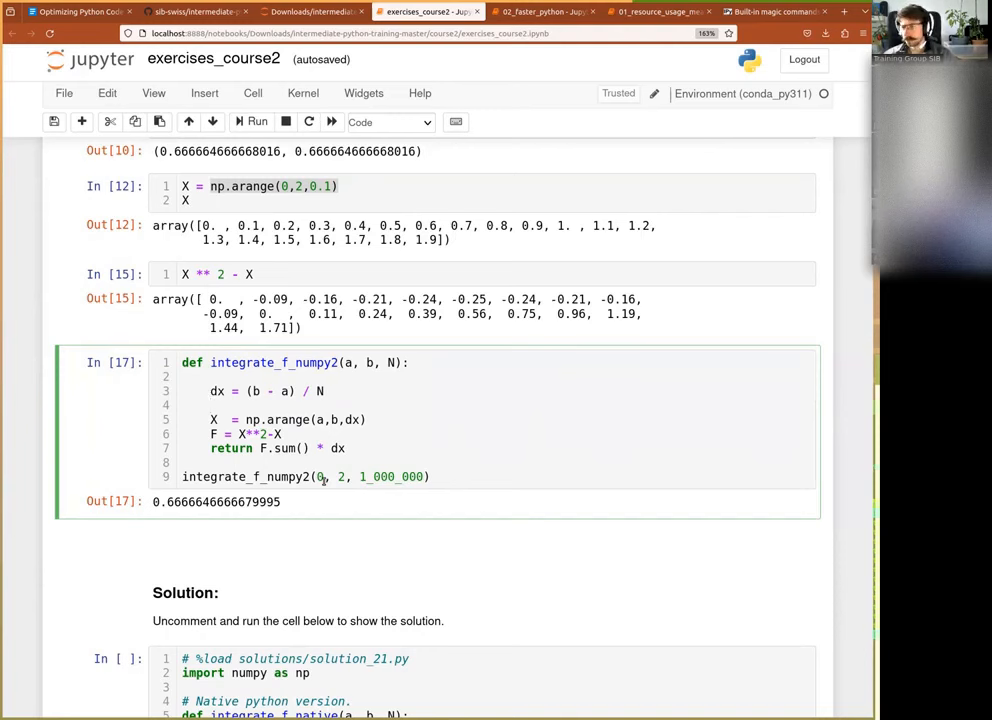
{"action": "left_click", "coordinate": [210, 404]}
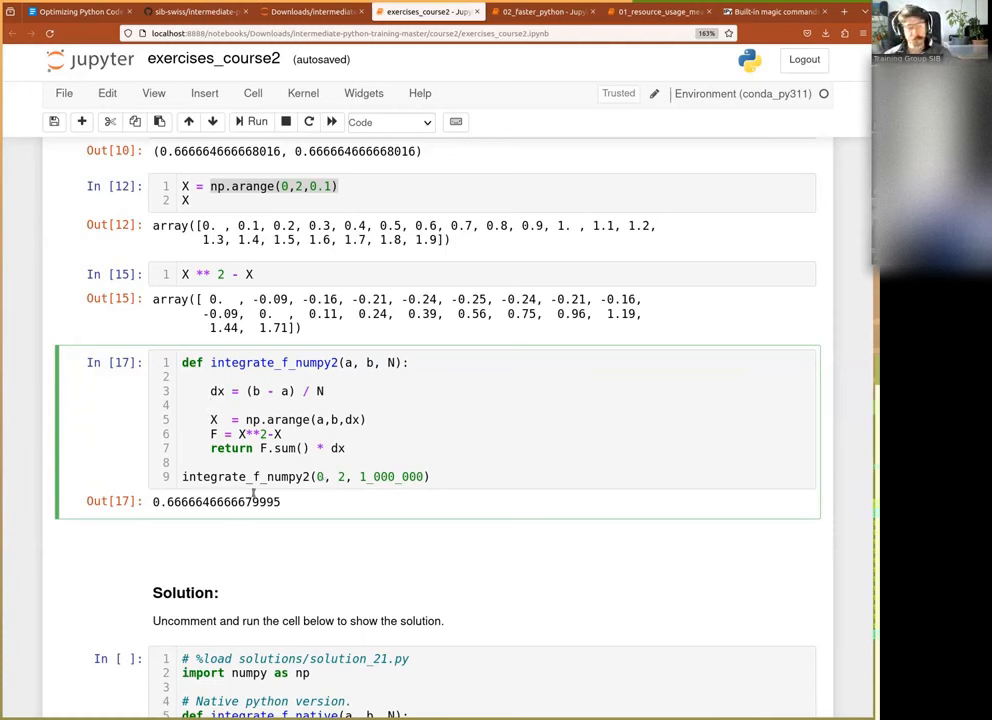
{"action": "scroll", "scroll_direction": "down", "scroll_amount": 3}
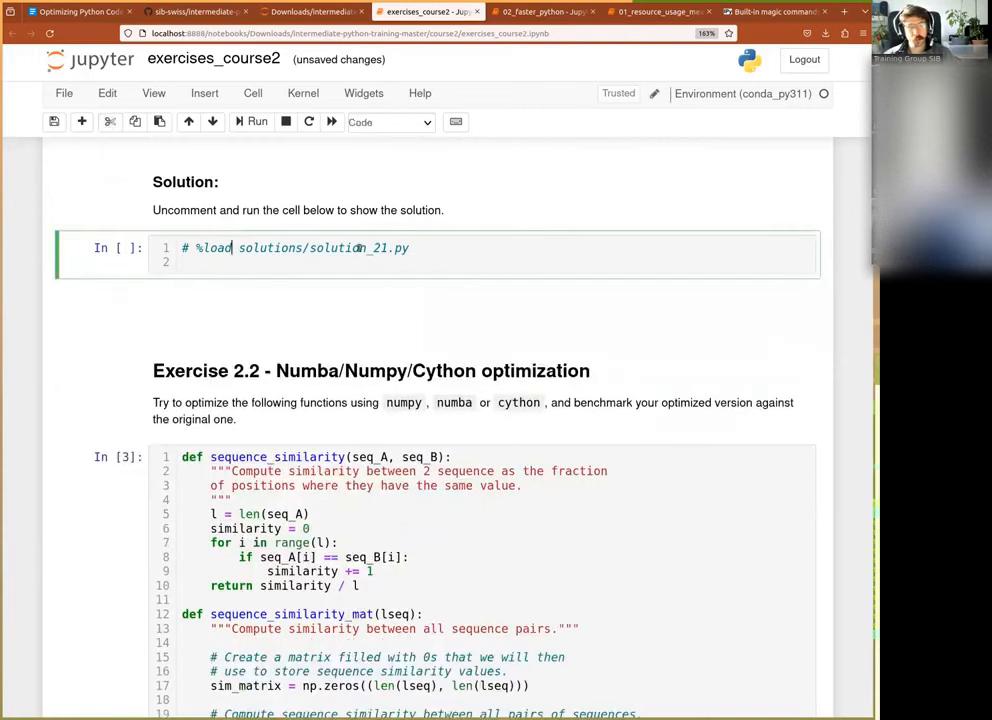
Restore the full solution code in its cell, then switch to the course2 file listing
{"action": "key", "text": "BackSpace"}
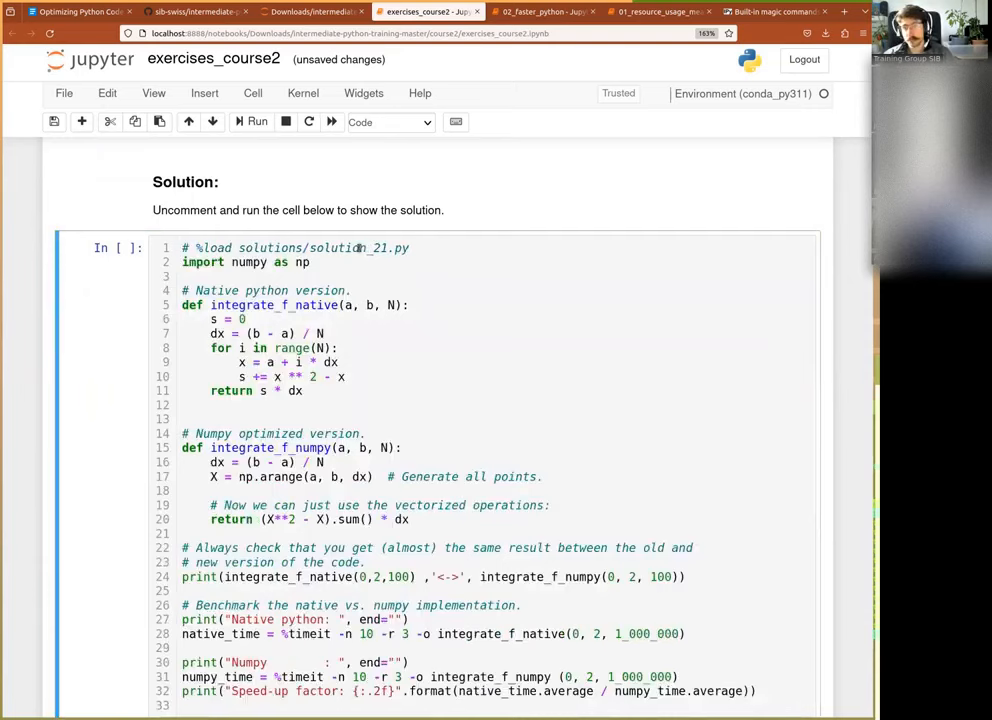
{"action": "scroll", "scroll_direction": "down", "scroll_amount": 3}
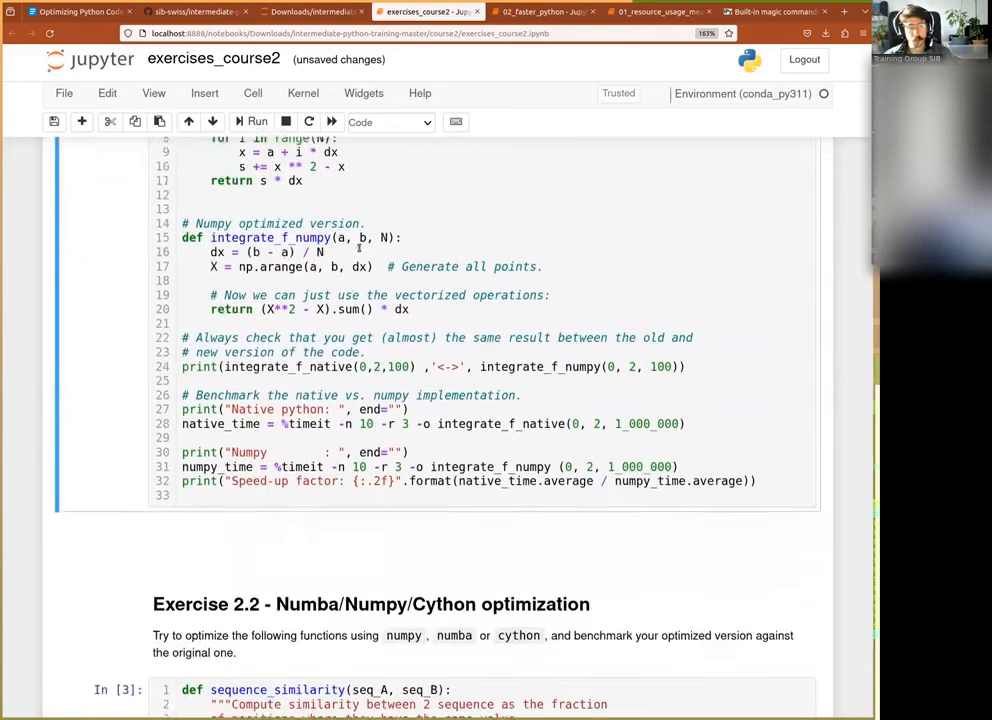
{"action": "left_click", "coordinate": [312, 12]}
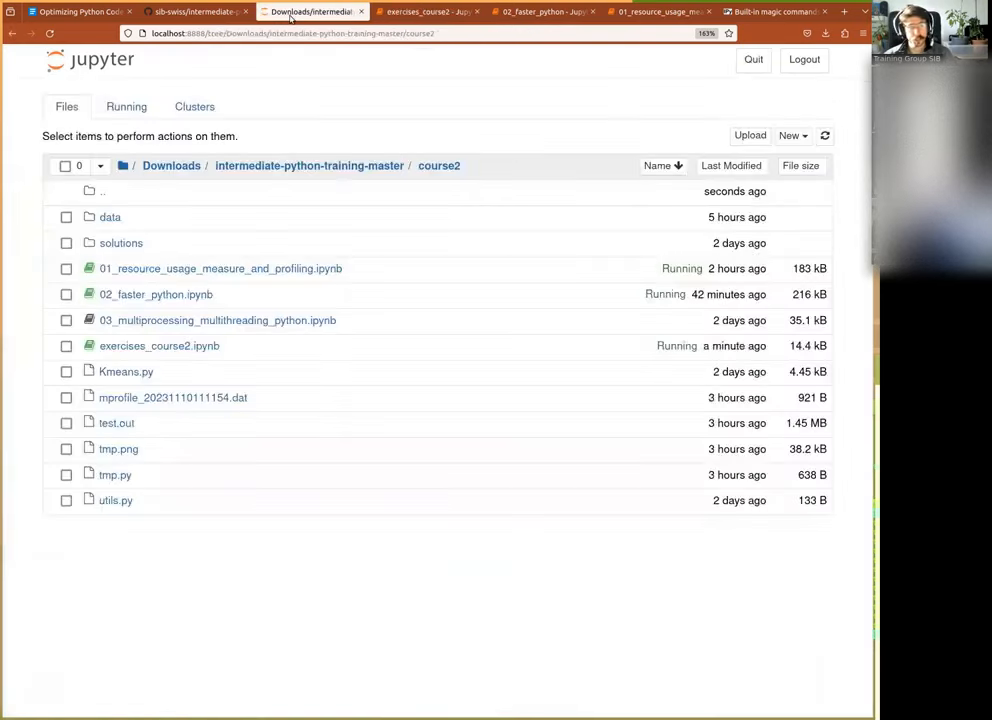
{"action": "left_click", "coordinate": [120, 242]}
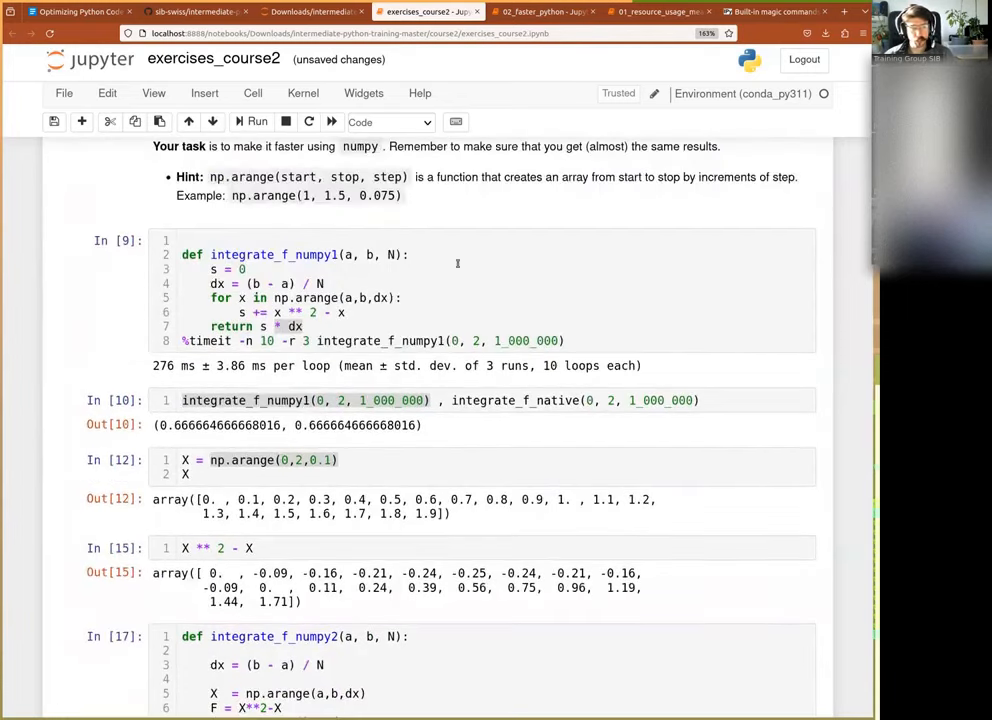
Scroll to the integrate_f_numpy2 cell and begin an if statement after the dx line
{"action": "scroll", "scroll_direction": "down", "scroll_amount": 3}
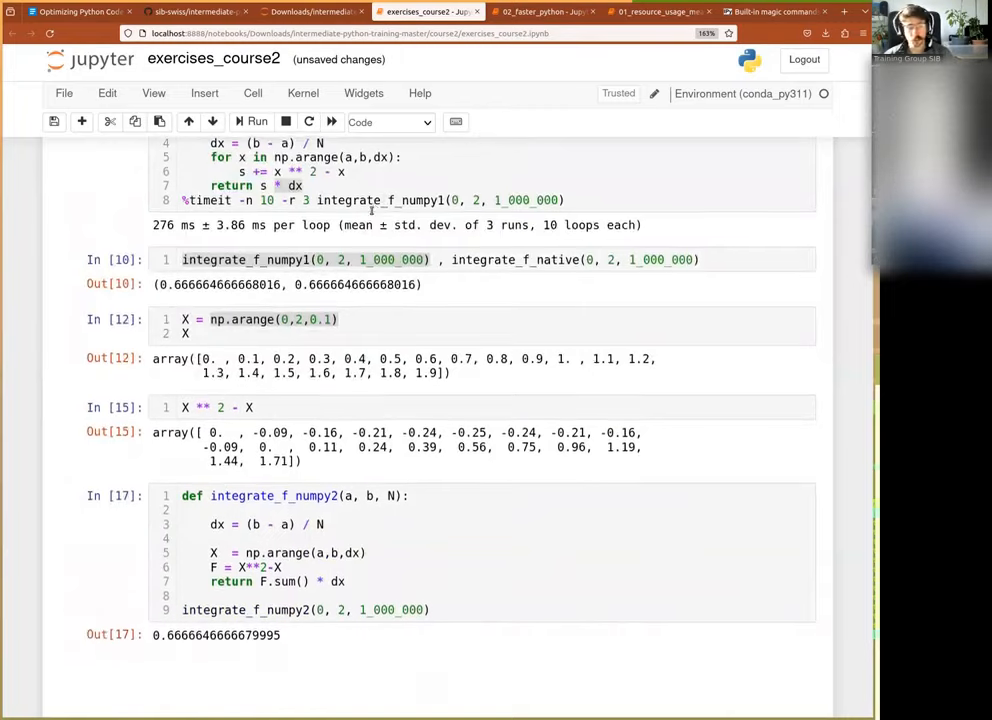
{"action": "scroll", "scroll_direction": "down", "scroll_amount": 3}
{"action": "type", "text": "if"}
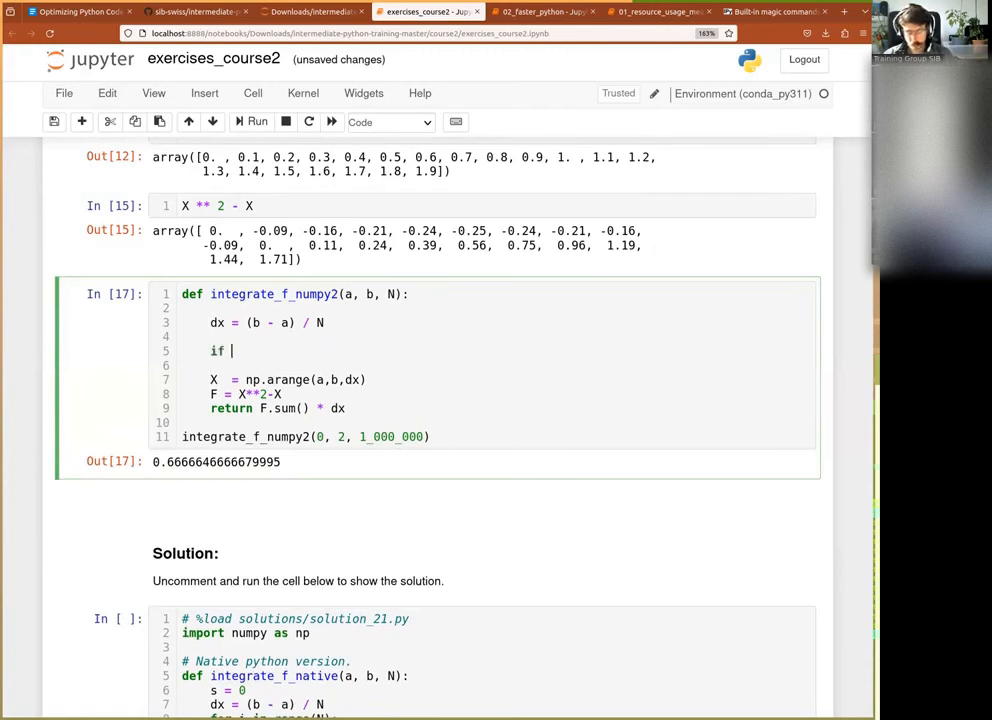
Write 'if N > threshold:' with 'nb_blocks = N//threshold' inside it, saving the notebook
{"action": "type", "text": "N > threshold:"}
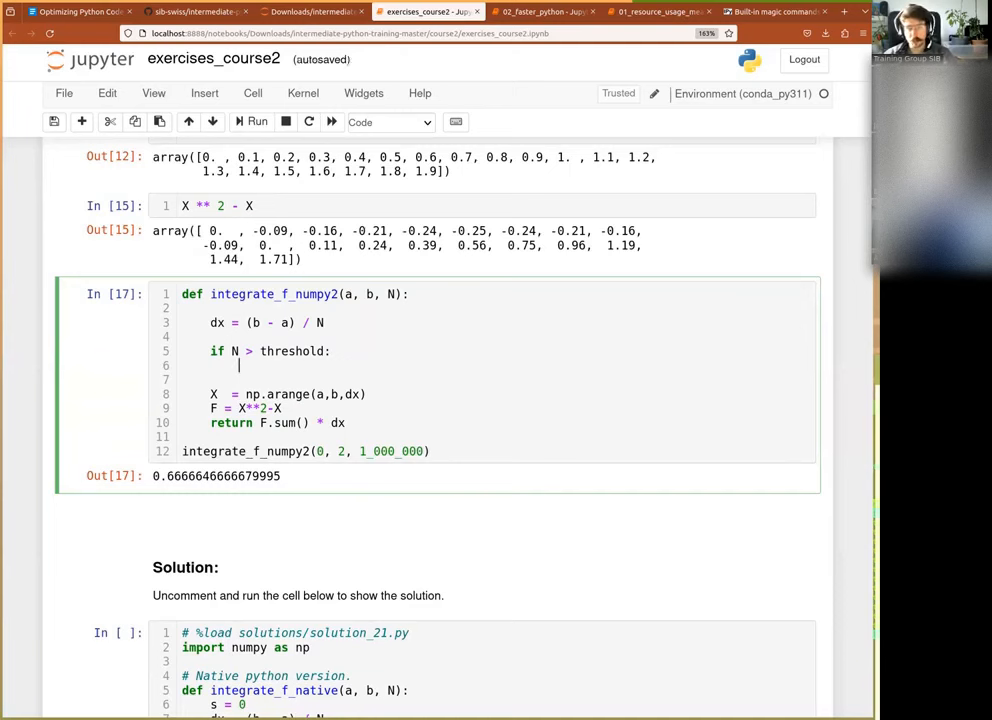
{"action": "key", "text": "ctrl+s"}
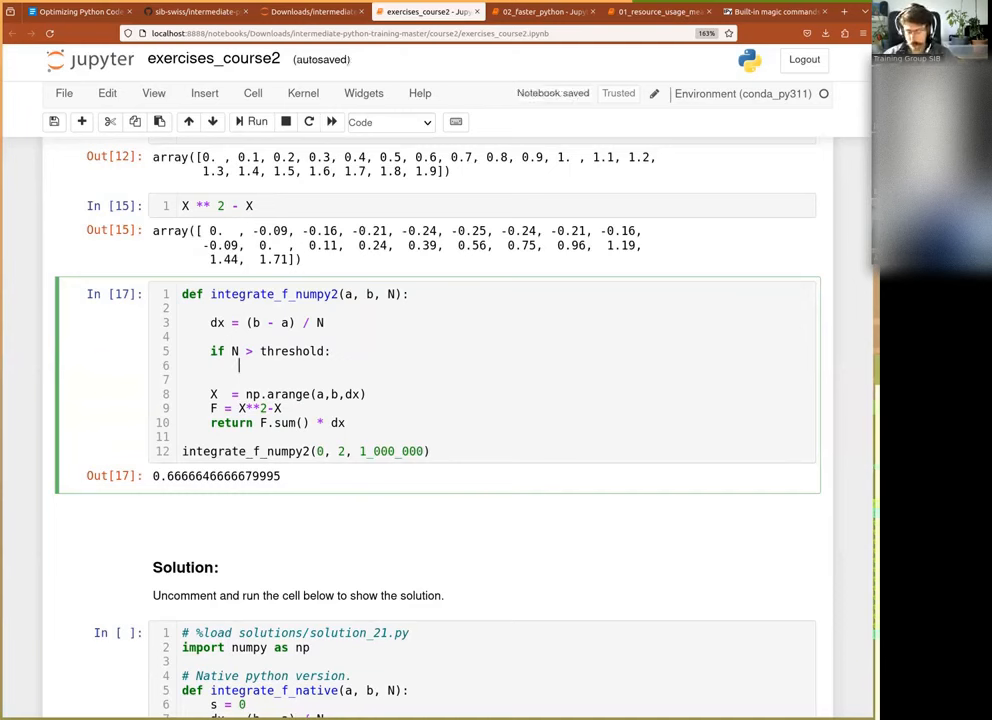
{"action": "type", "text": "N//"}
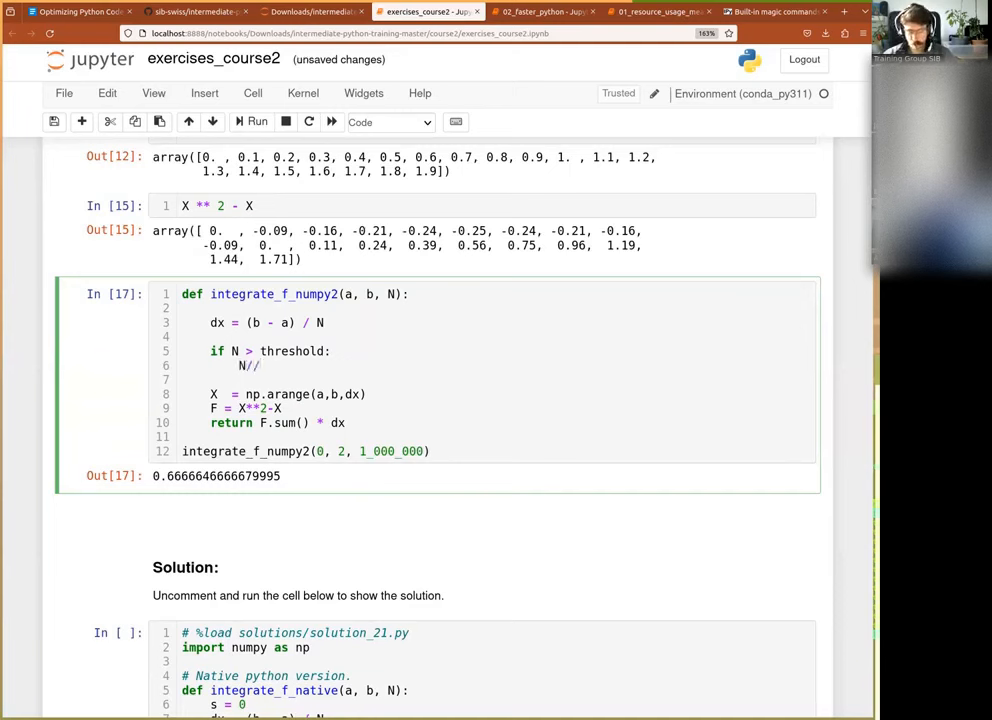
{"action": "type", "text": "threshold"}
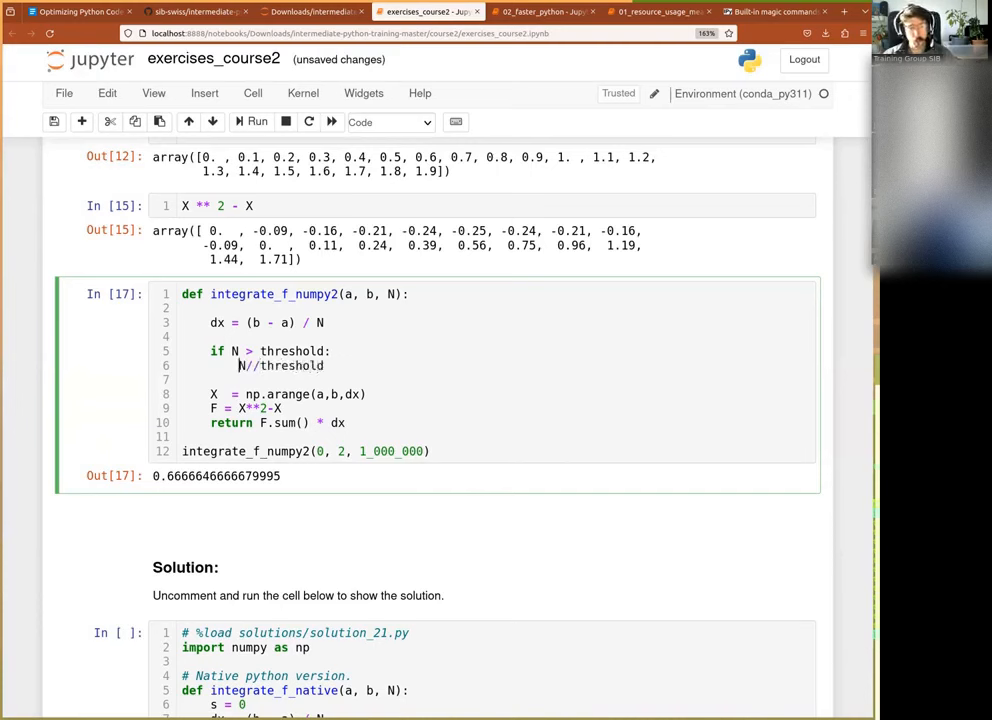
{"action": "type", "text": "nb_blocks ="}
{"action": "type", "text": "for"}
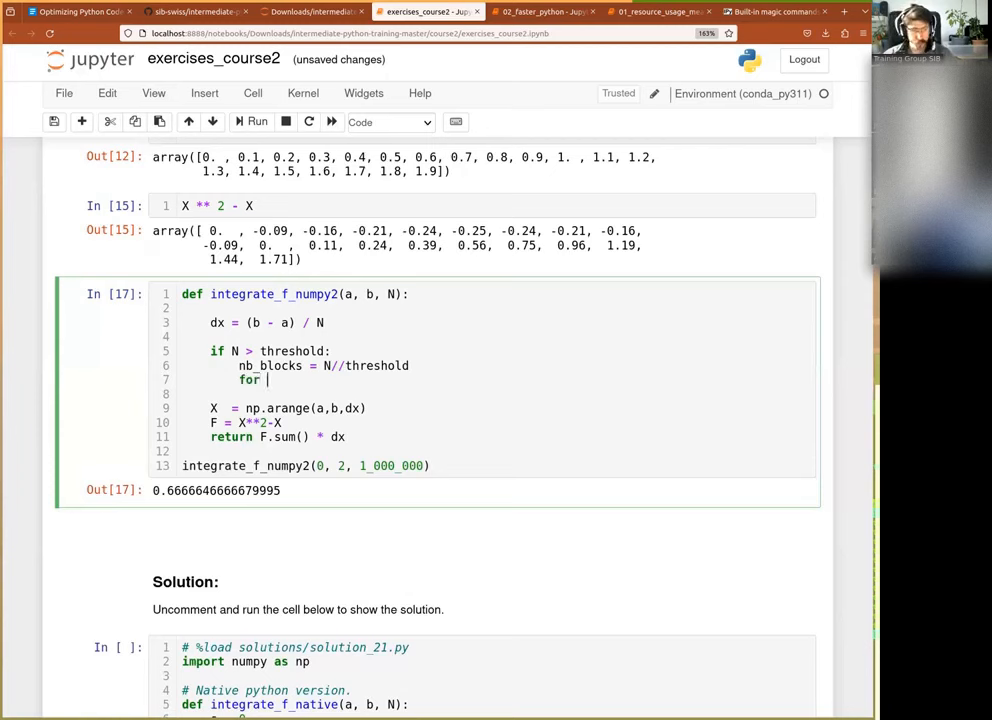
Start the loop 'for block in nb_blocks:' under the threshold check
{"action": "type", "text": "b in"}
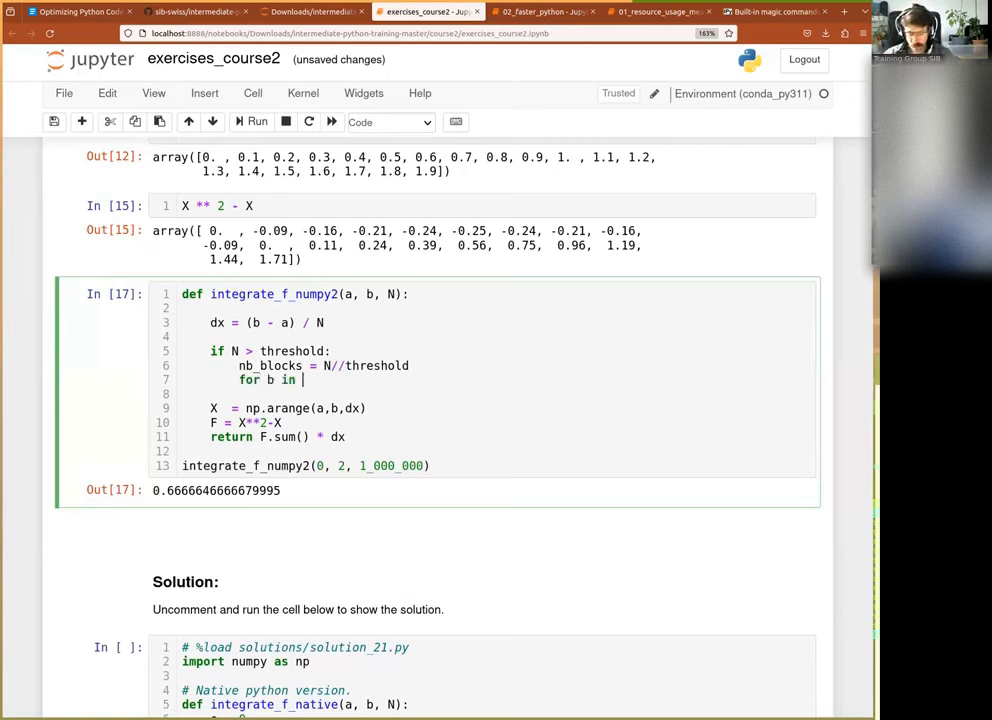
{"action": "type", "text": "nb_blocks:"}
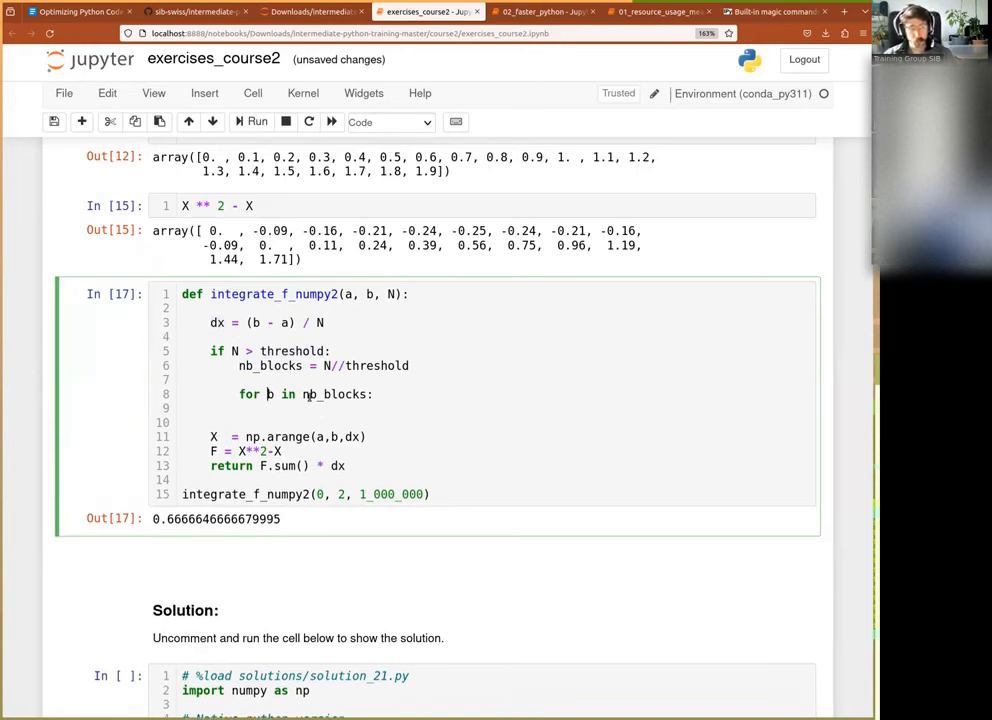
{"action": "type", "text": "lock"}
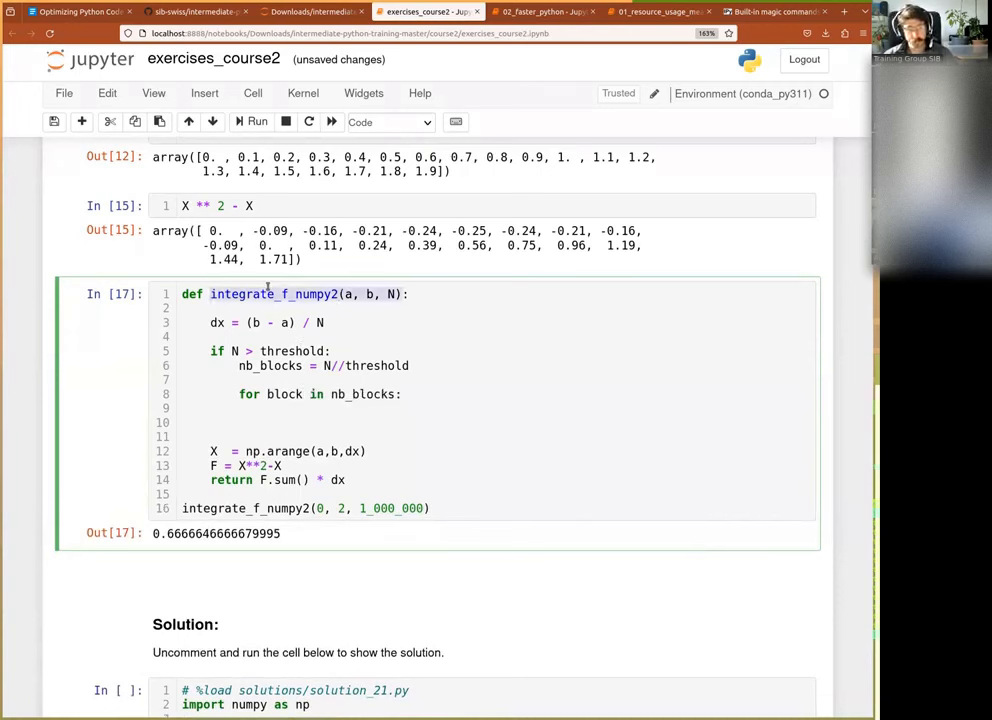
Add a recursive integrate_f_numpy2 call in the loop over range(nb_blocks), lower bound a+threshold*block
{"action": "type", "text": "integrate_f_numpy2(a, b, N)"}
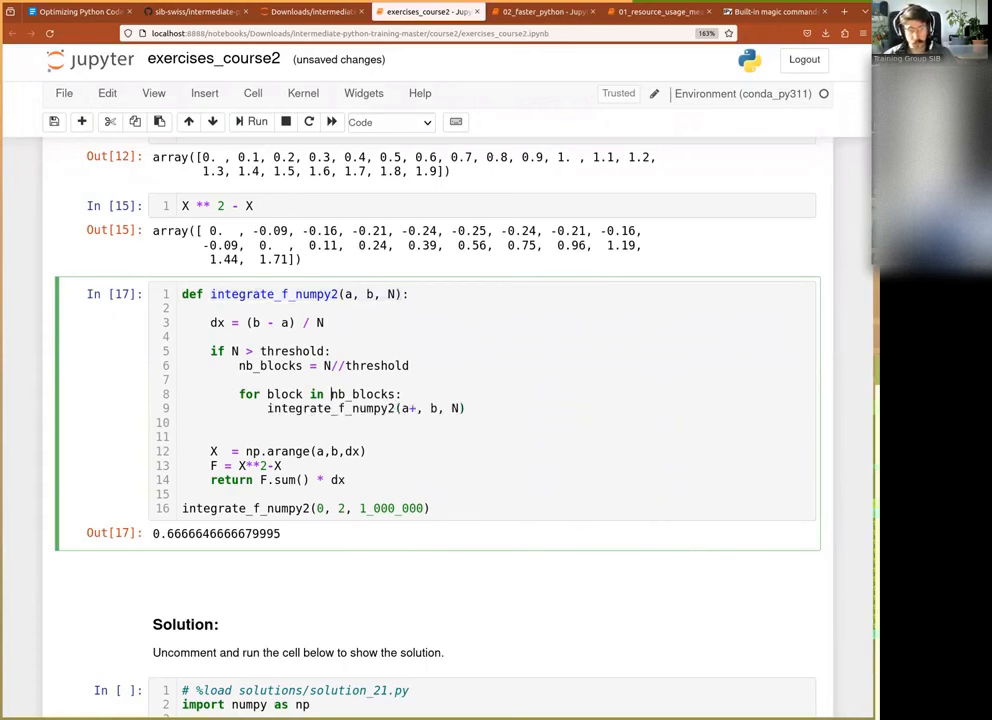
{"action": "type", "text": "ange("}
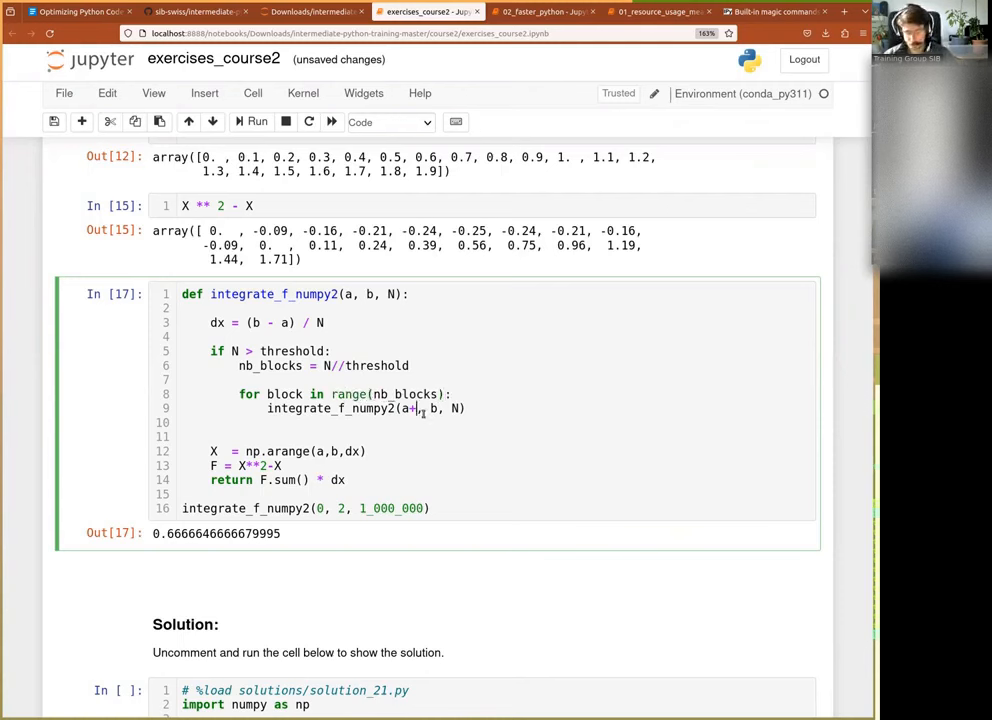
{"action": "type", "text": "thresold*"}
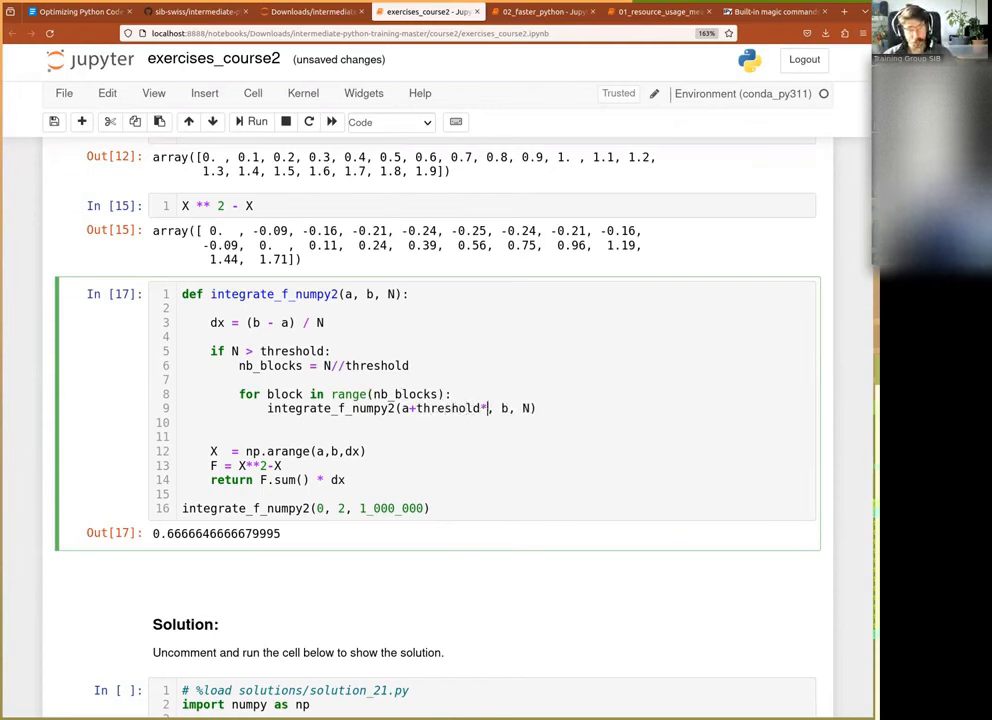
{"action": "type", "text": "block"}
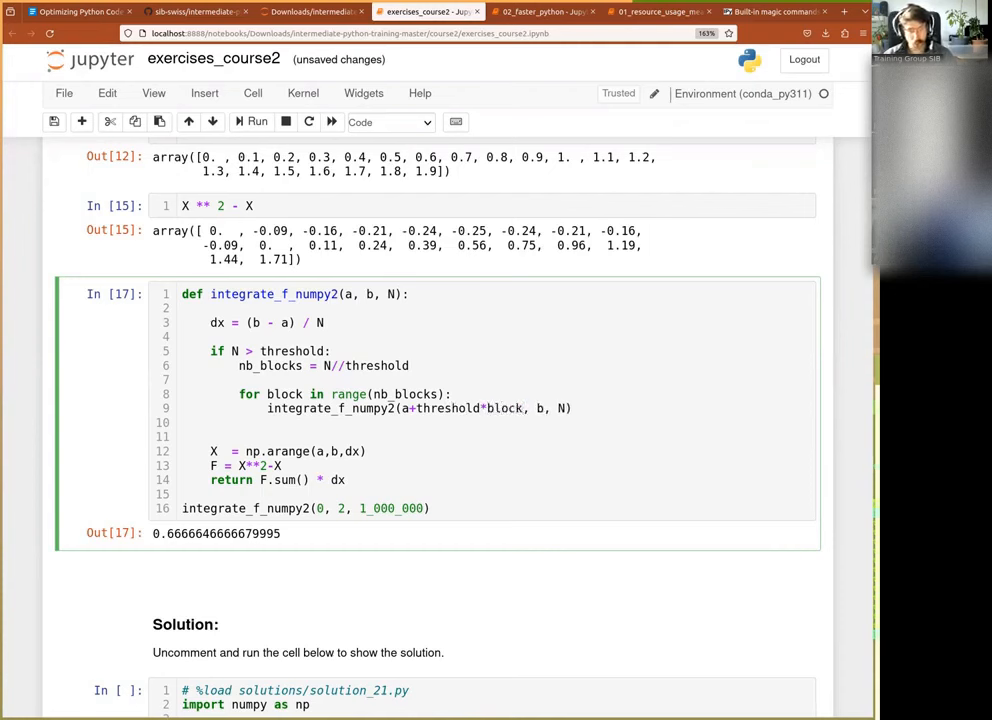
Replace the upper bound with a+threshold*(block+1) and pass threshold as the sample count
{"action": "double_click", "coordinate": [500, 408]}
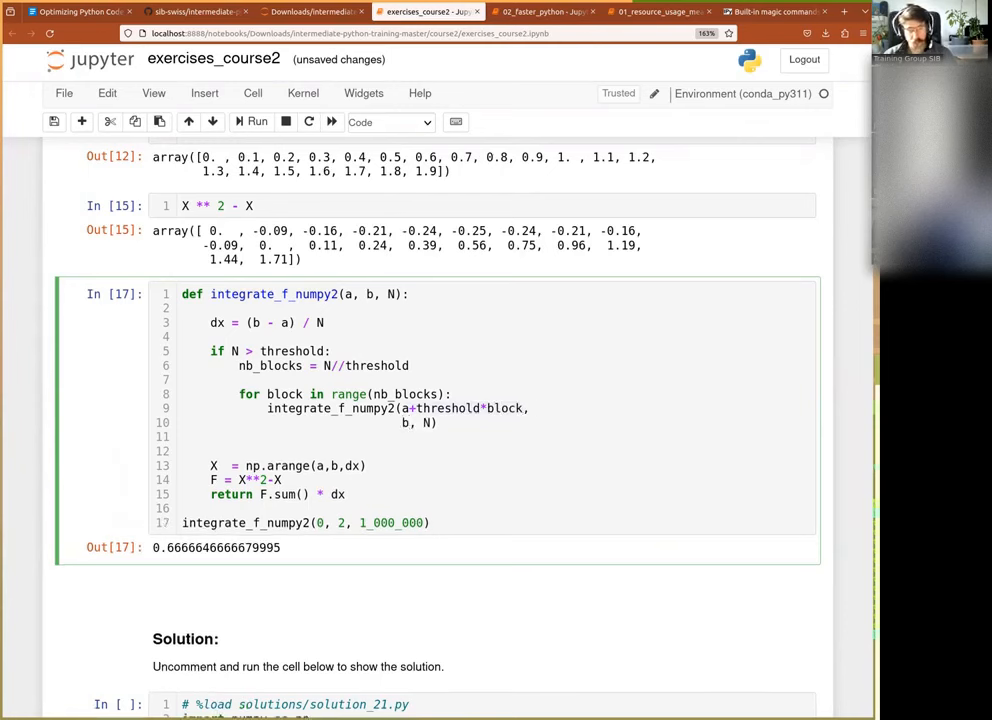
{"action": "type", "text": "a+"}
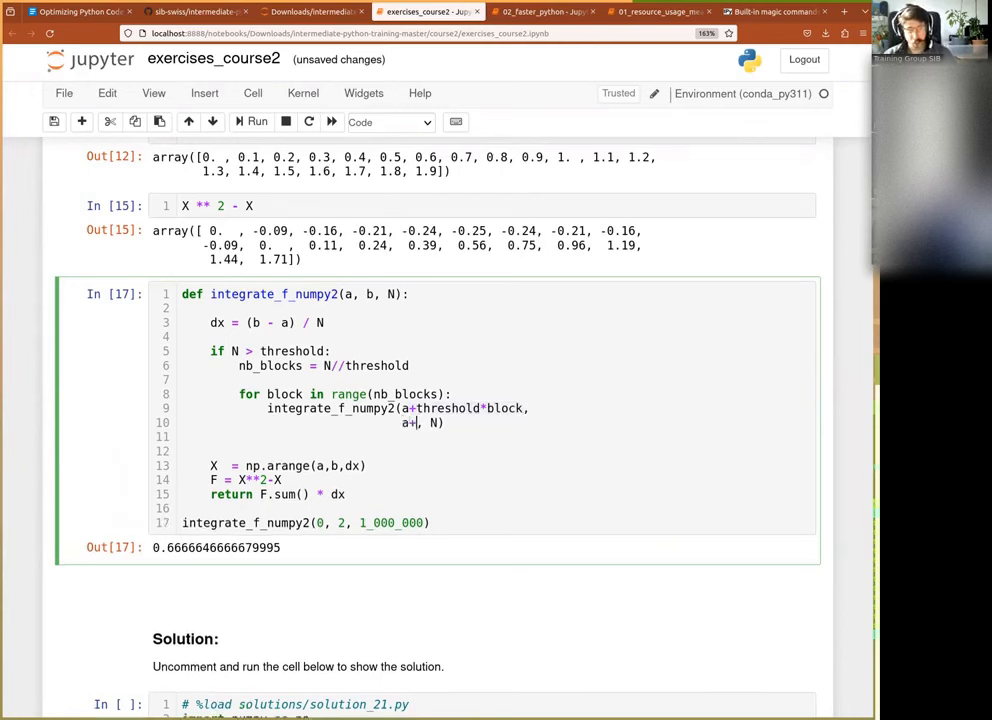
{"action": "type", "text": "+threshold*block)"}
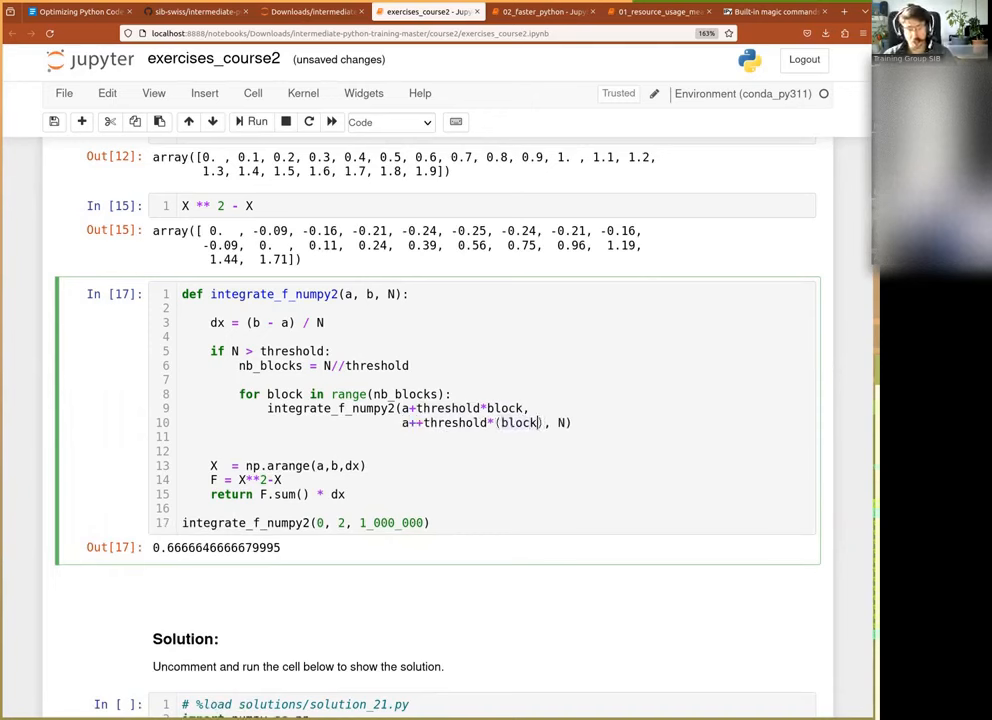
{"action": "type", "text": "+1),"}
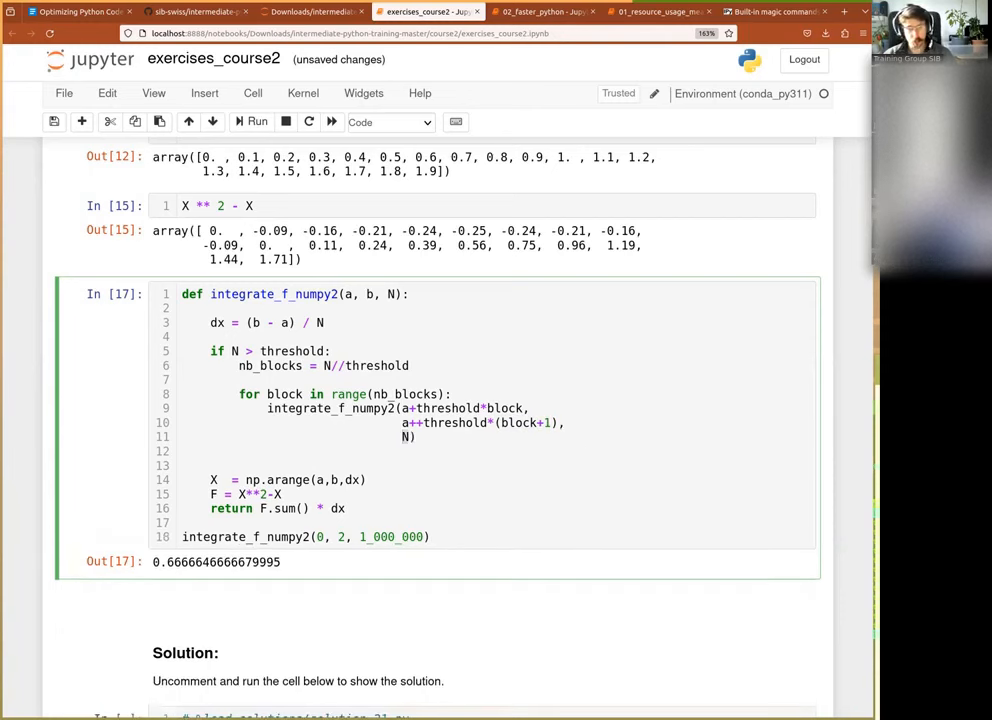
{"action": "type", "text": "threshold"}
{"action": "left_click", "coordinate": [498, 380]}
{"action": "type", "text": "s = 0"}
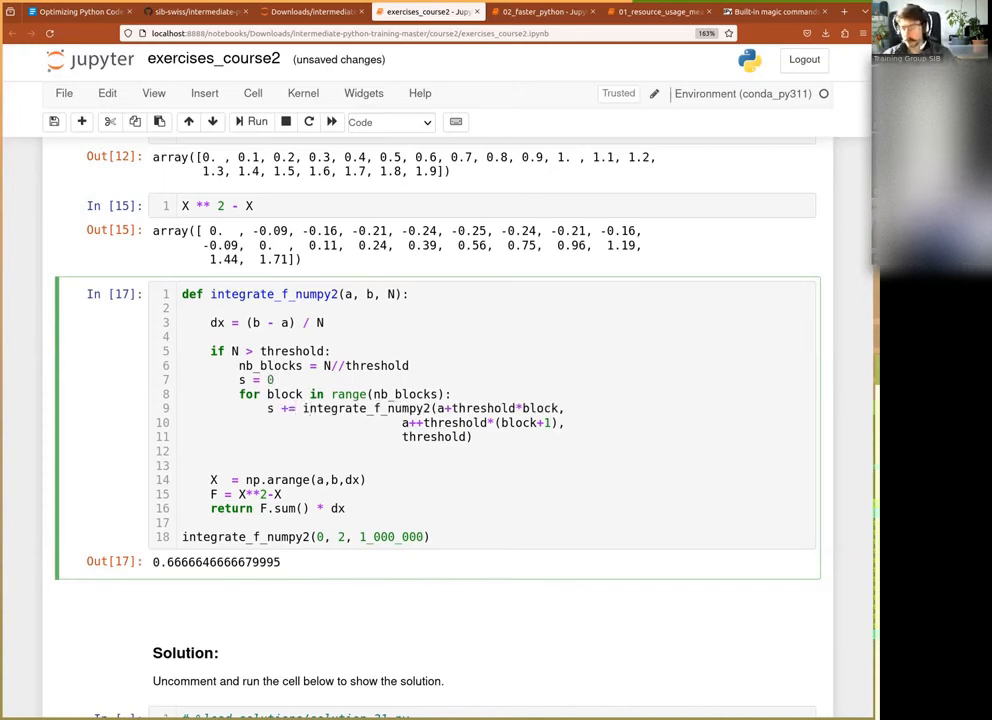
Accumulate the block integrals into s from zero and add 'return s' after the loop, saving the notebook
{"action": "type", "text": "r"}
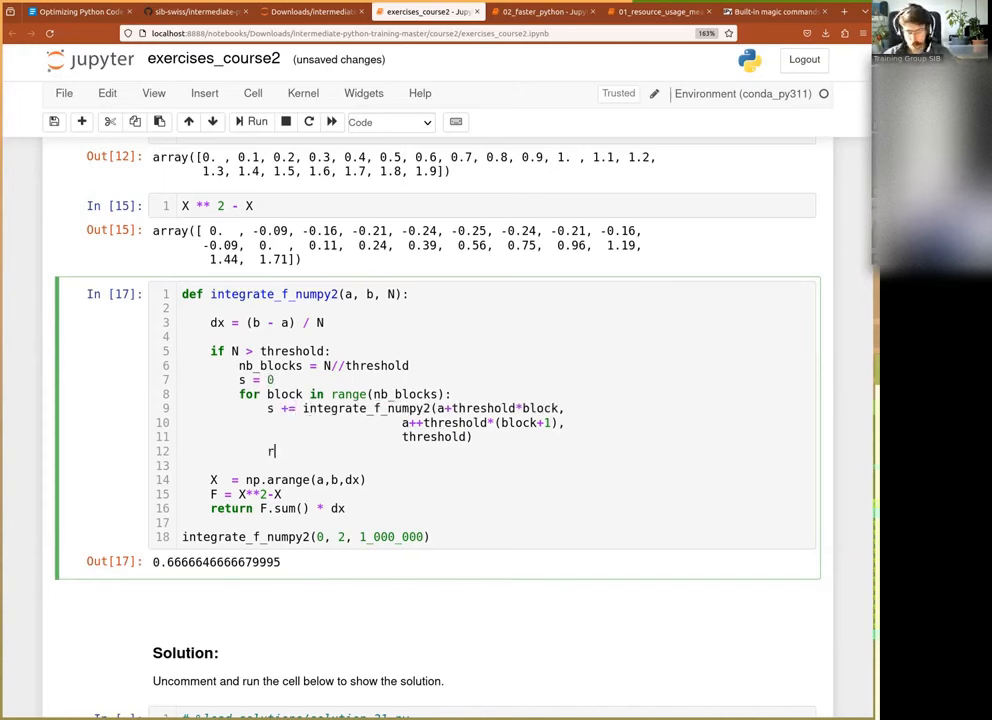
{"action": "type", "text": "return s"}
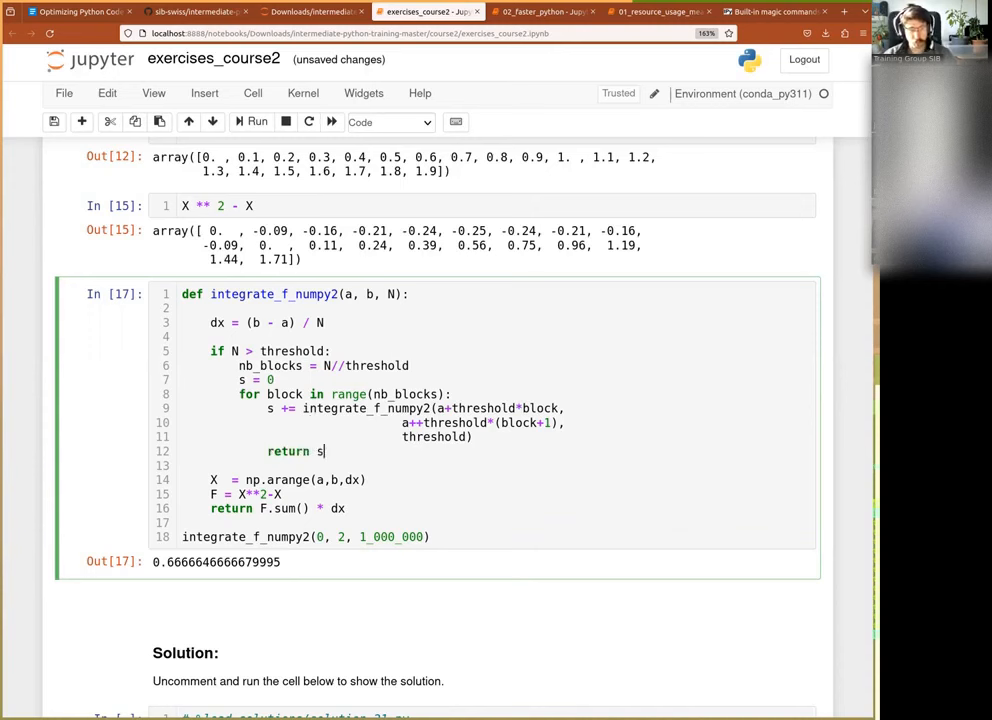
{"action": "key", "text": "Backspace"}
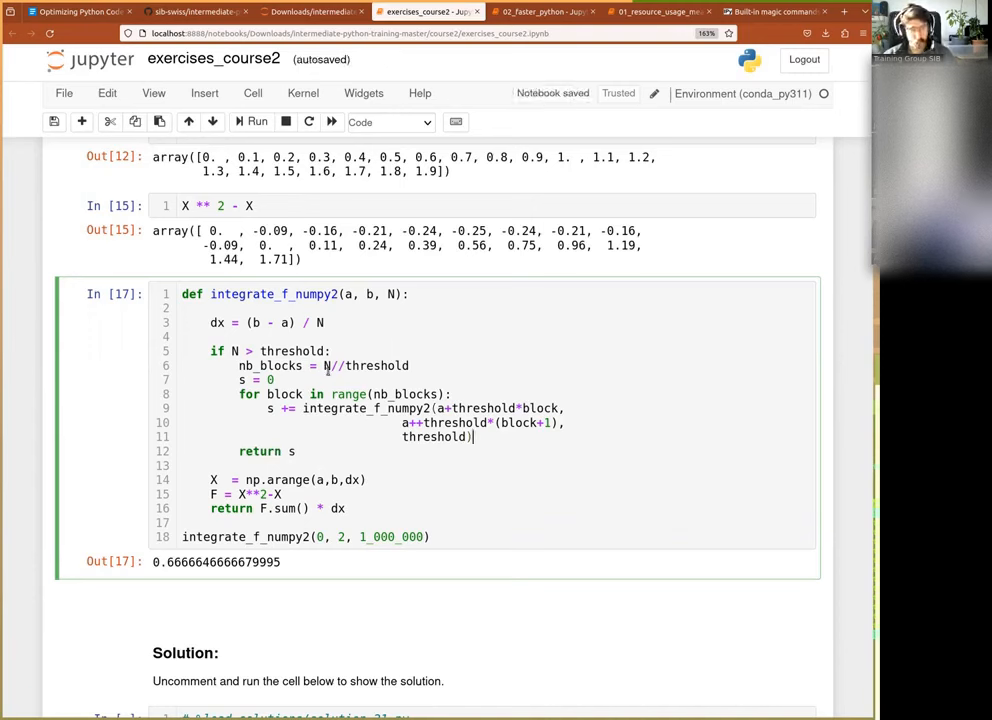
Add ## comments: careful if N doesn't divide exactly, and a border-effect note about not double-counting values
{"action": "type", "text": "##"}
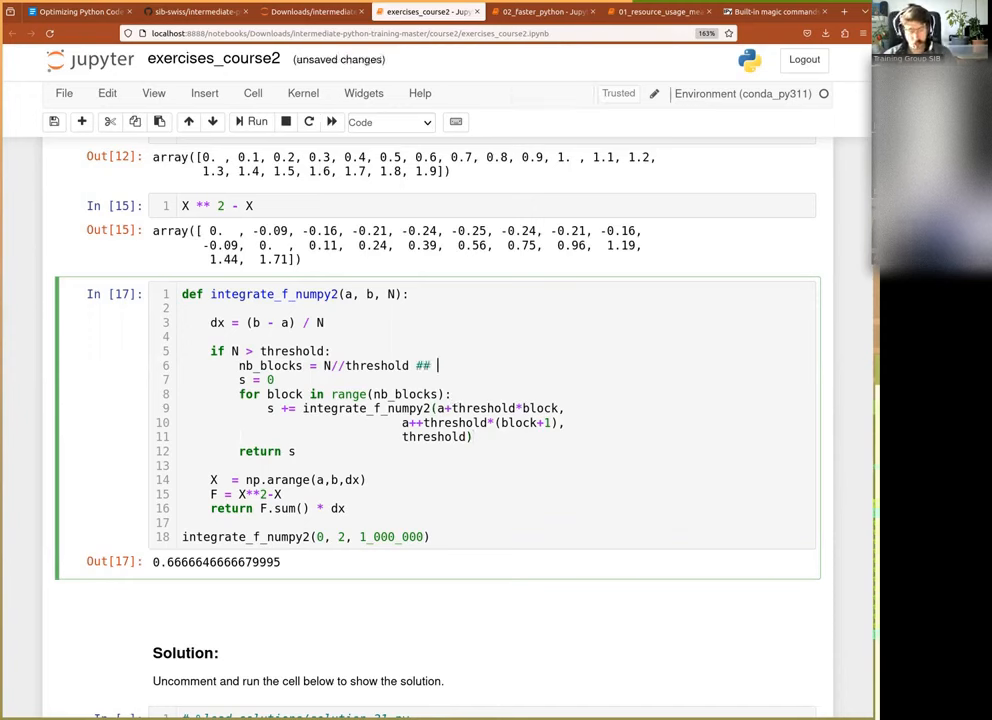
{"action": "type", "text": "careful if N not divisible exactly"}
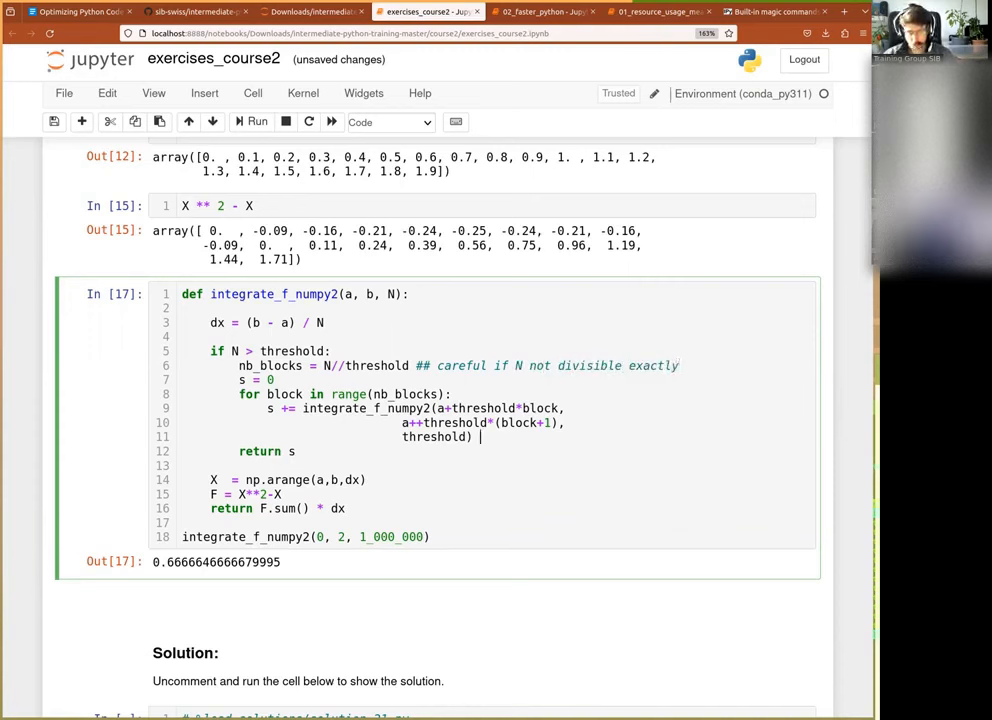
{"action": "type", "text": "## border"}
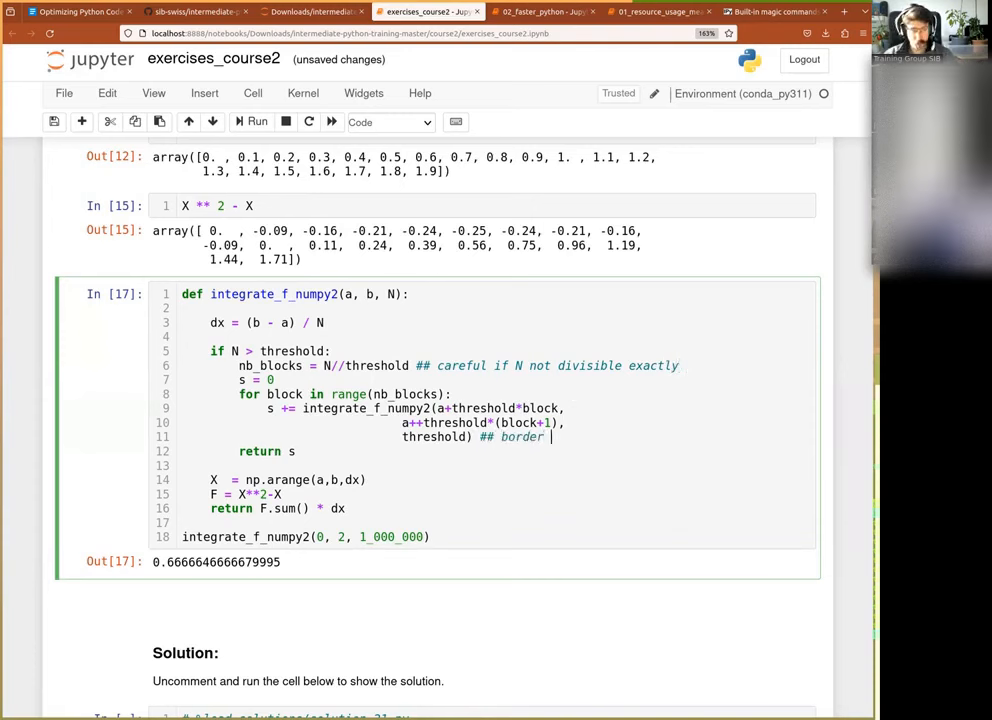
{"action": "type", "text": "effect -"}
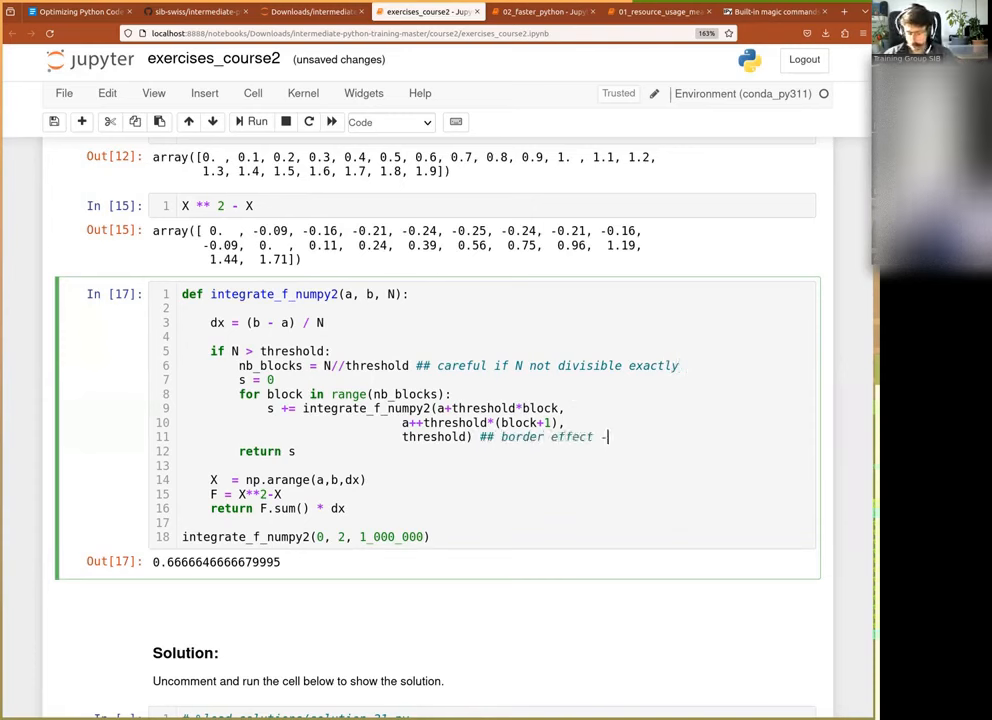
{"action": "type", "text": "> don't count the same"}
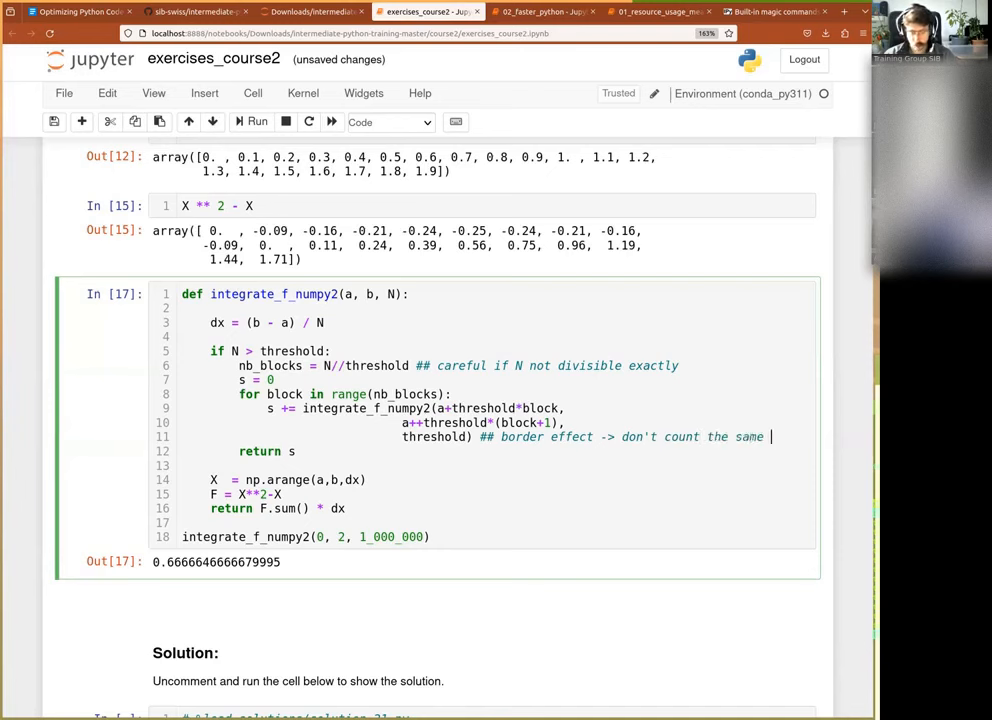
{"action": "type", "text": "number"}
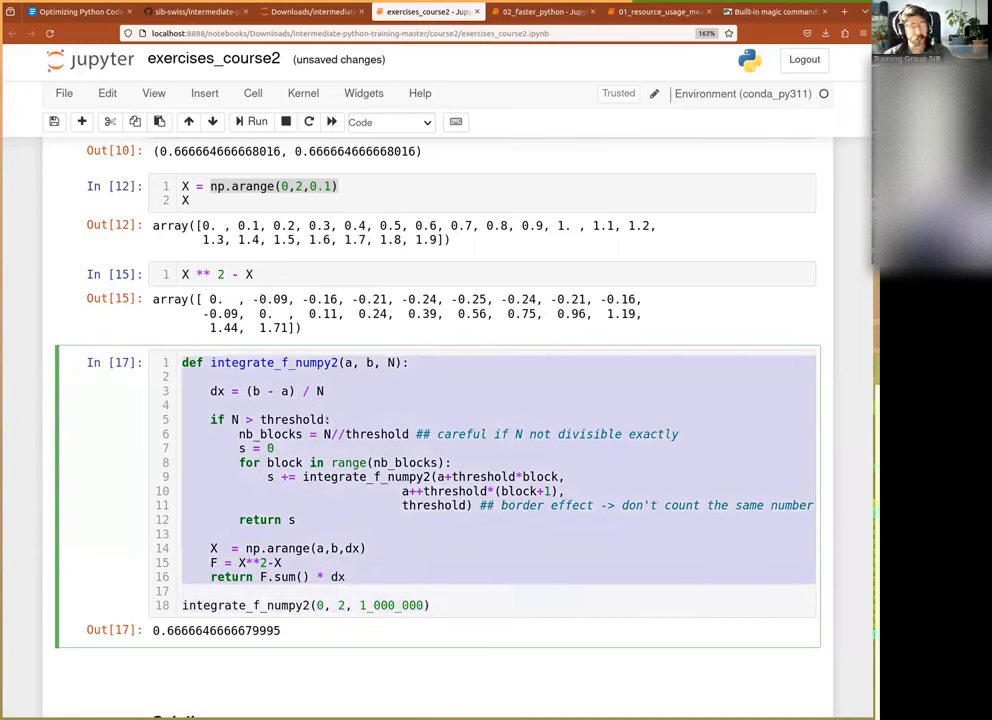
Paste integrate_f_numpy2 into the course notes, then return to the 02_faster_python notebook's Numba section
{"action": "left_click", "coordinate": [78, 12]}
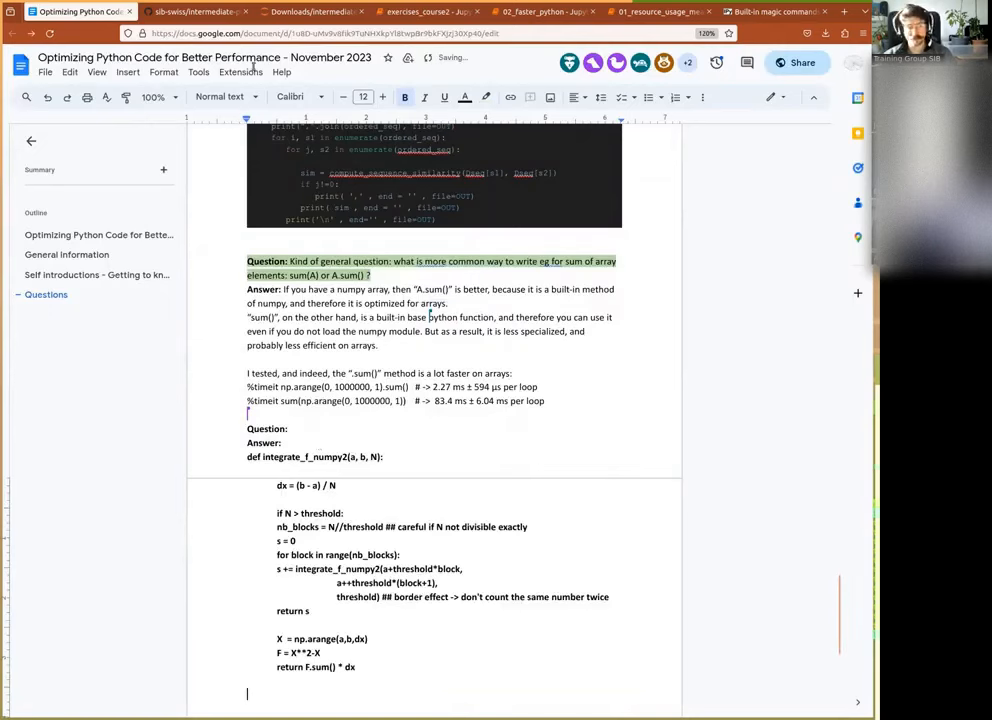
{"action": "left_click", "coordinate": [544, 12]}
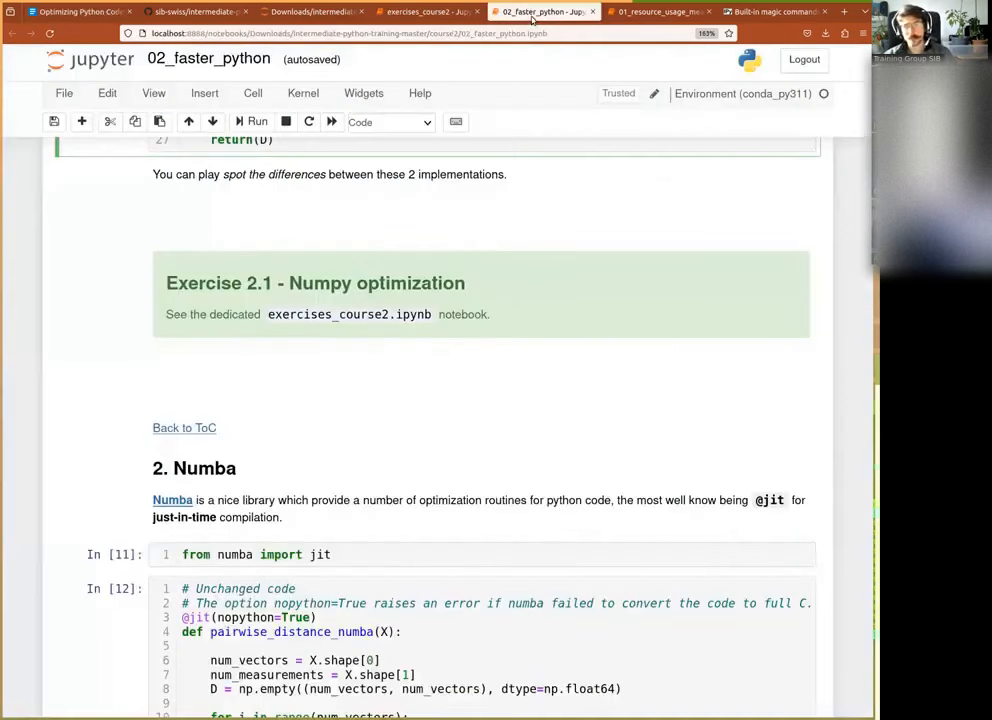
{"action": "left_click", "coordinate": [428, 12]}
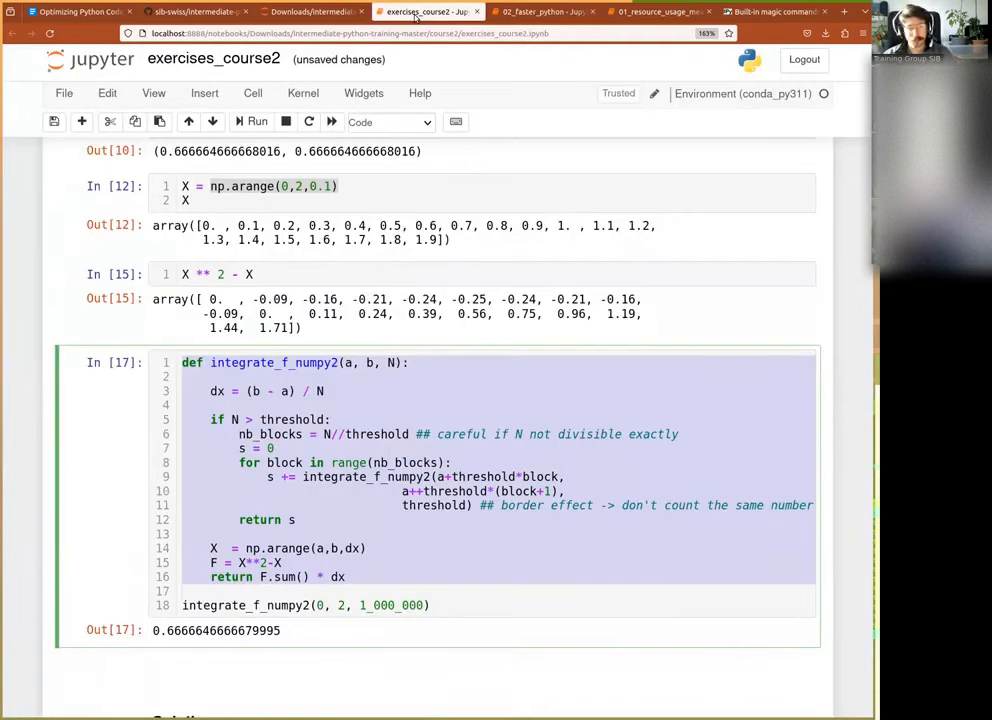
{"action": "scroll", "scroll_direction": "down", "scroll_amount": 3}
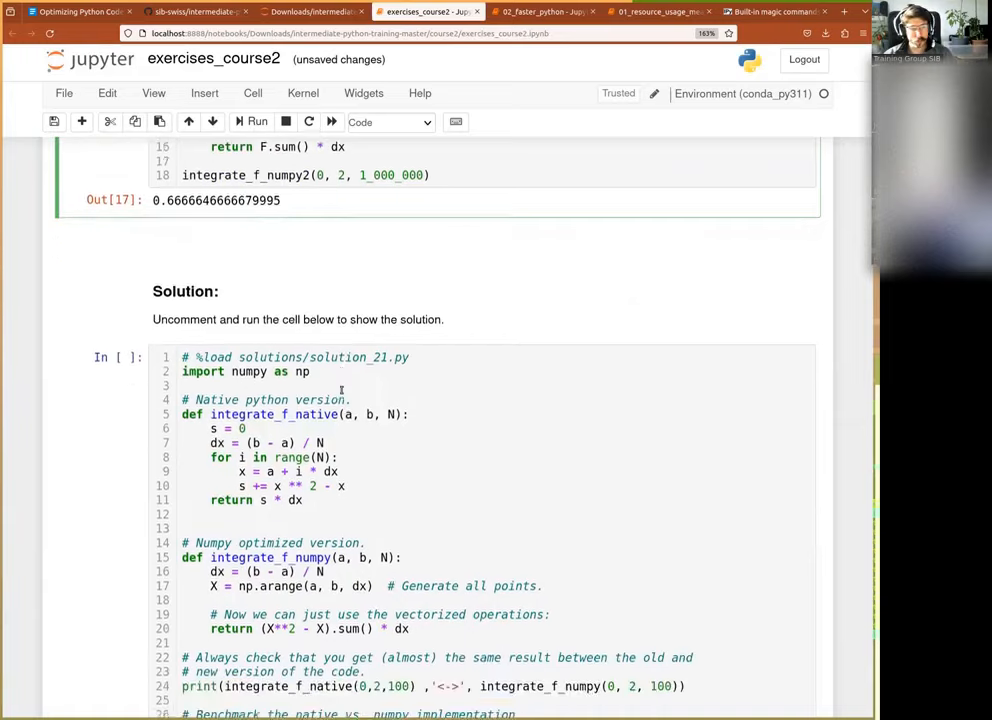
{"action": "scroll", "scroll_direction": "down", "scroll_amount": 3}
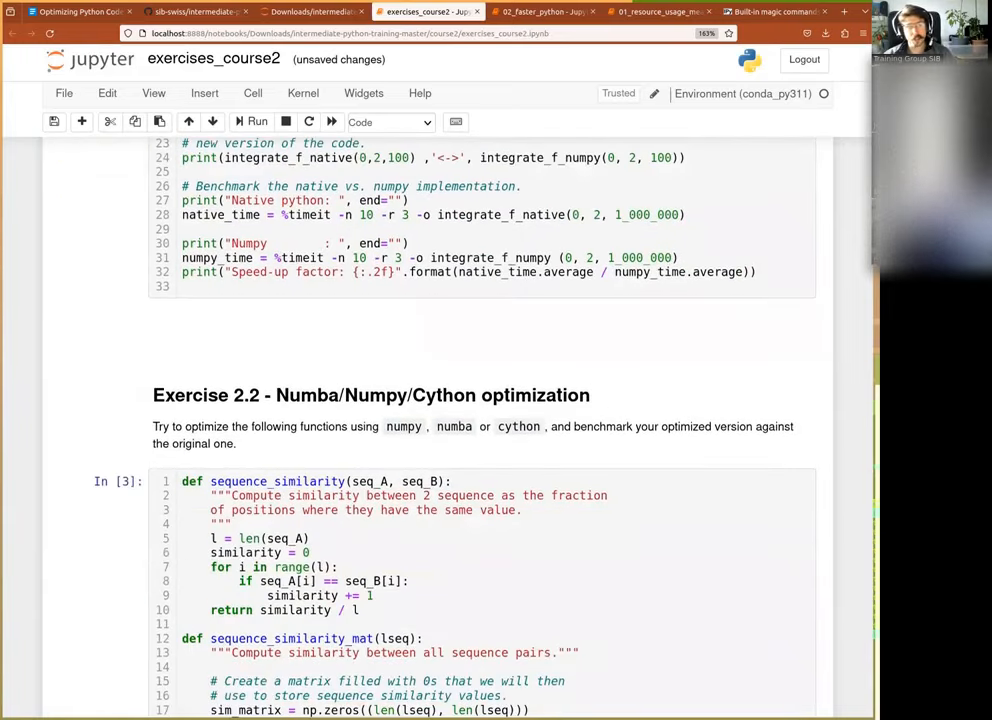
{"action": "left_click", "coordinate": [544, 12]}
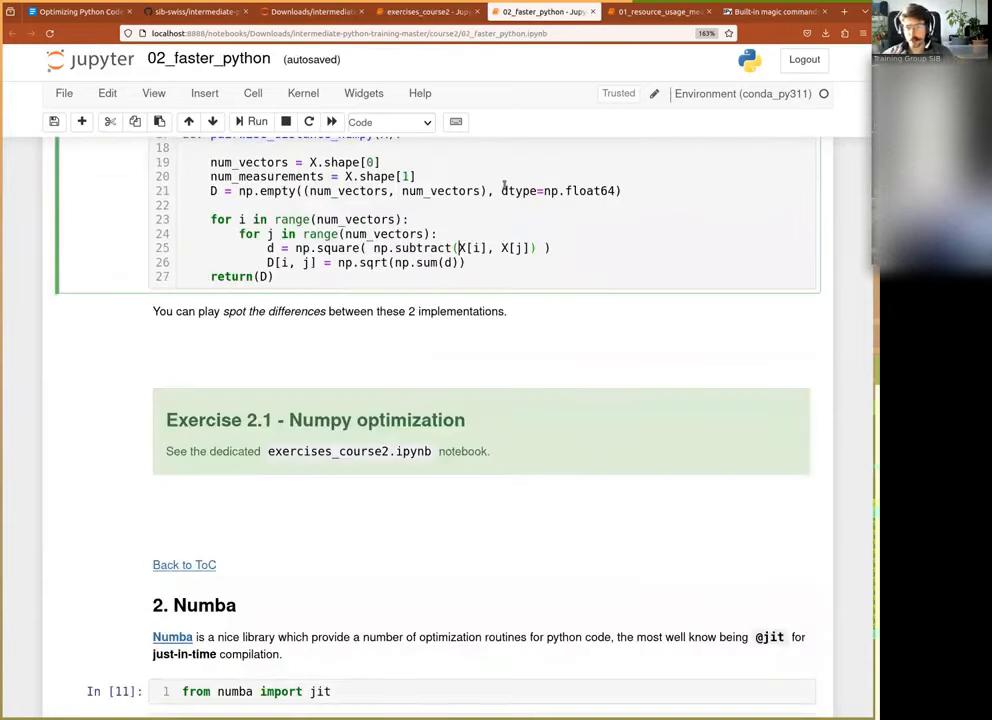